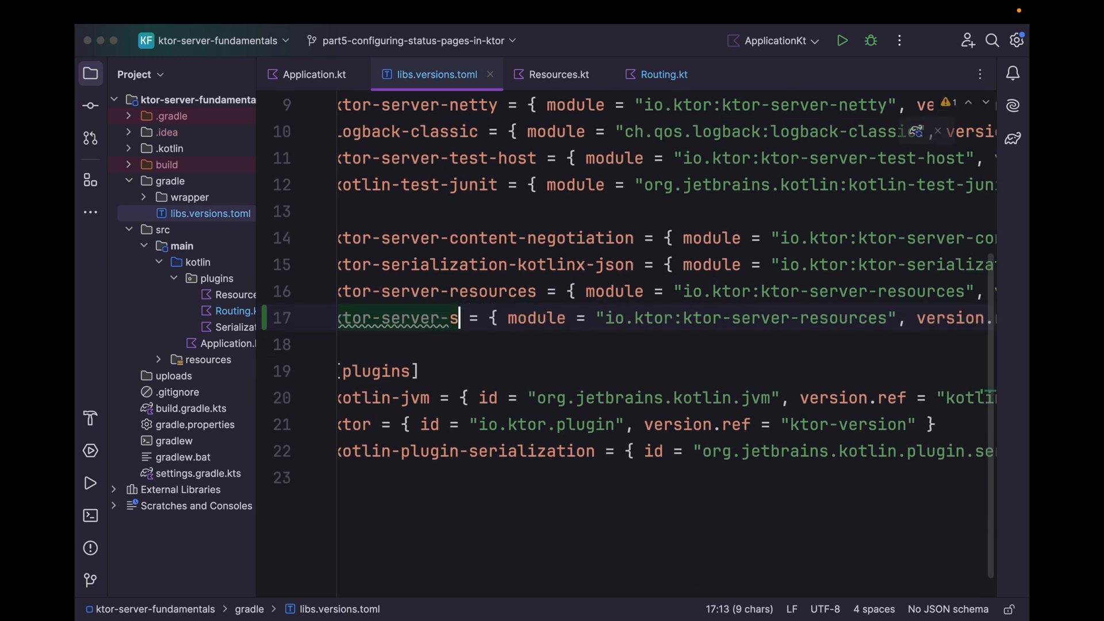
Start a ktor-server-status-pages catalog entry modelled on the resources line
text(tatus-p)
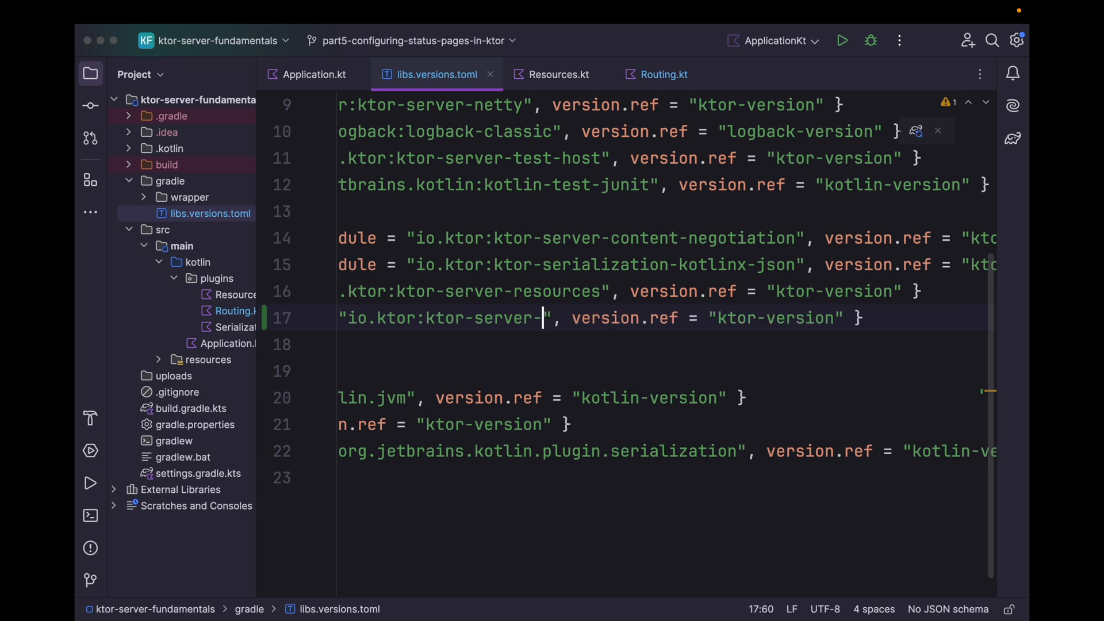
text(status-)
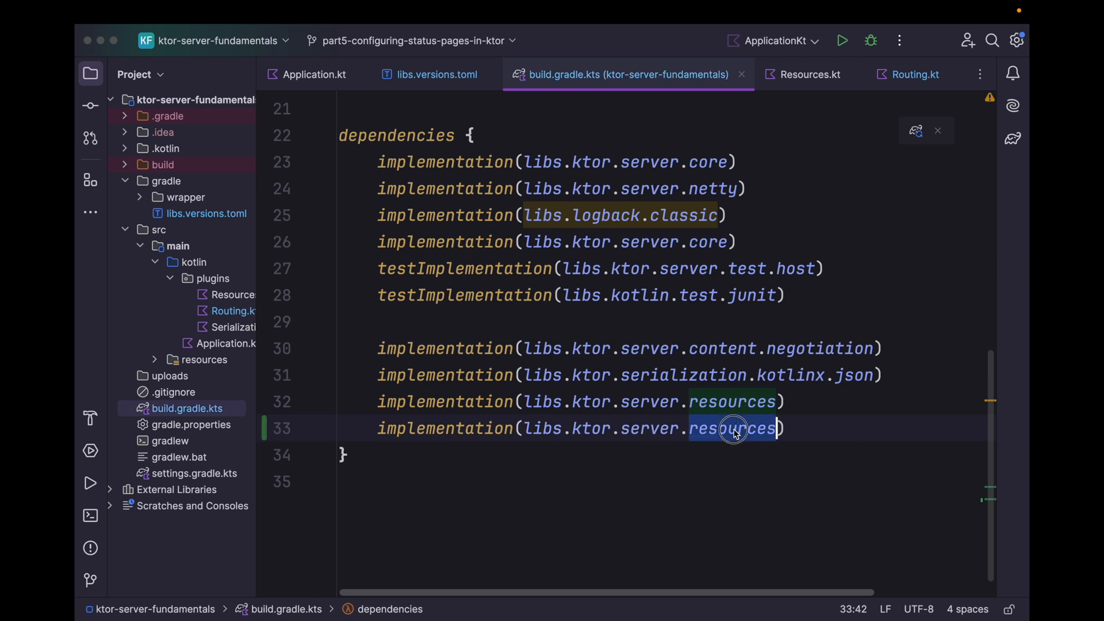
Declare implementation(libs.ktor.server.status.pages) in build.gradle.kts and load Gradle changes
text(stat)
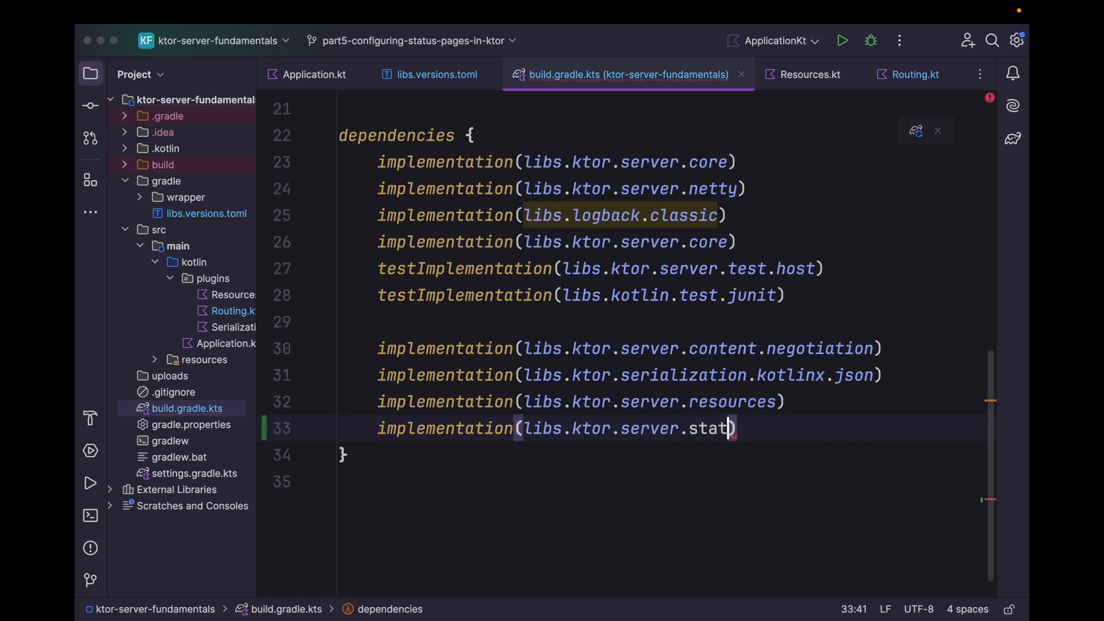
text(us.pages)
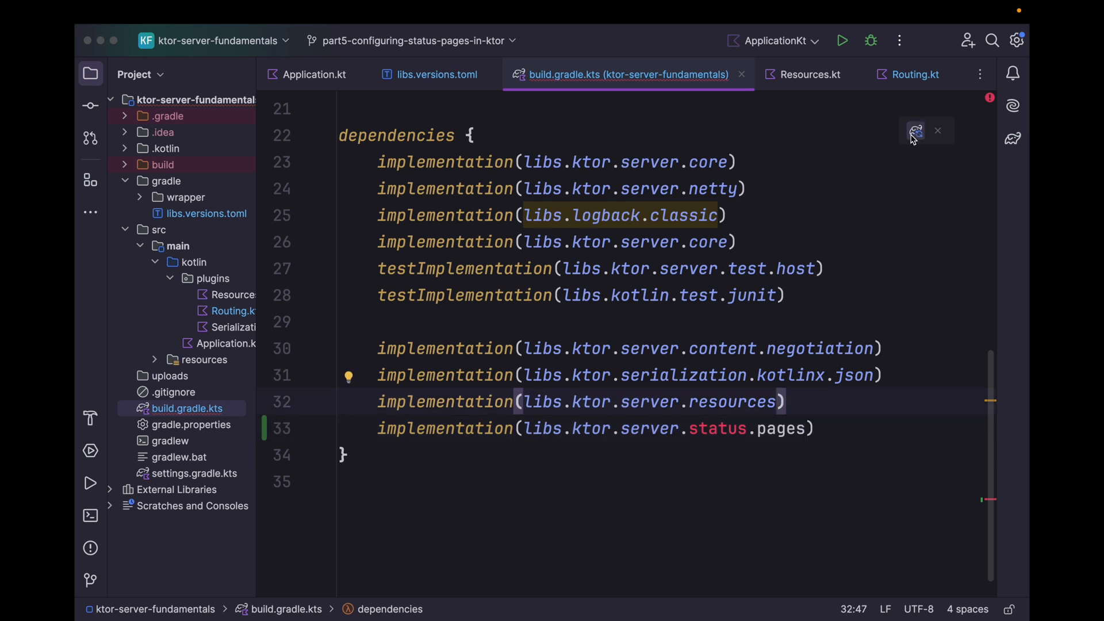
click(916, 131)
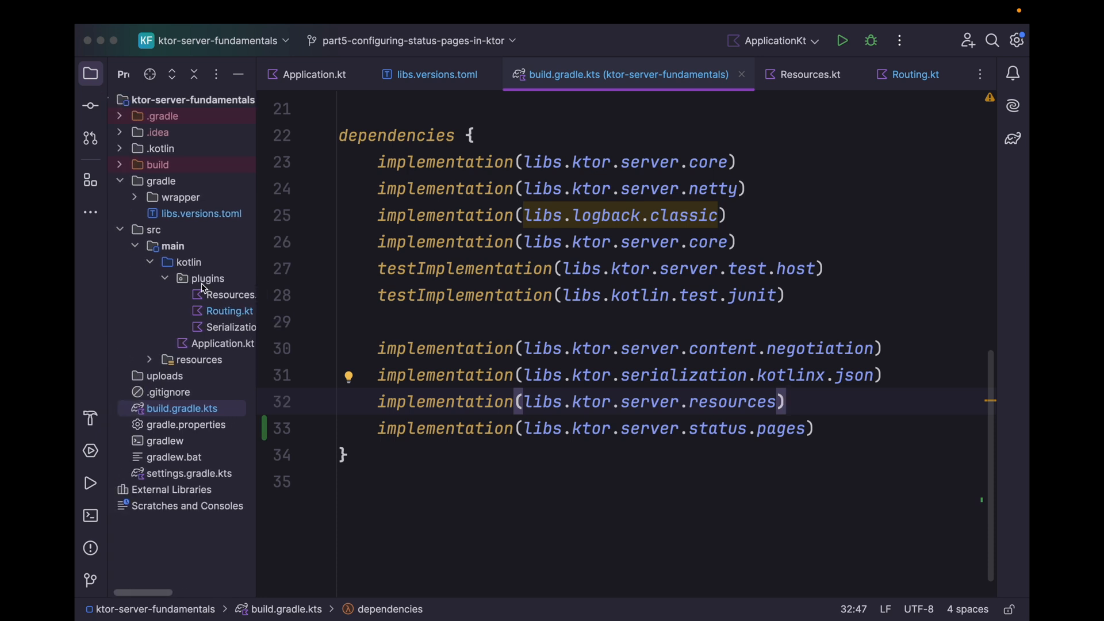
Create a new Kotlin file named StatusPages in the plugins package
click(208, 279)
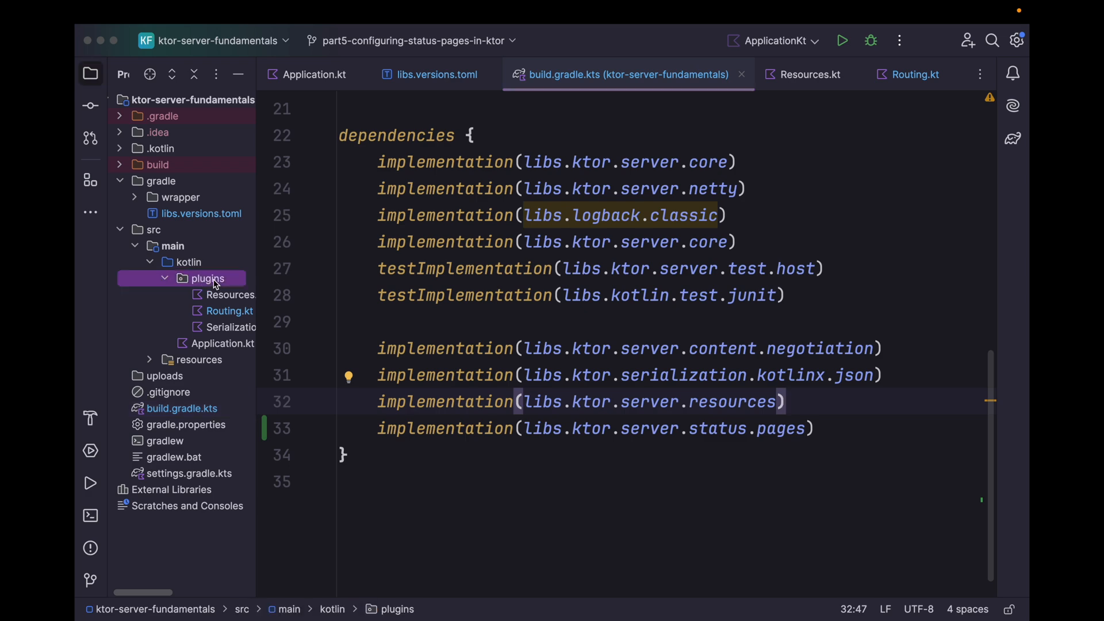
right_click(207, 278)
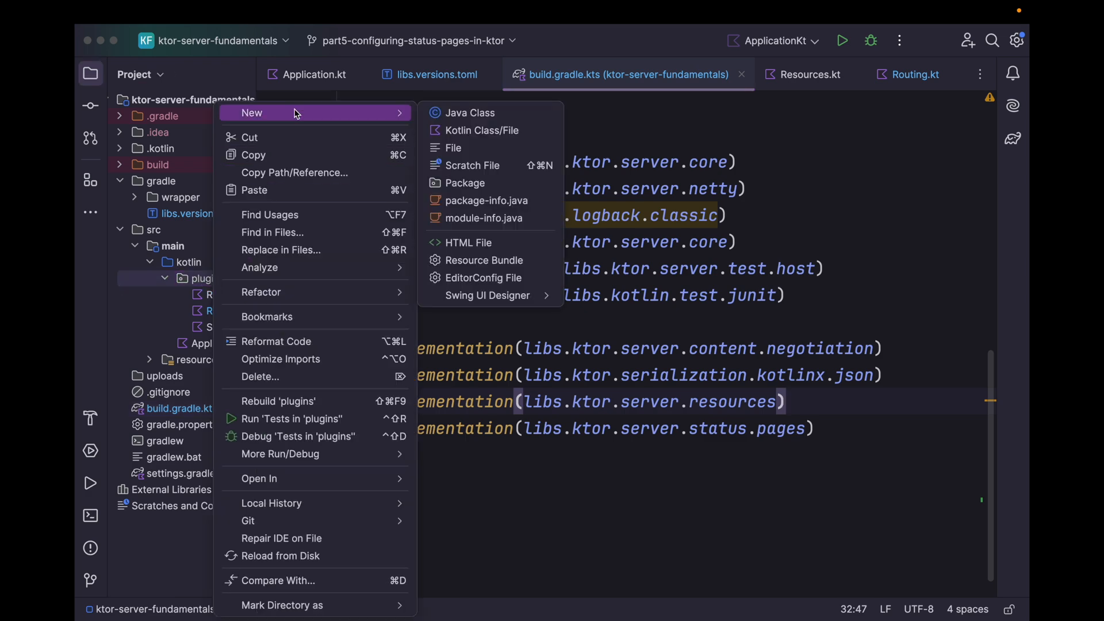
click(482, 130)
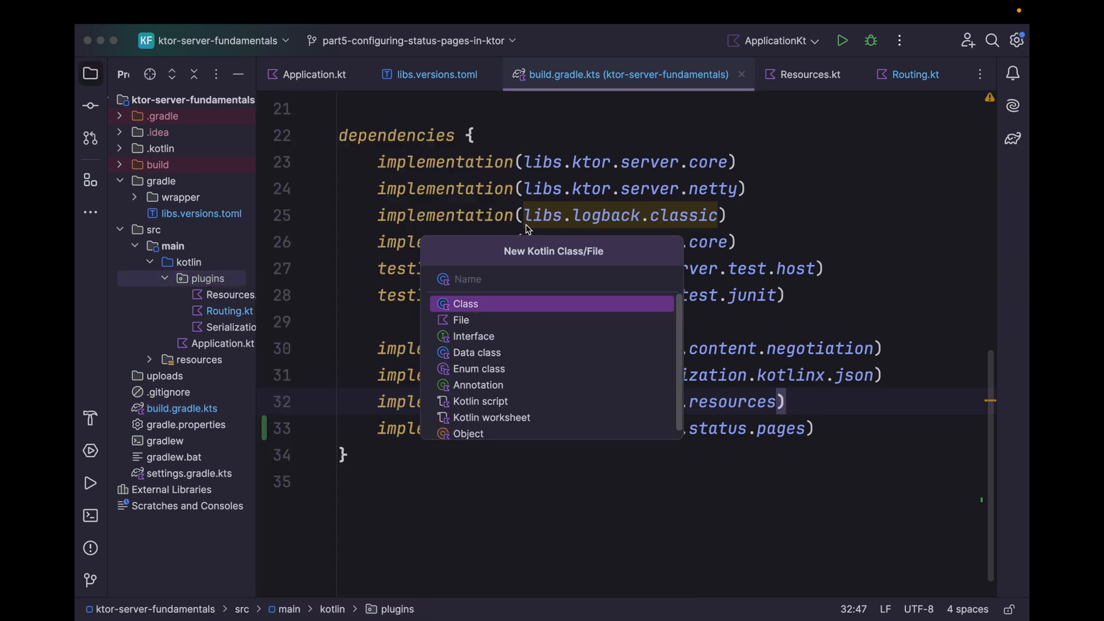
text(Status)
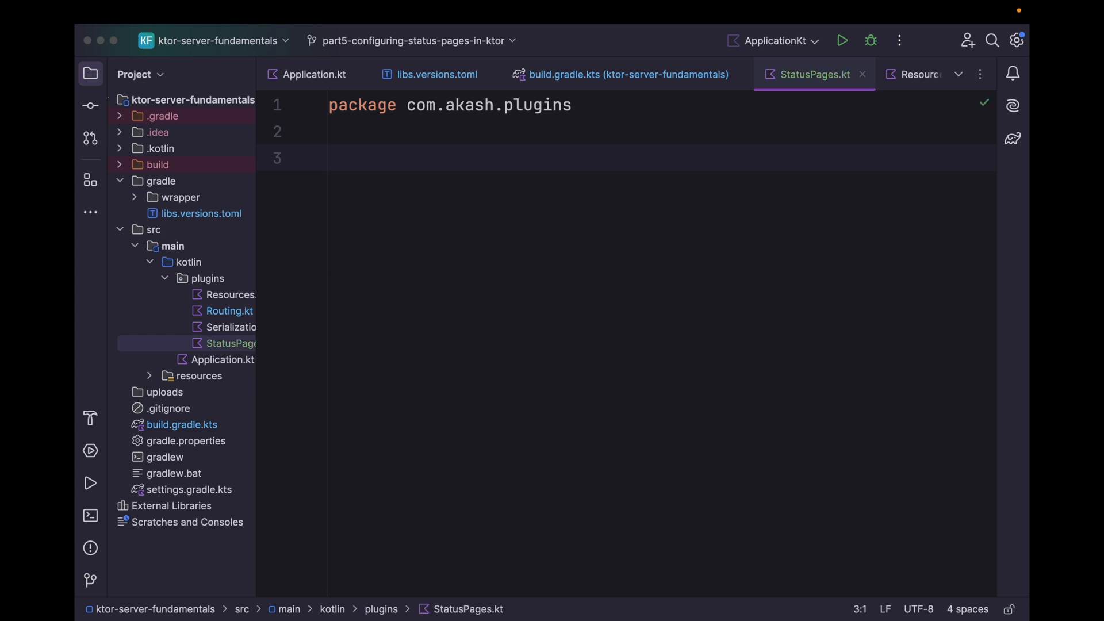
Write fun Application.configureStatusPages() installing StatusPages with an empty block
text(fun Application)
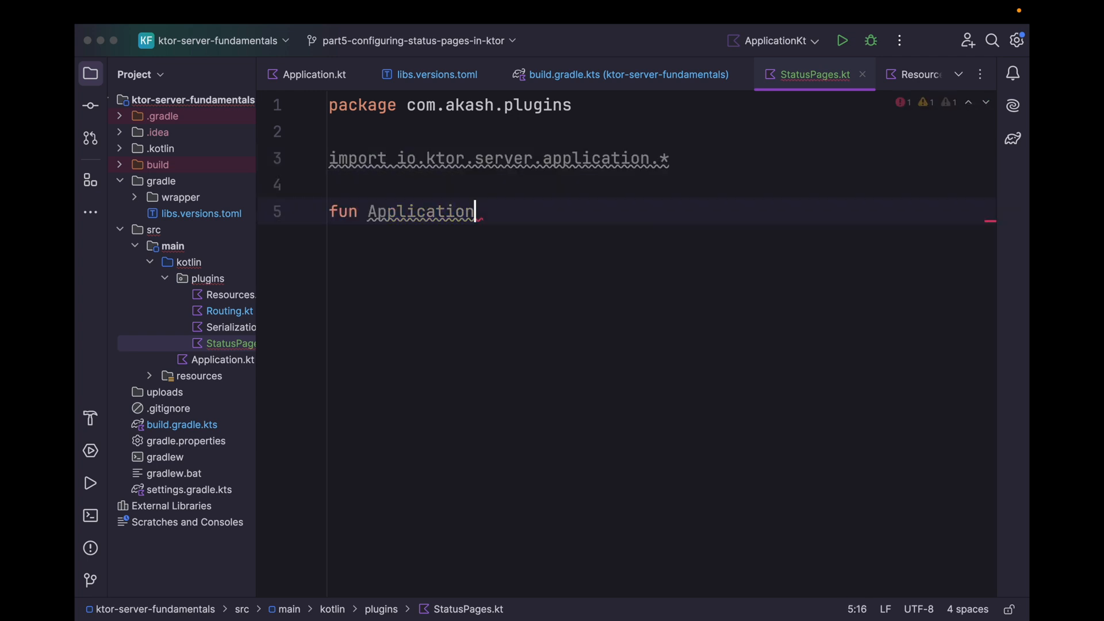
text(.confu)
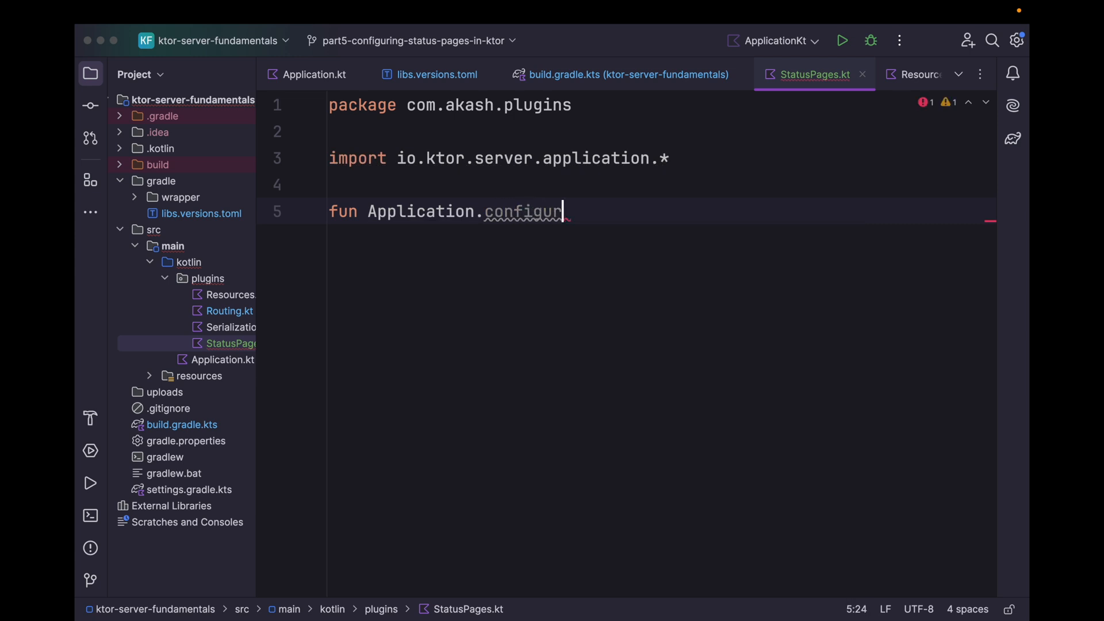
text(Statis)
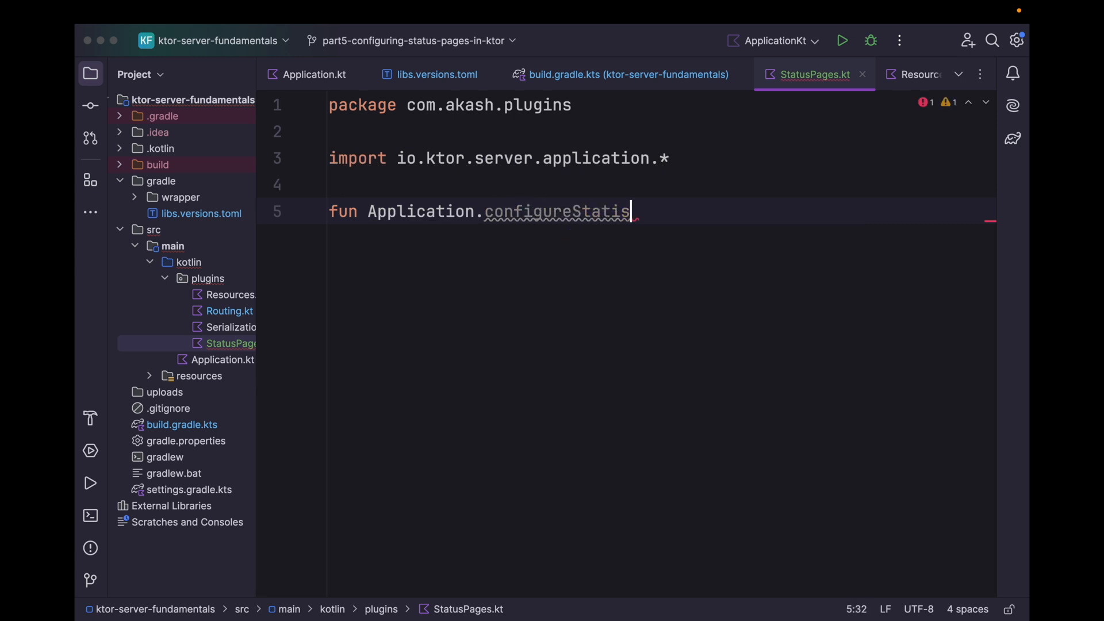
text(Pages(){)
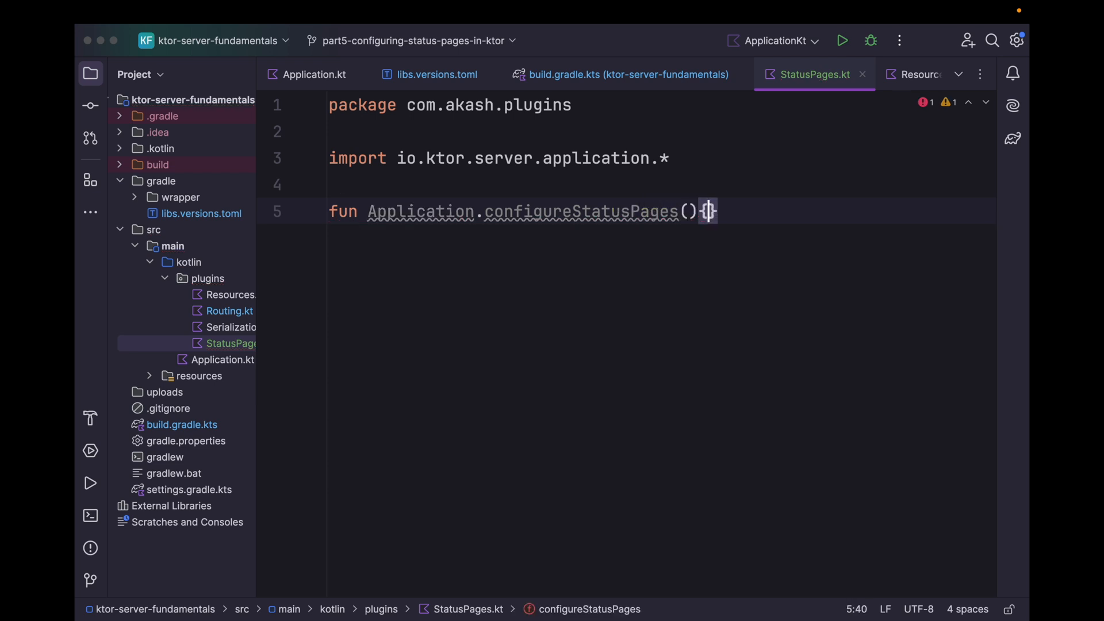
text(i)
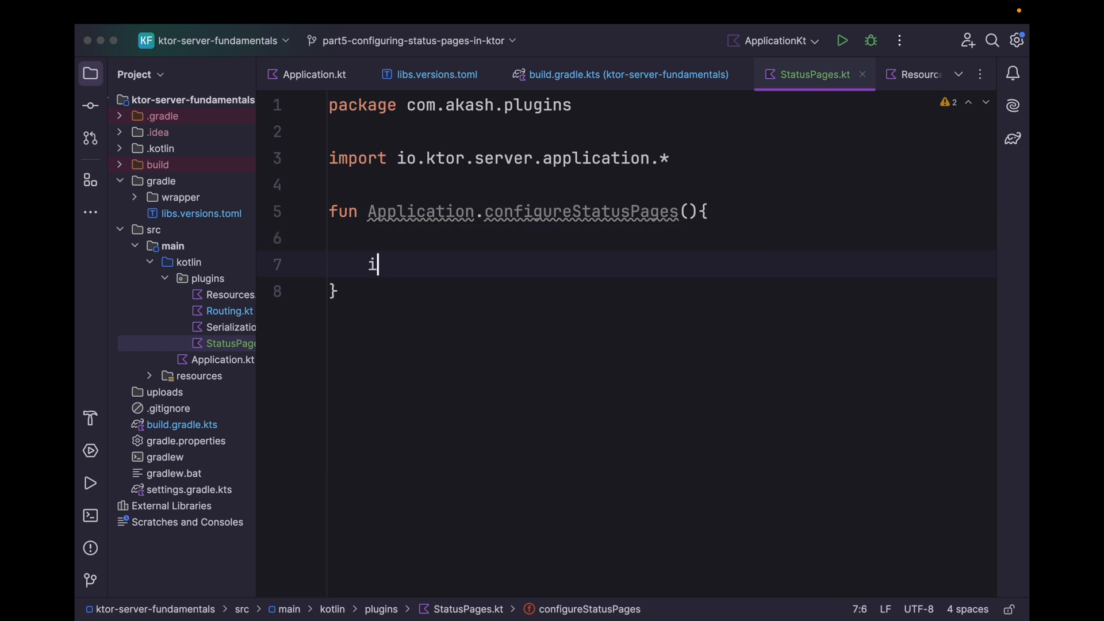
text(nstall()
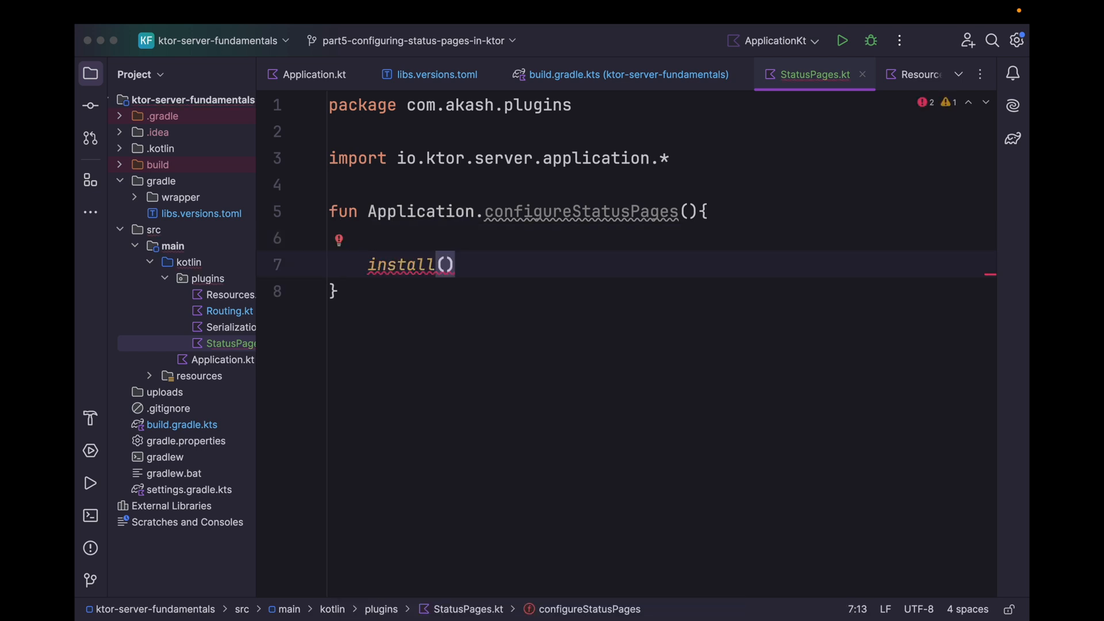
text(StatusPages)
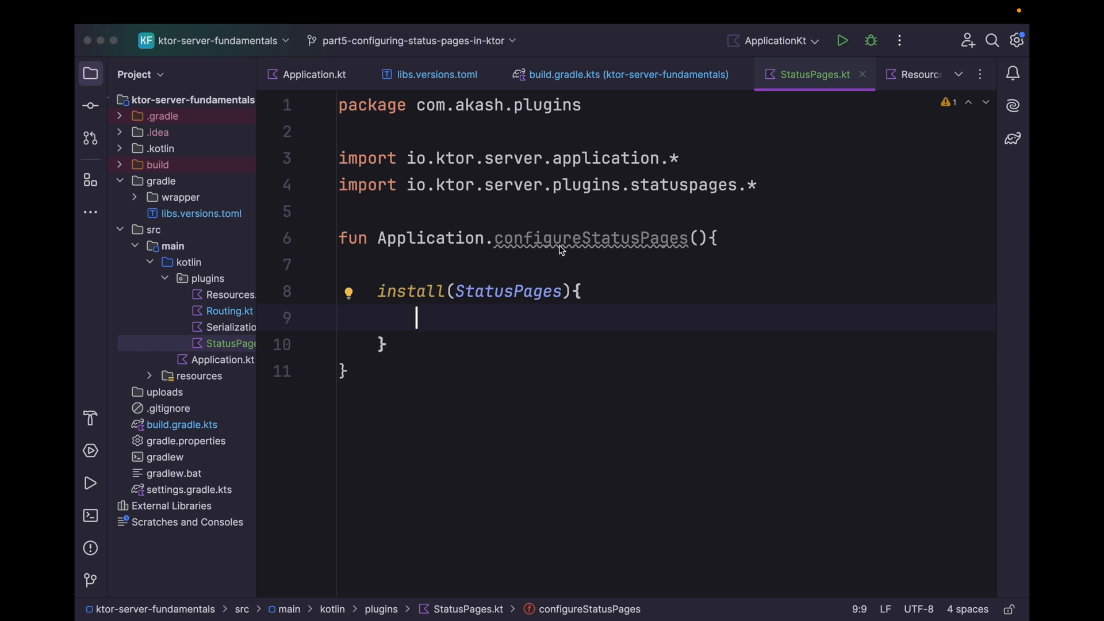
Copy the configureStatusPages name and move to Application.kt to call it
double_click(591, 238)
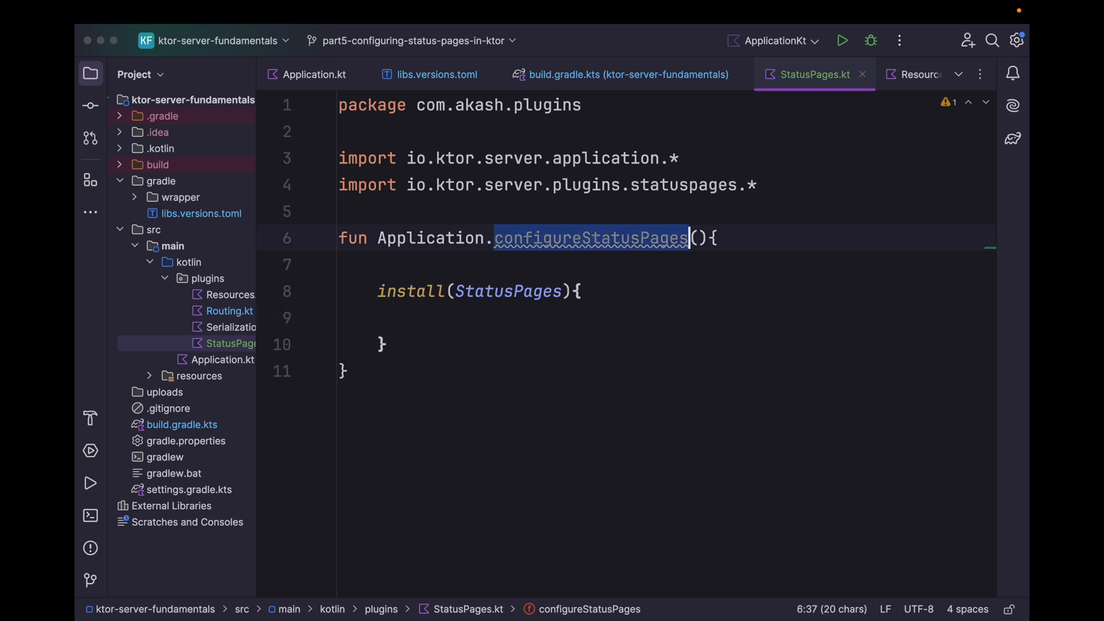
click(312, 74)
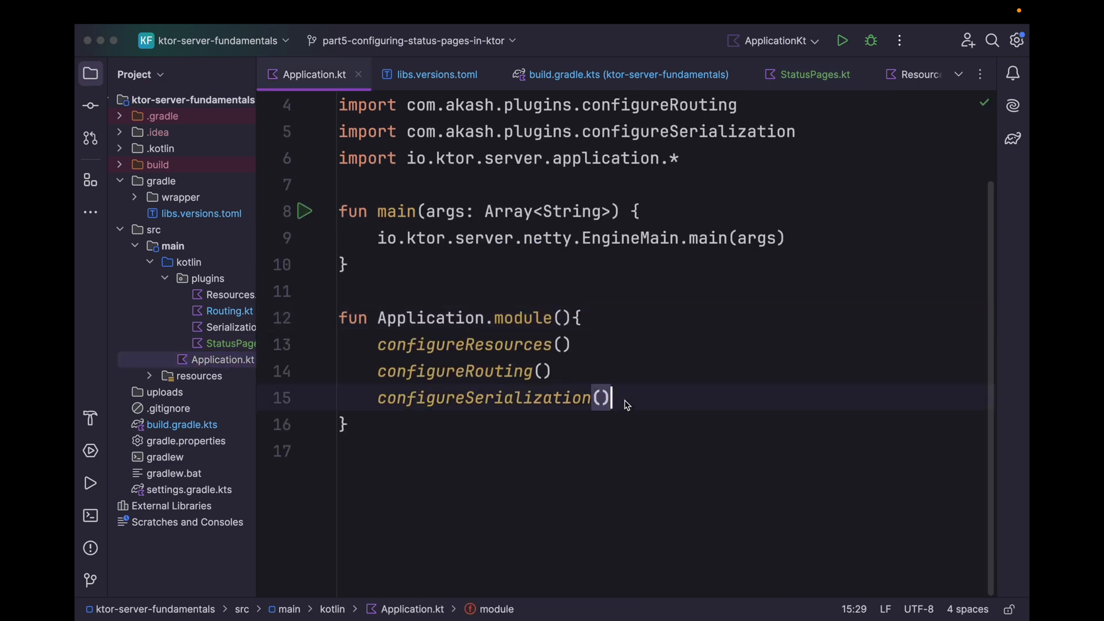
Call configureStatusPages() inside Application.module()
text(configureStatusPages(){)
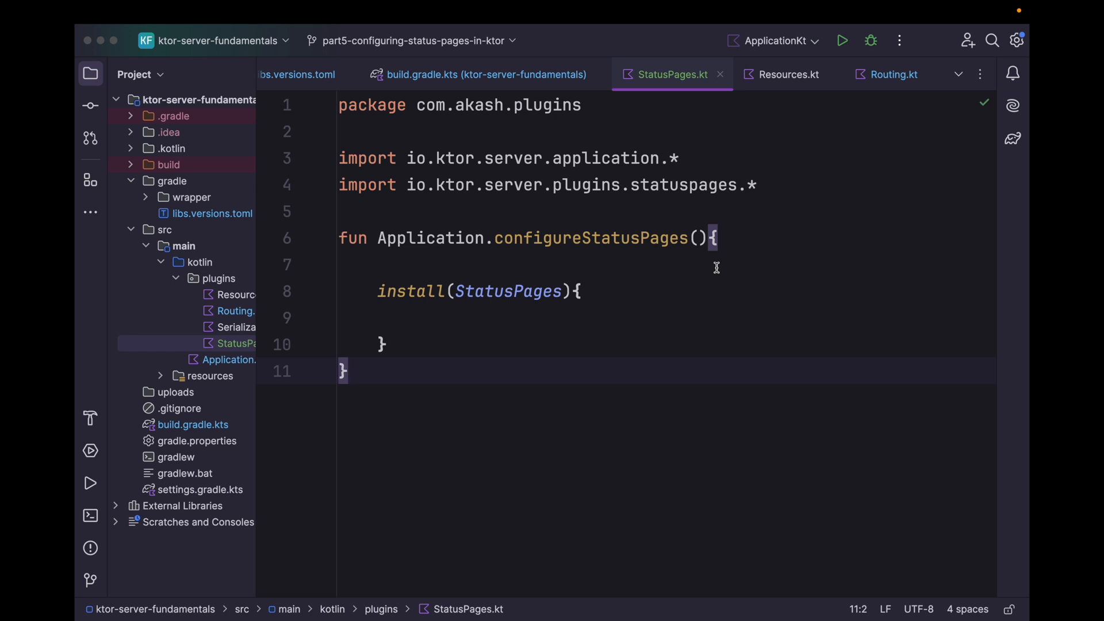
mouse_move(611, 314)
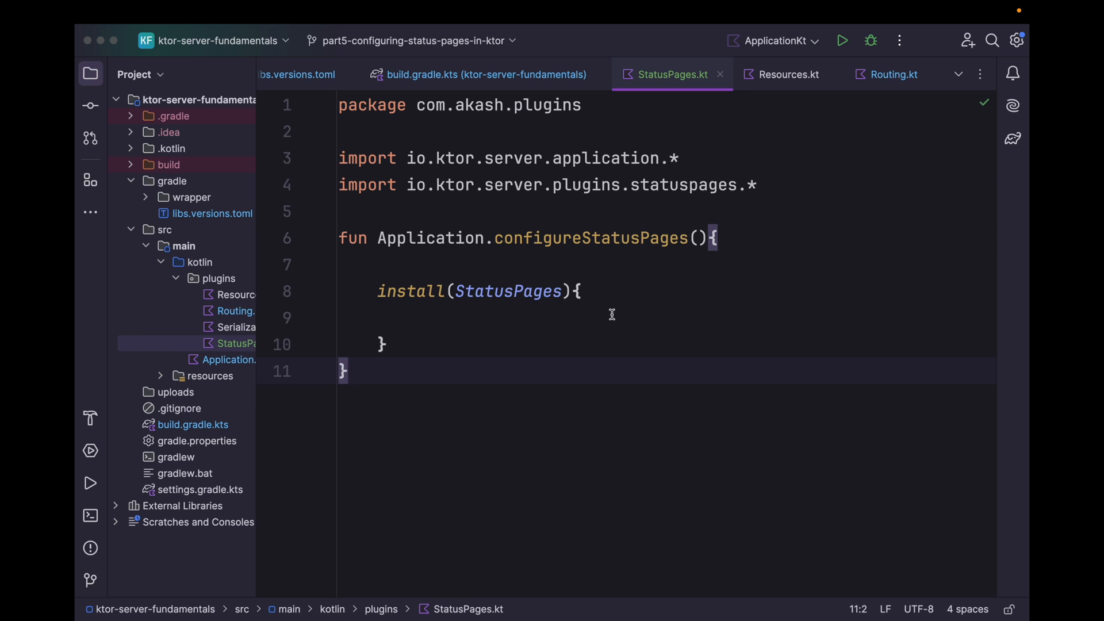
Add an exception<Throwable> { call, cause -> } handler inside the StatusPages block
key(Enter)
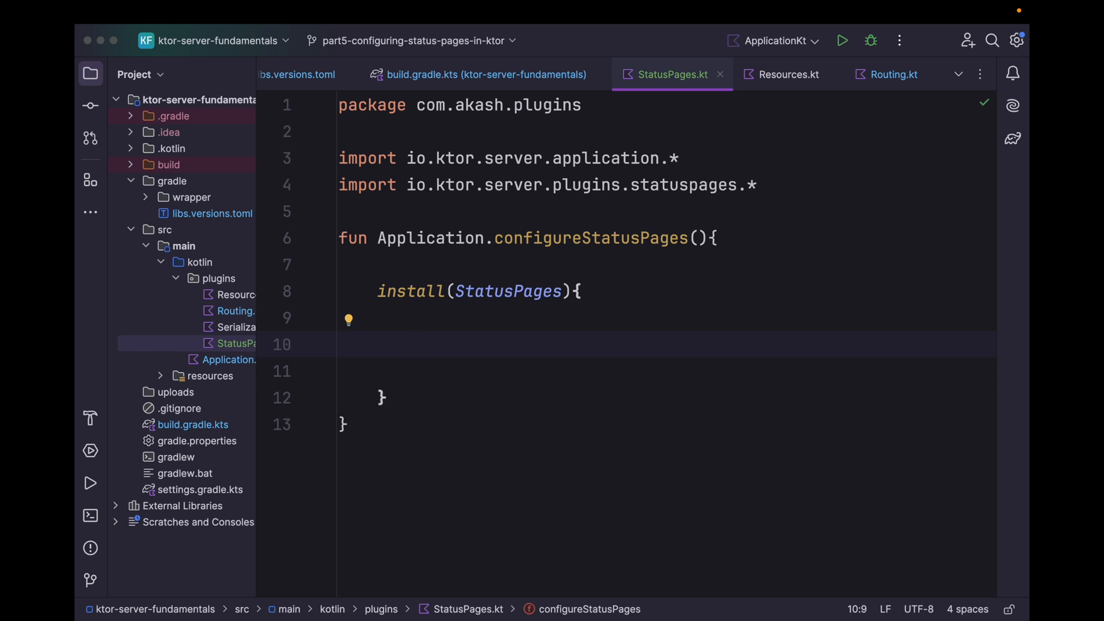
text(exe)
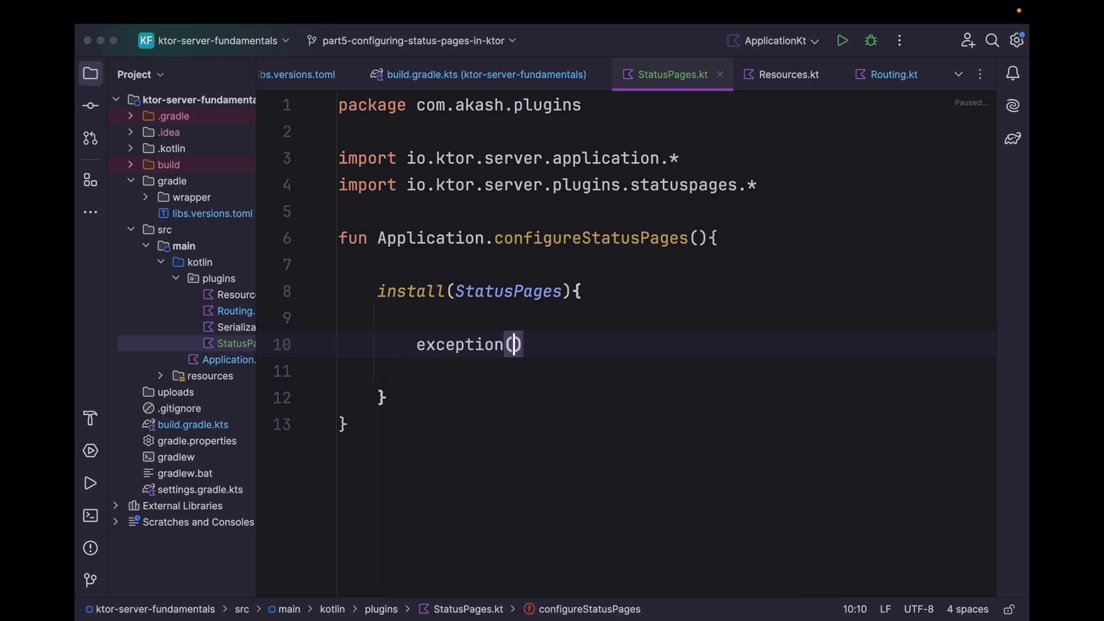
text(()
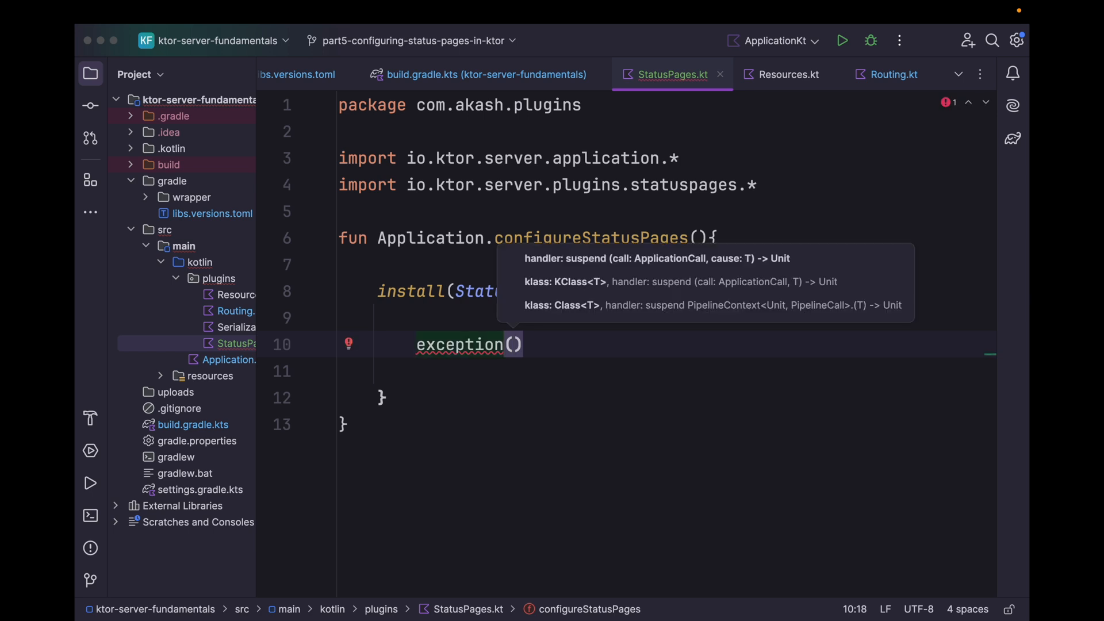
text(<>)
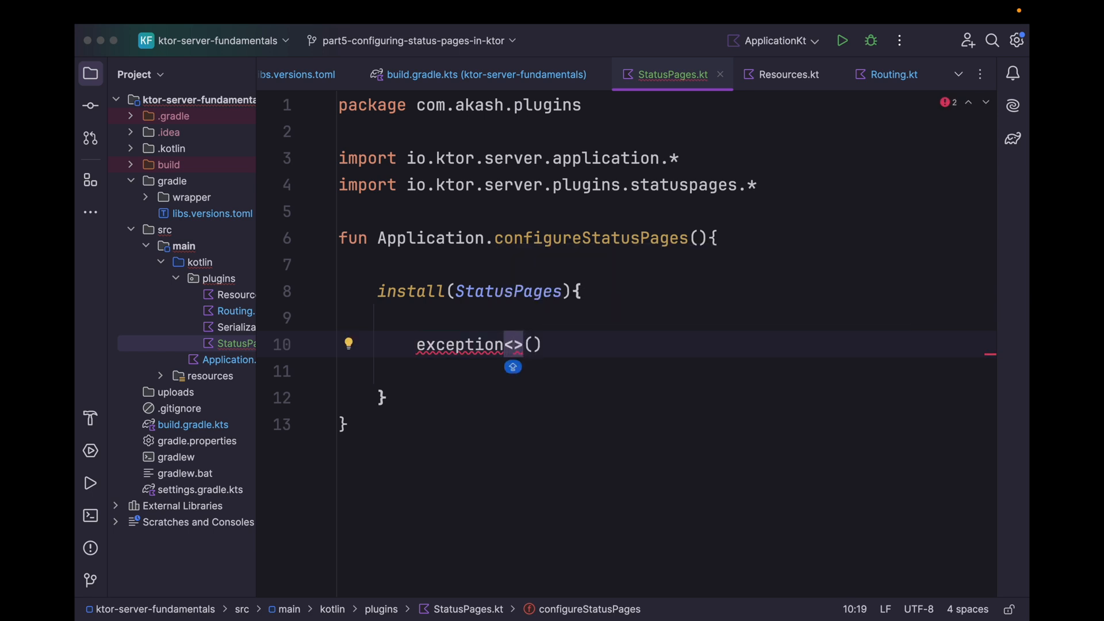
text(Throwable)
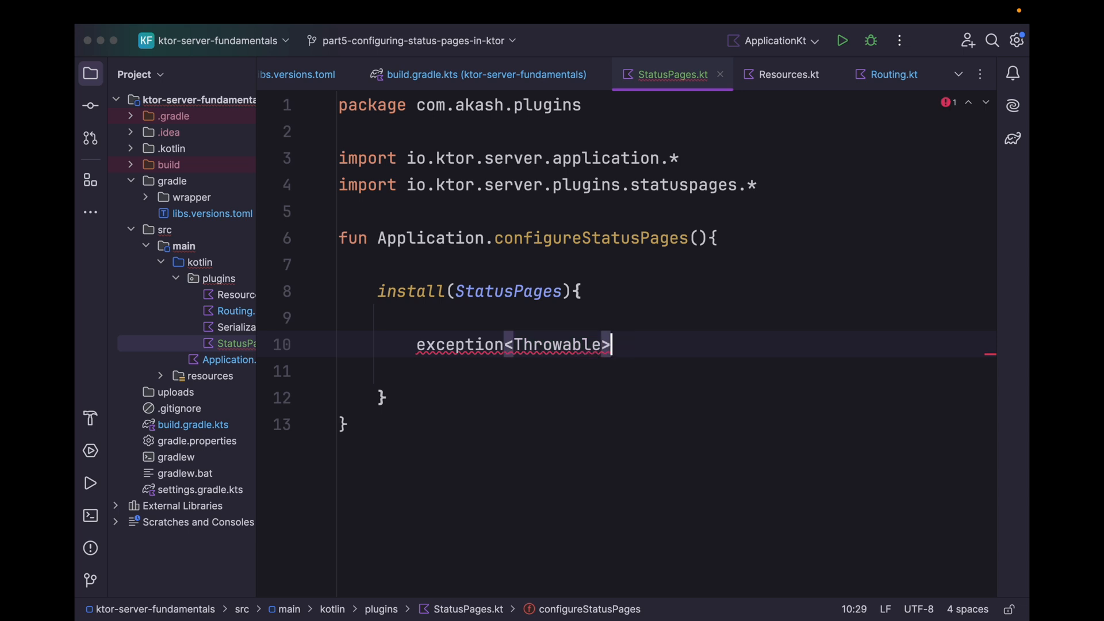
text({)
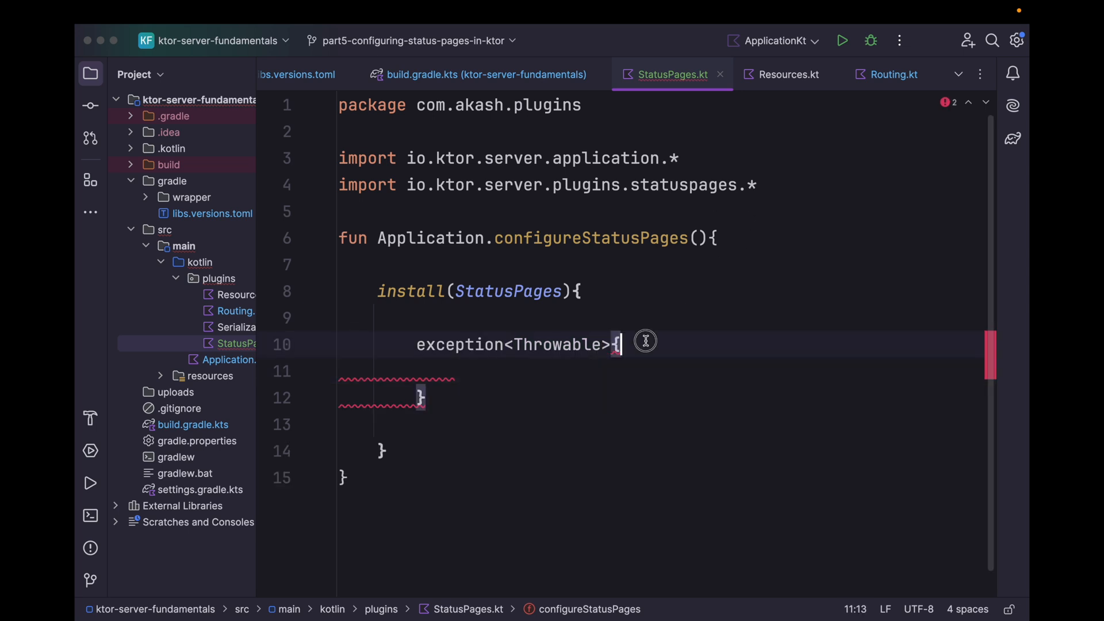
text(ca)
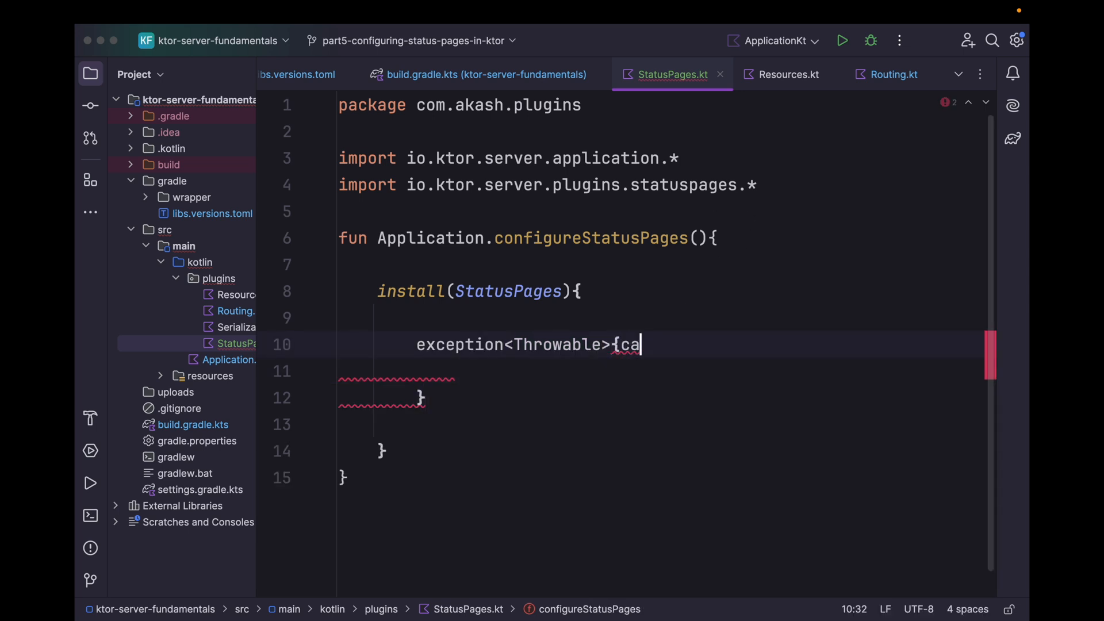
text(ll, cause ->)
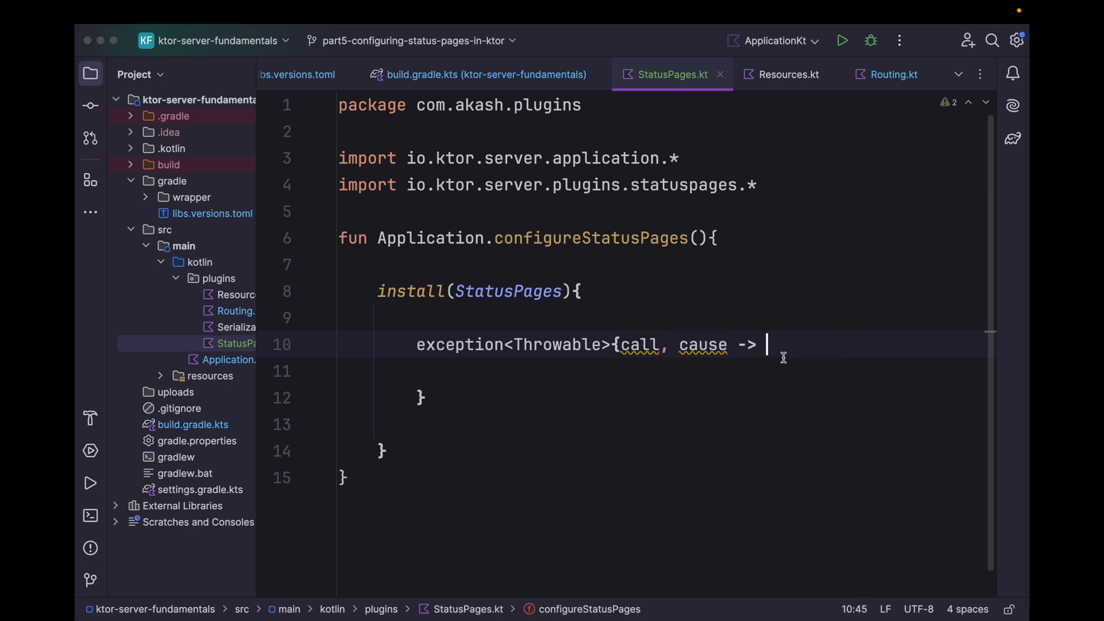
Respond with text "500: ${cause.message}" and an HttpStatusCode status
key(enter)
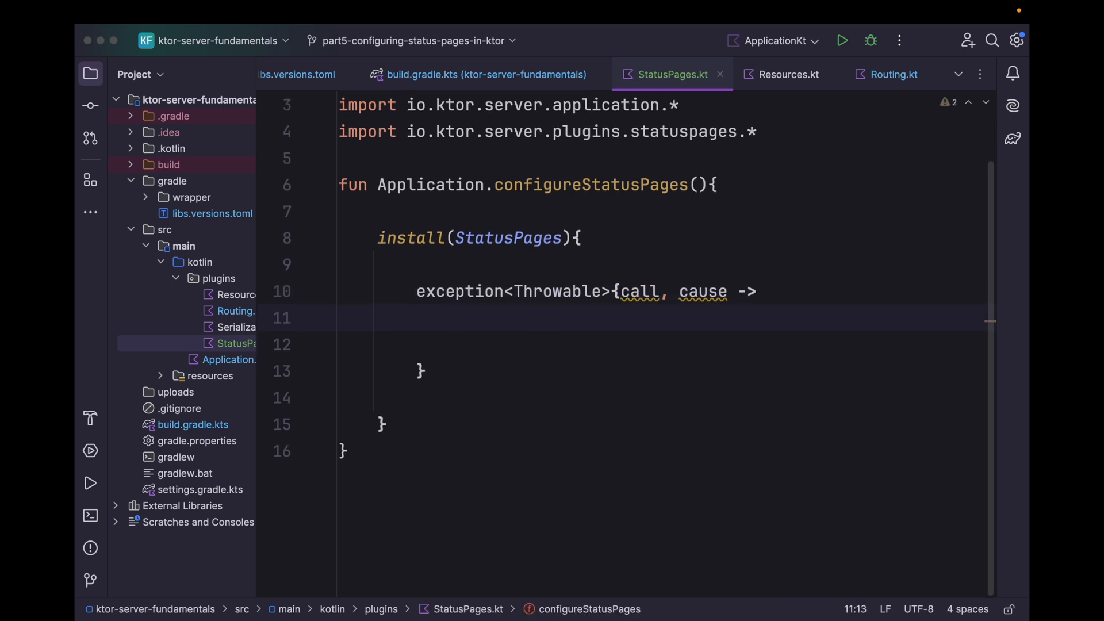
text(call.)
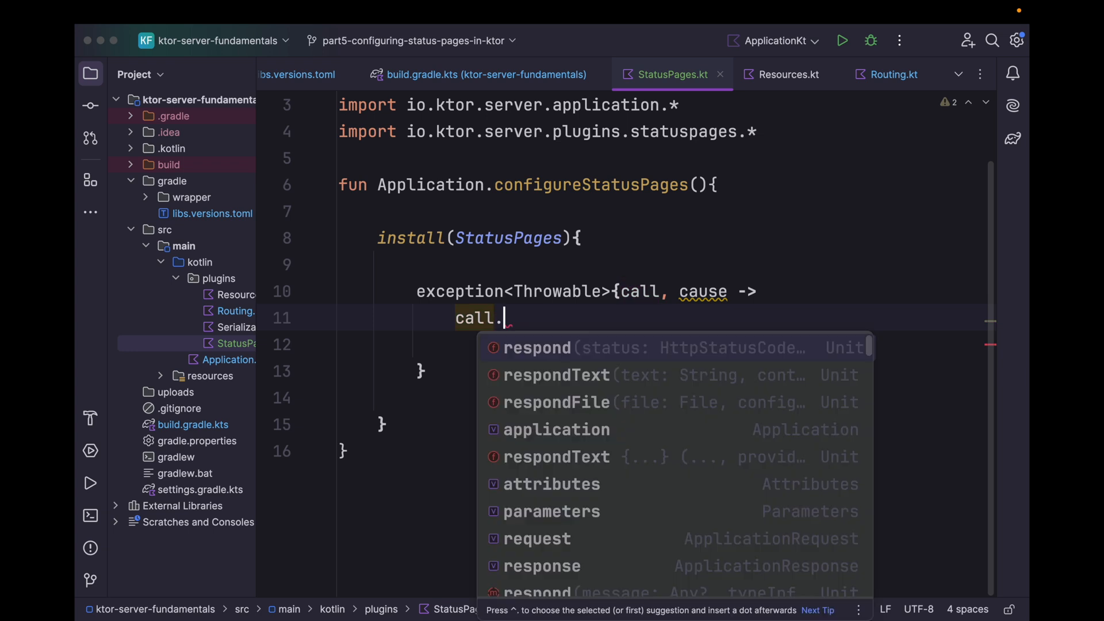
click(556, 375)
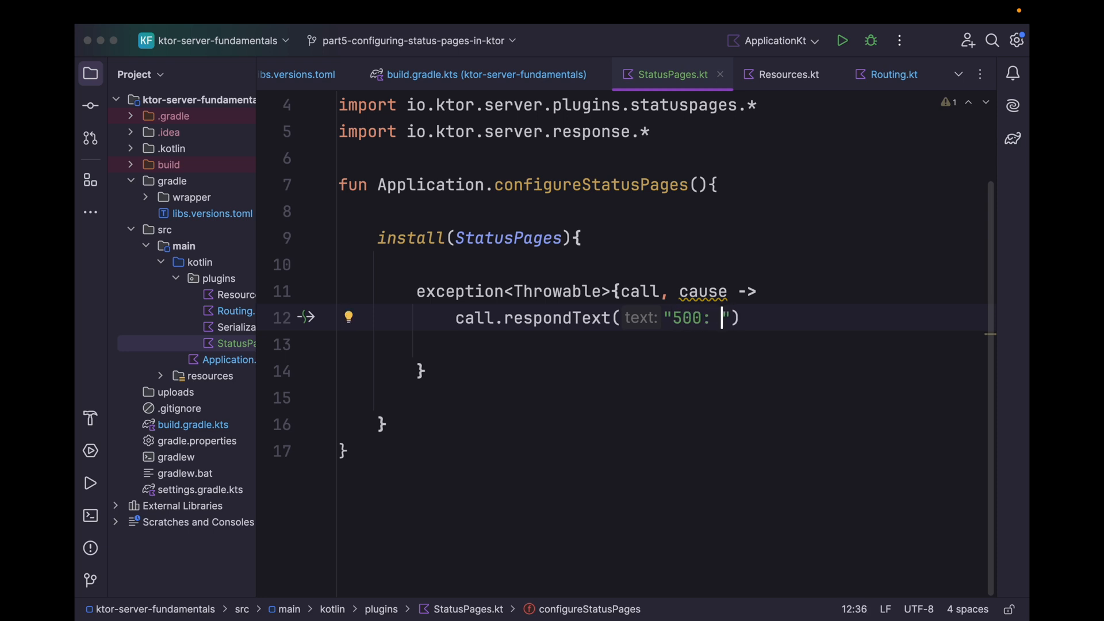
text($ca)
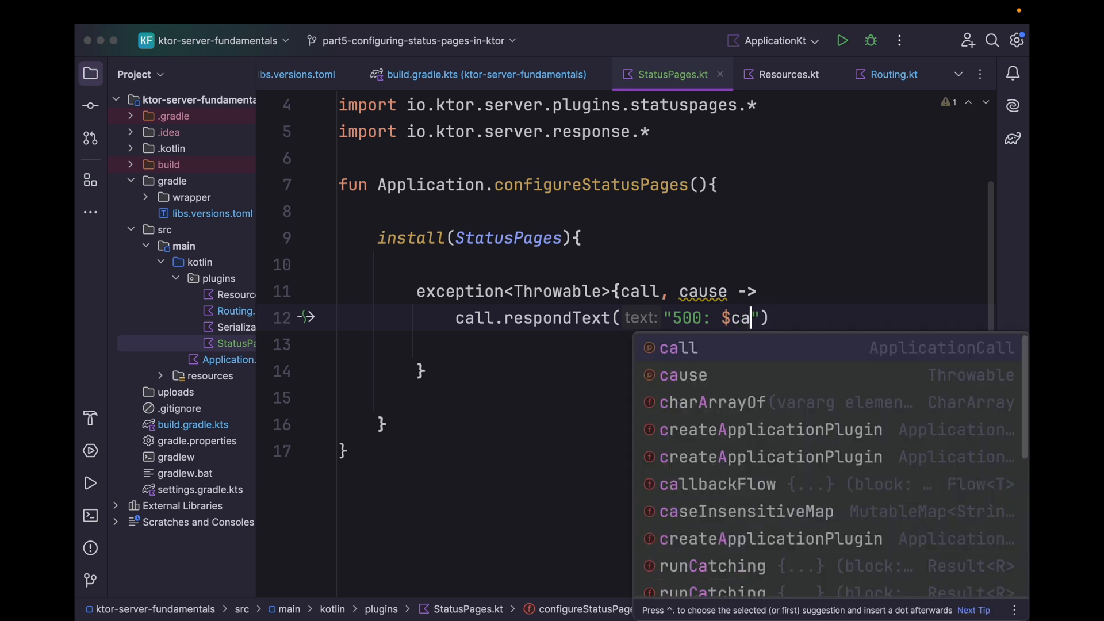
text(use.)
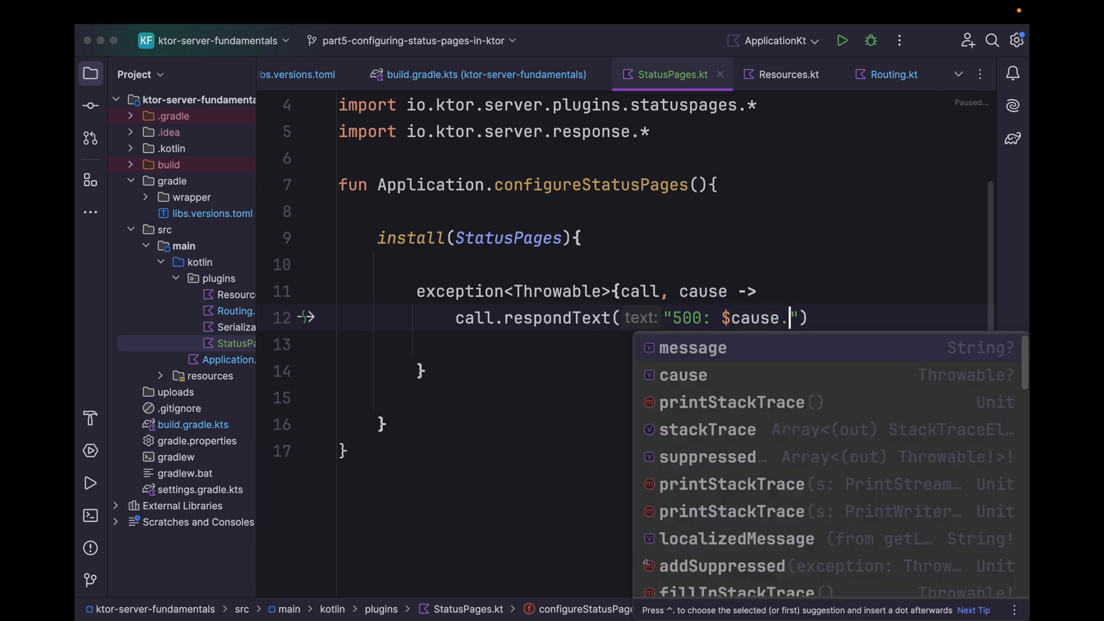
click(693, 348)
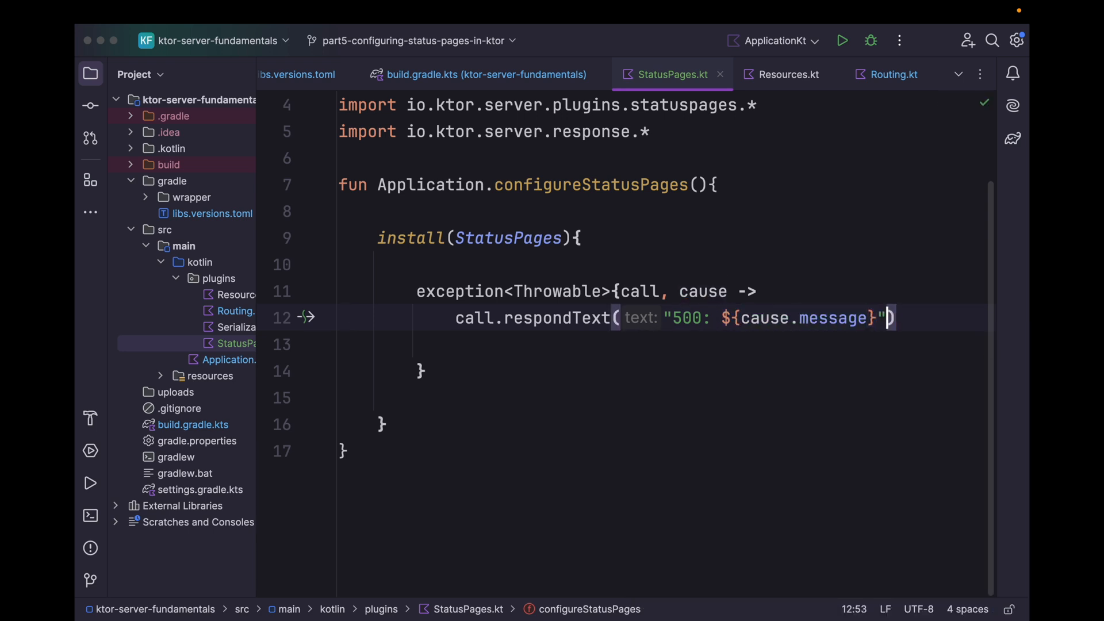
text(, status =)
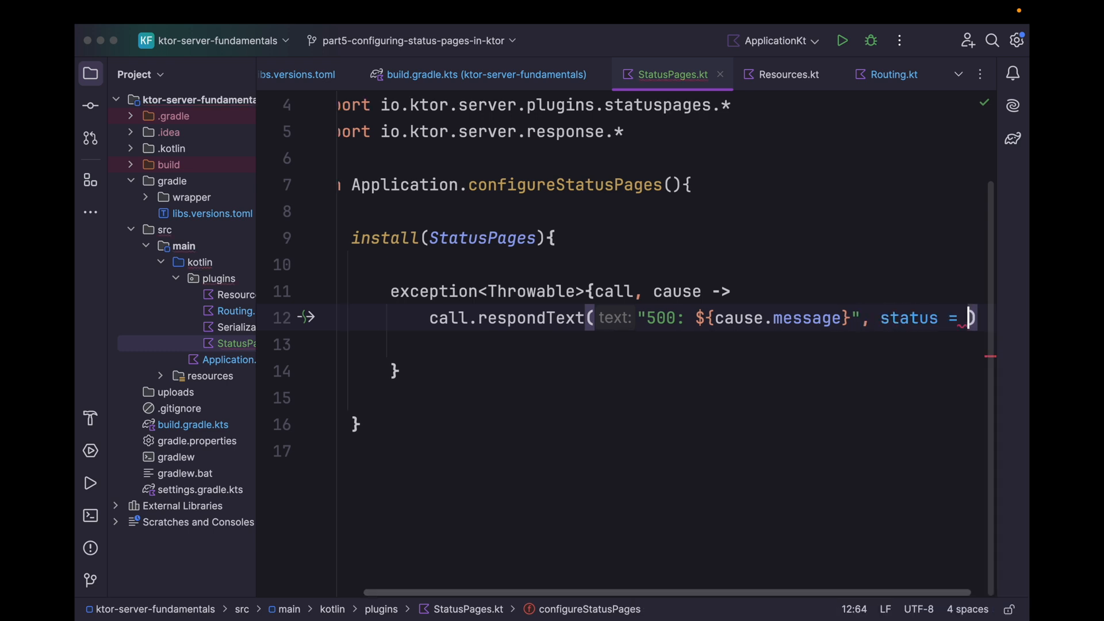
text(Http)
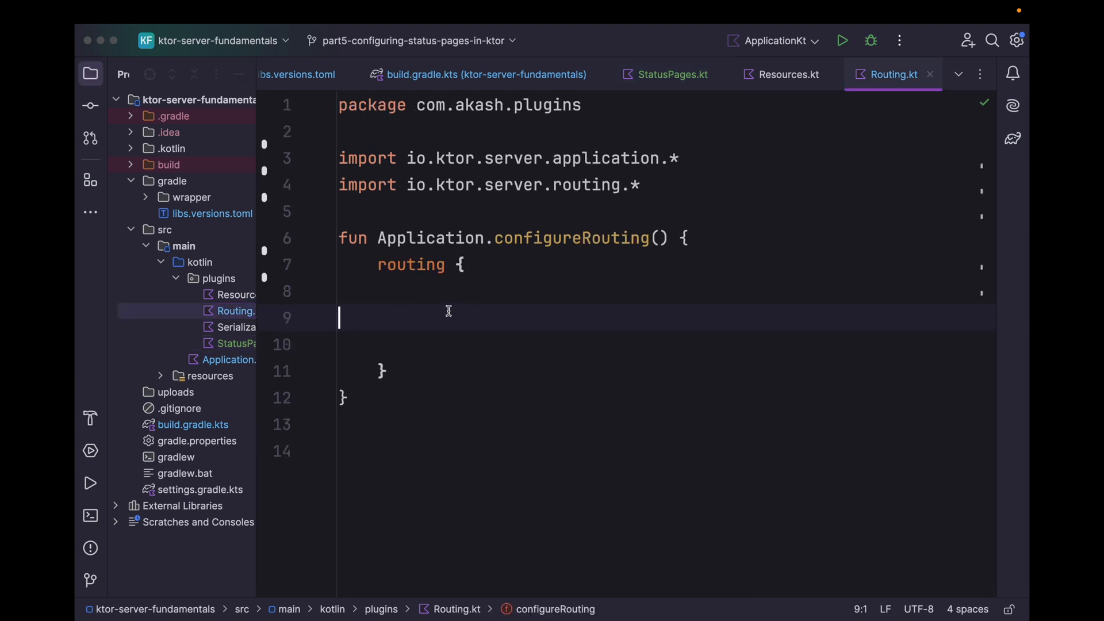
Add a post("product") route block in Routing.kt
key(enter)
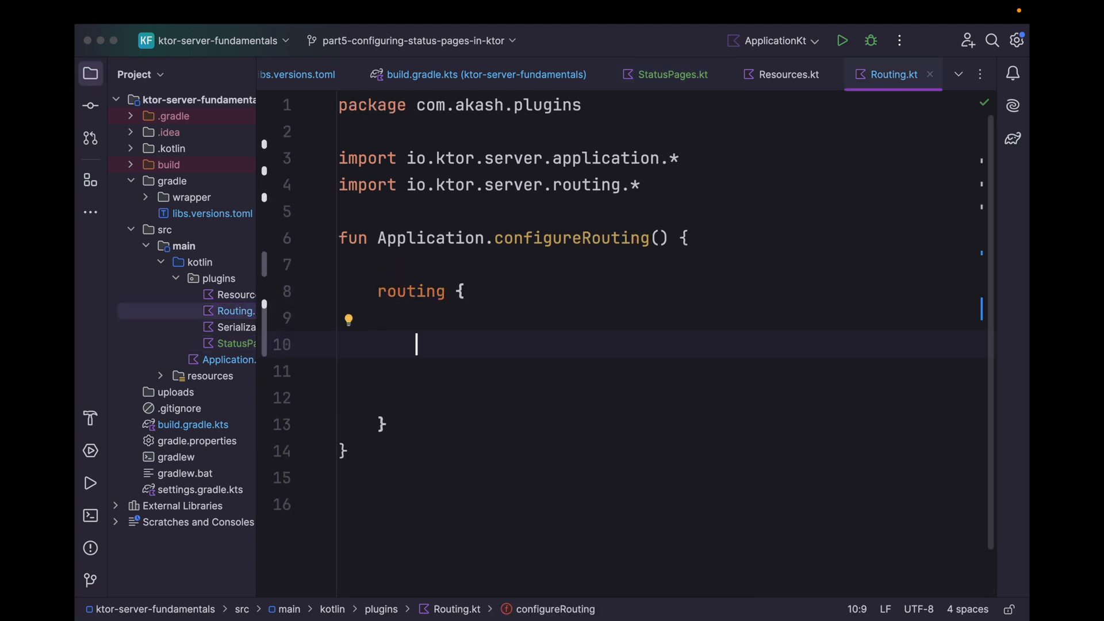
text(post()
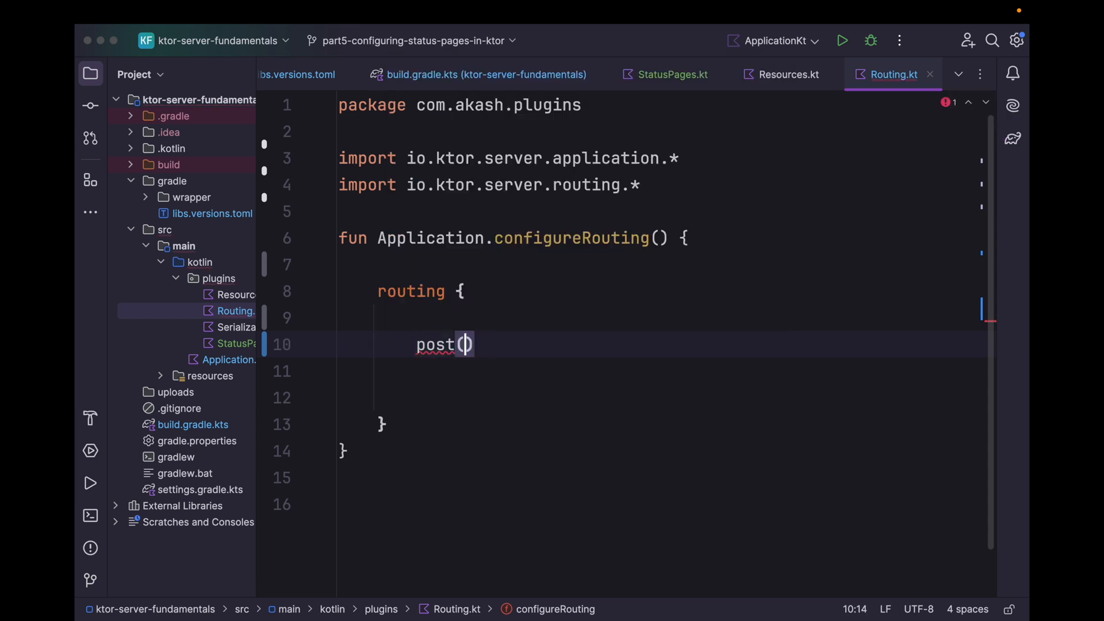
text(body: "por)
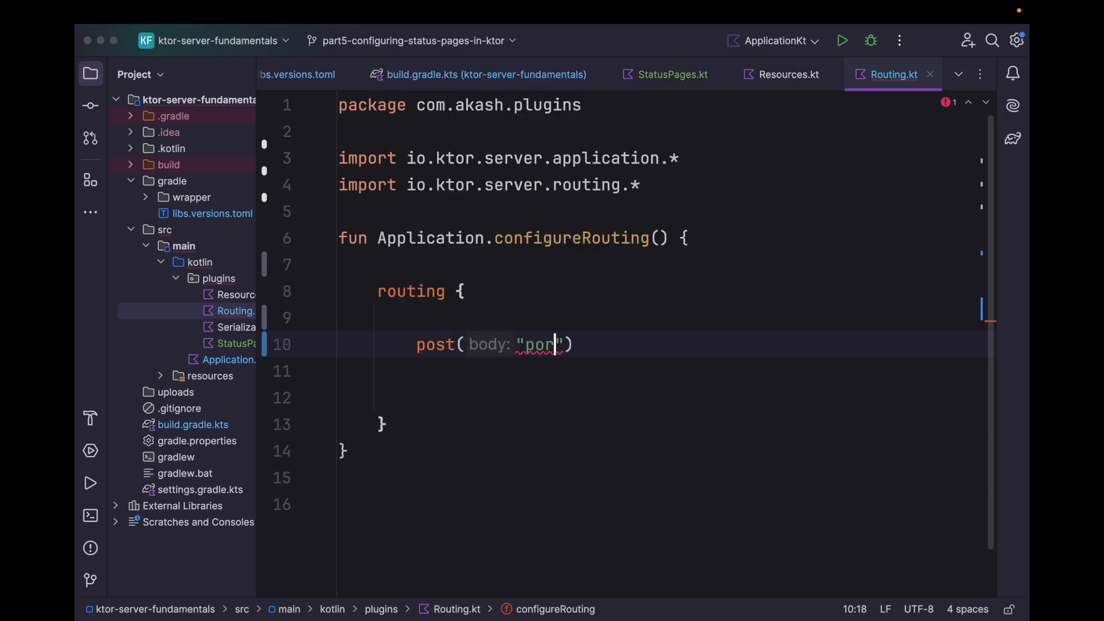
text(roduc)
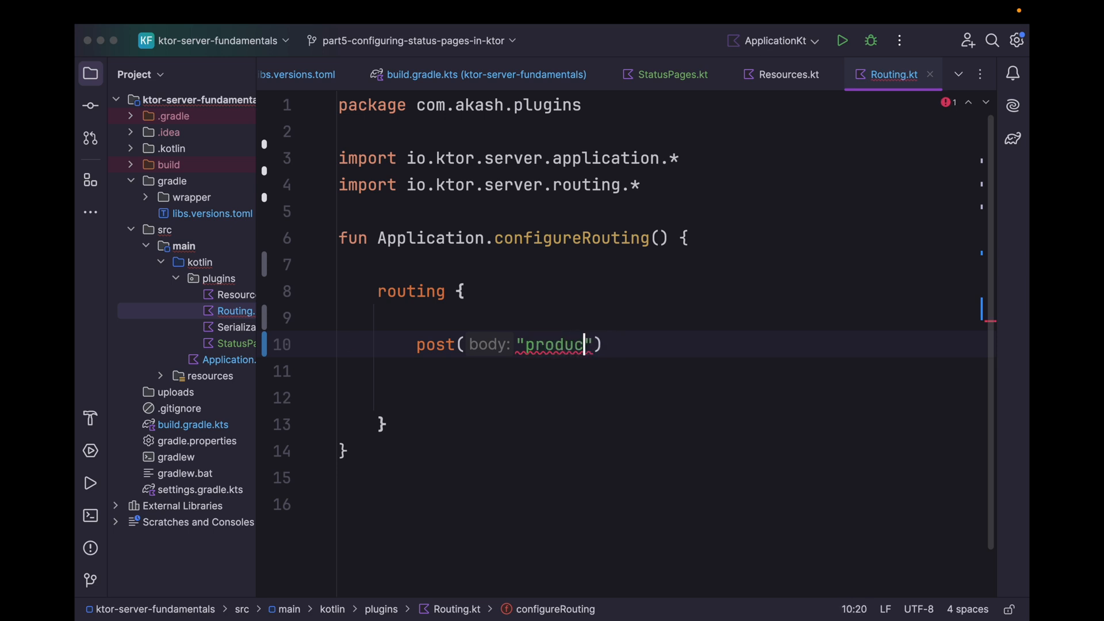
text(t"){})
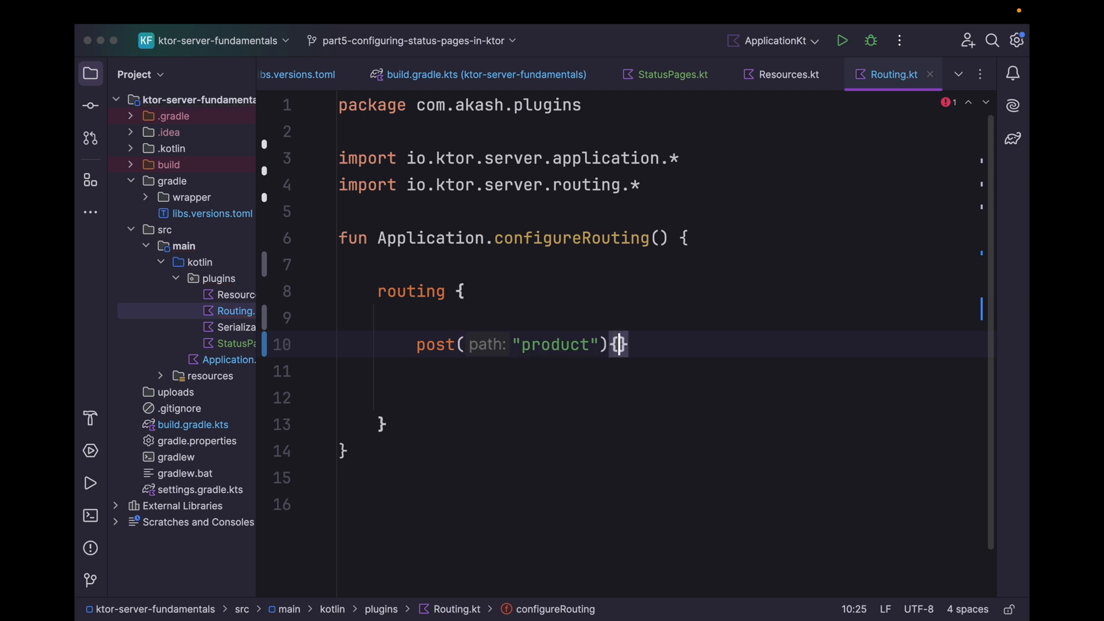
text(c)
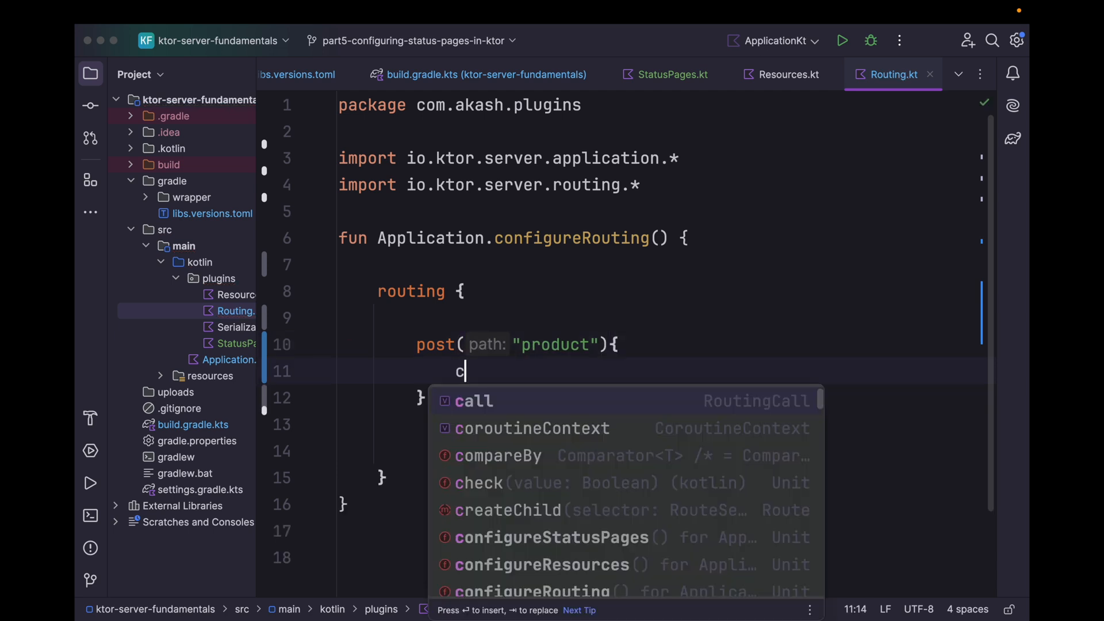
text(all.)
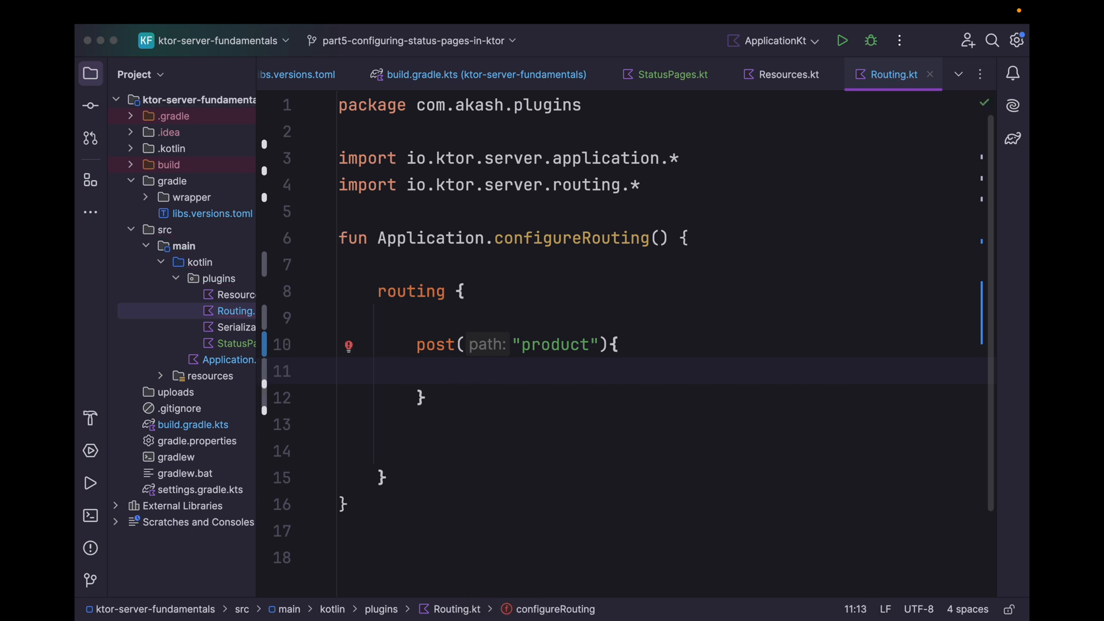
Make the route throw Exception("Database failed to initialize"), then return to StatusPages.kt
text(throw)
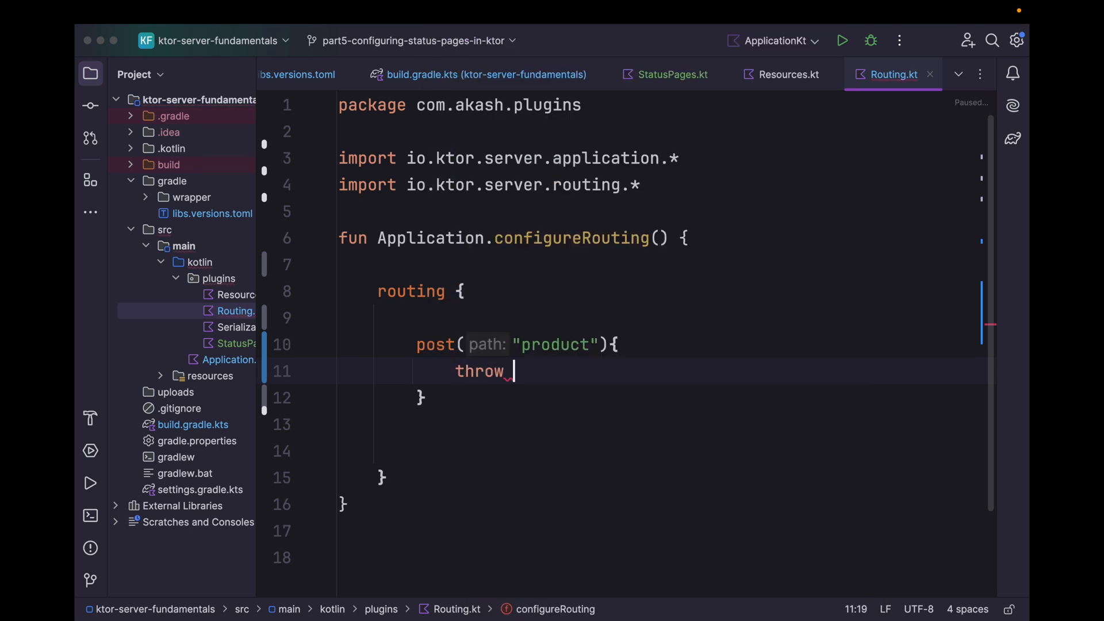
text(Exception)
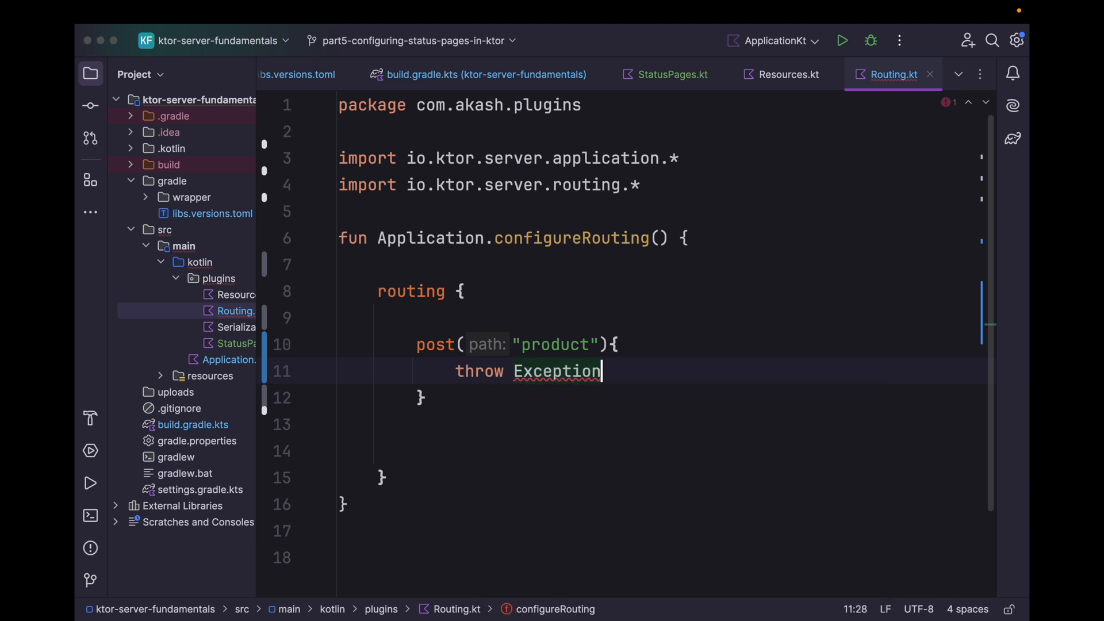
text((""))
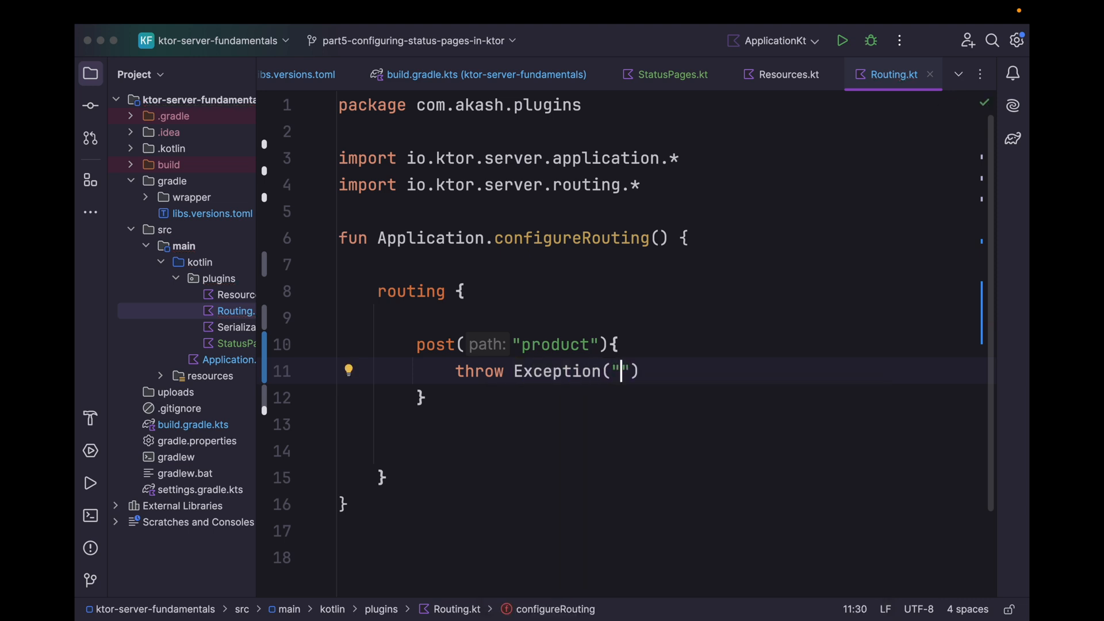
text(D)
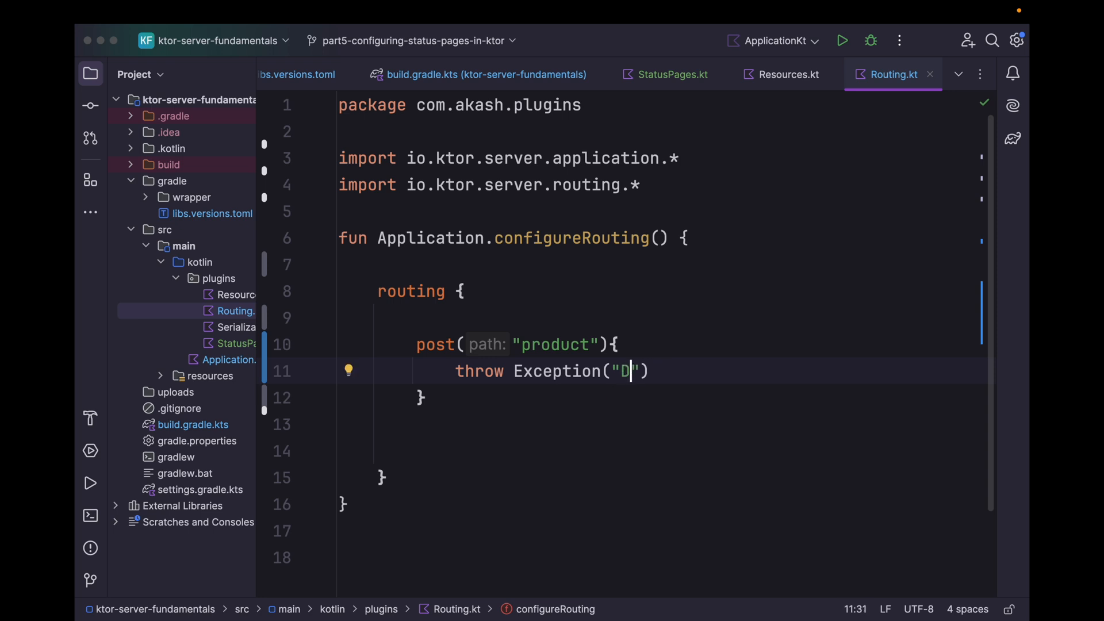
text(atabase failed to initialize)
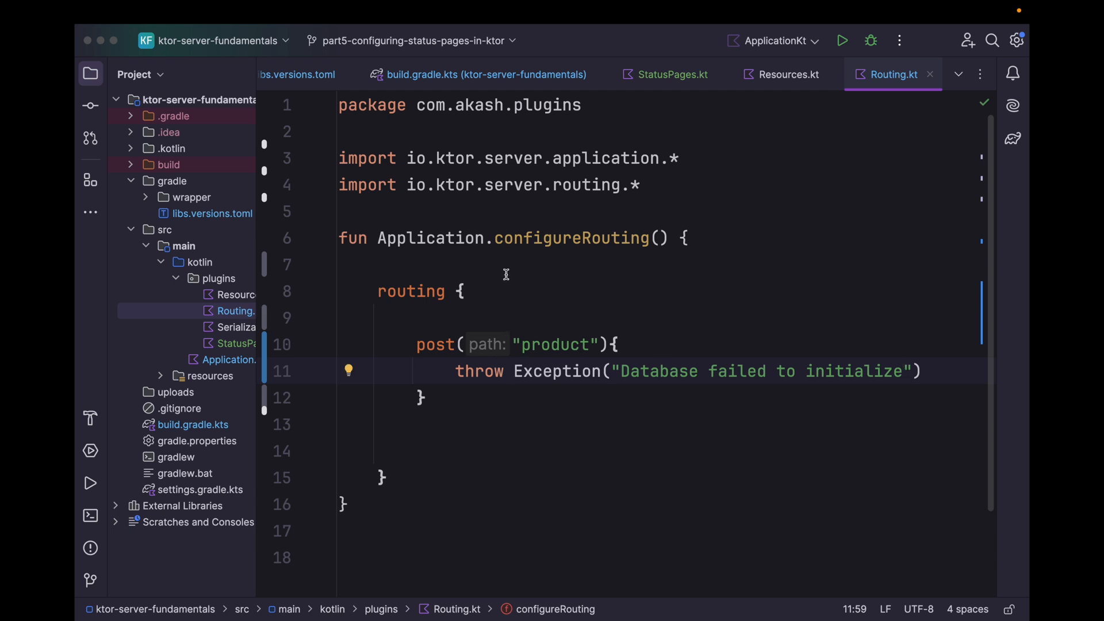
click(670, 74)
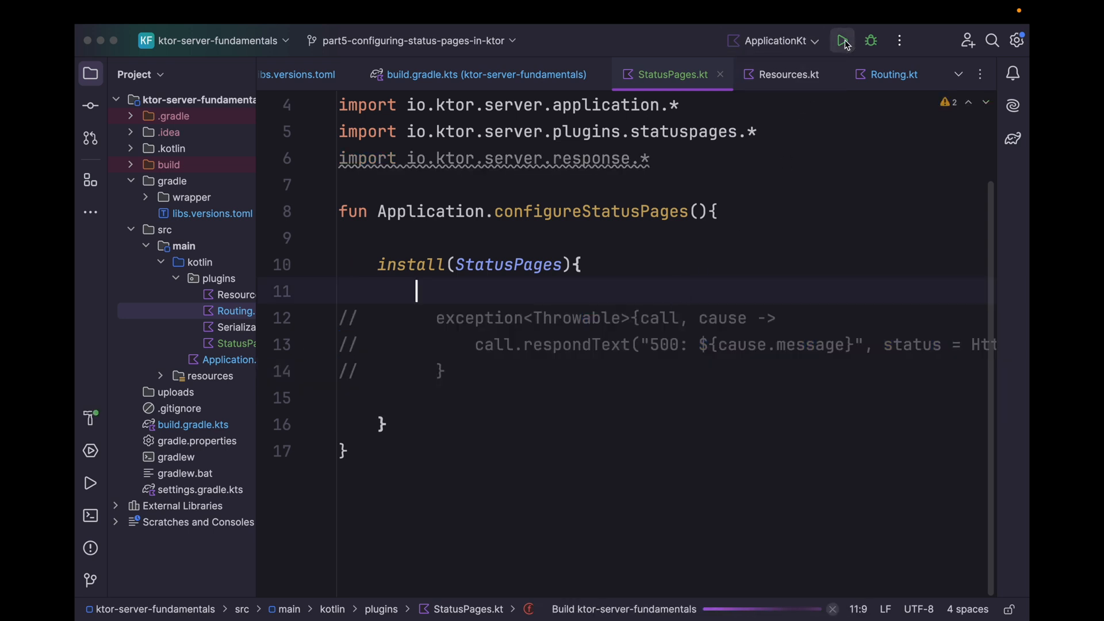
click(843, 40)
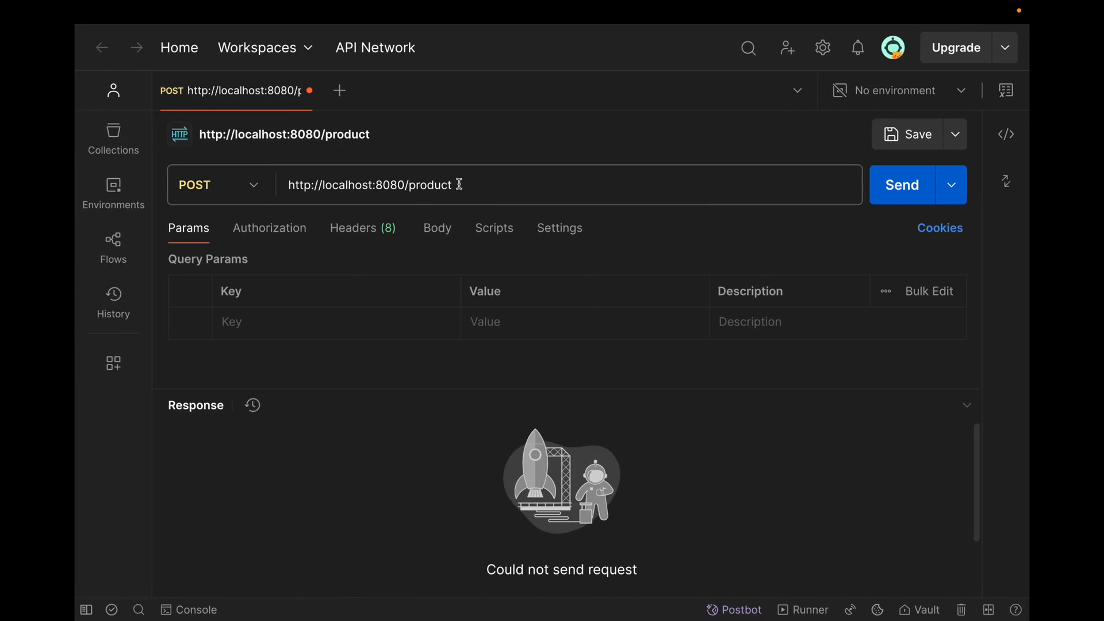
click(902, 184)
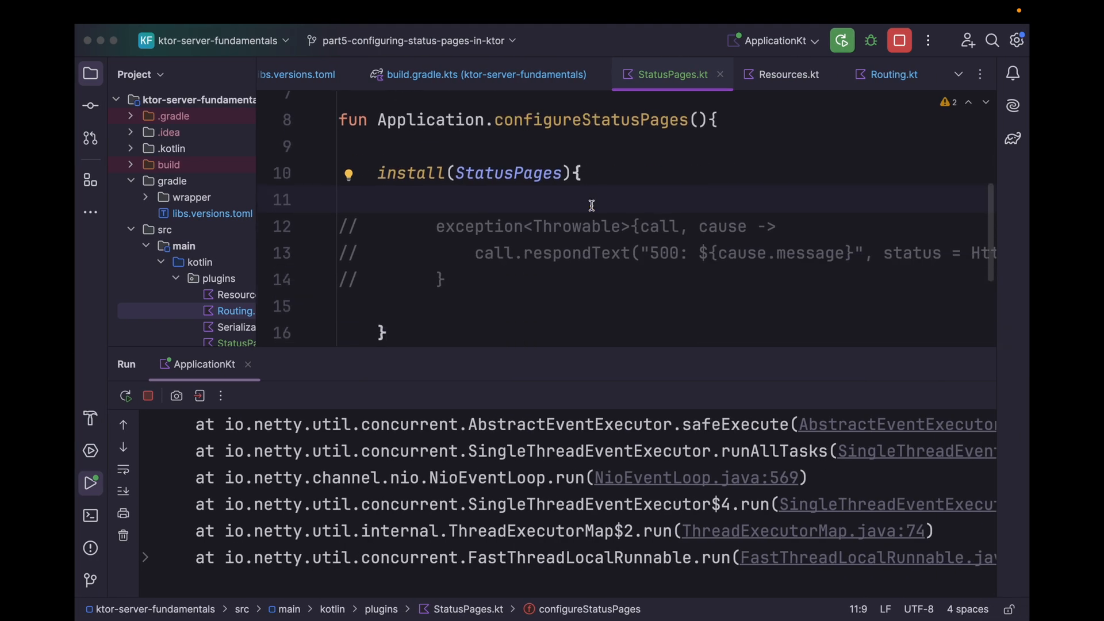
Uncomment the exception<Throwable> handler with Cmd+/ and rerun the server
key(cmd+/)
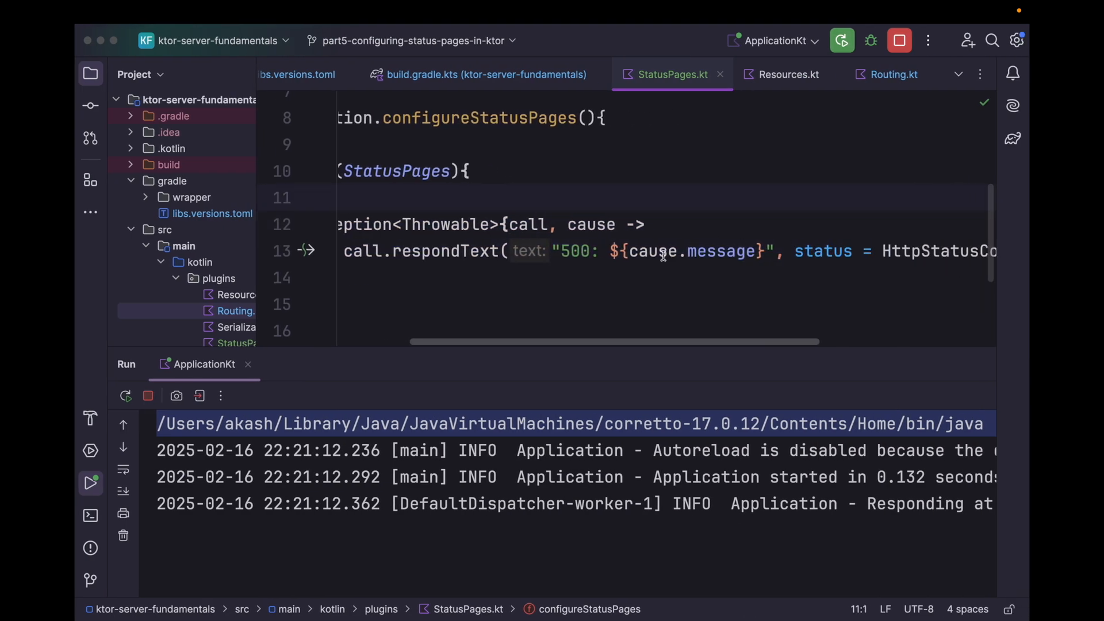
scroll(left, 3)
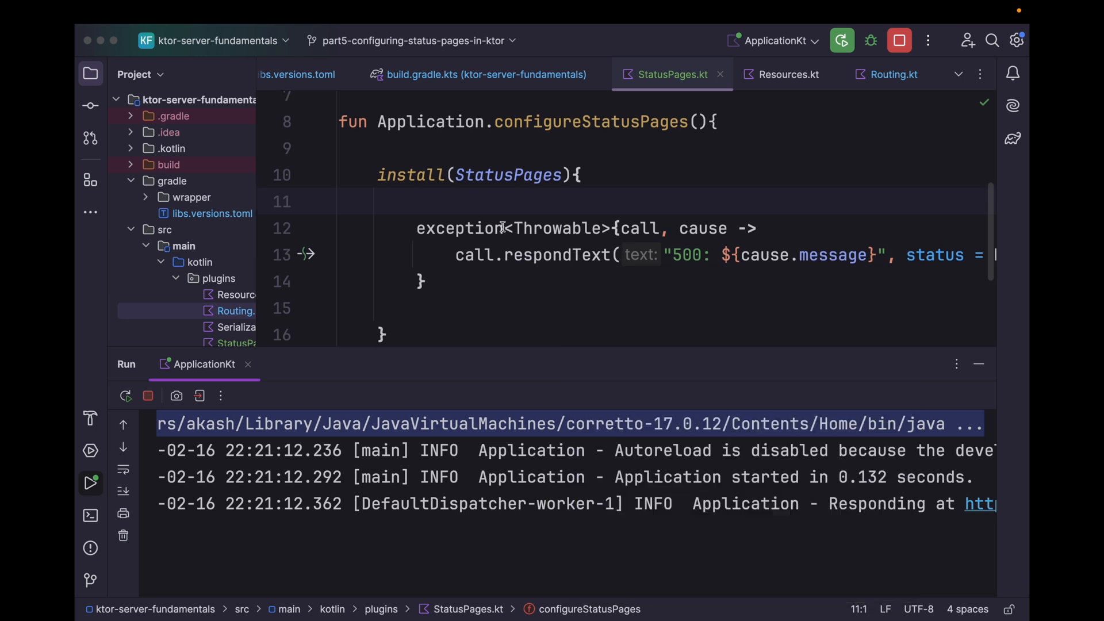
drag(417, 228, 614, 228)
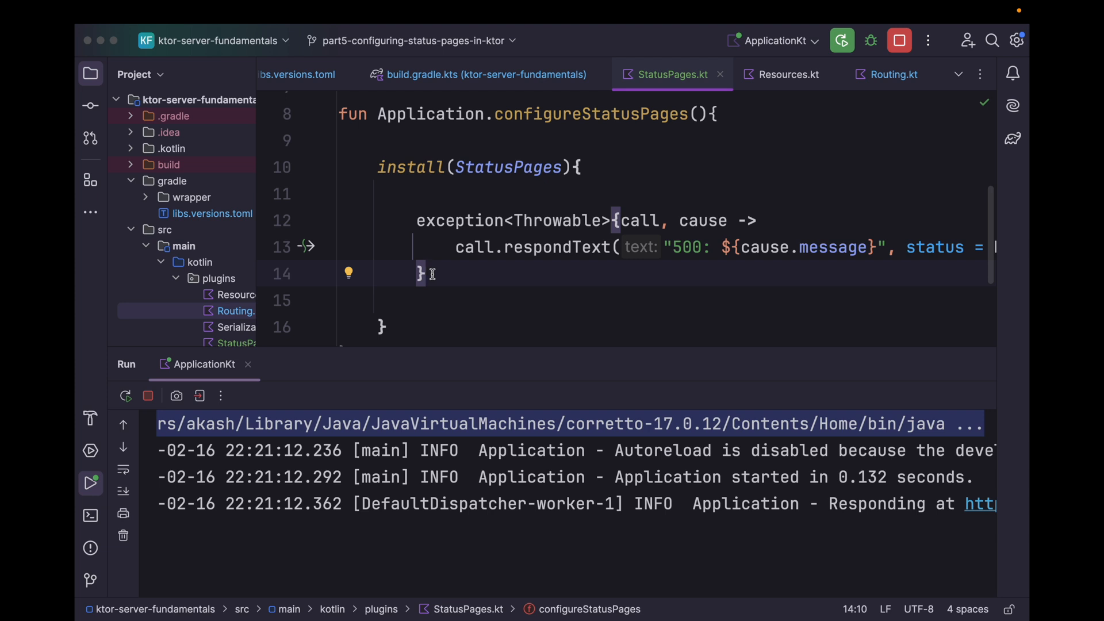
Add a status(HttpStatusCode.Unauthorized) { call, ... -> } handler below the exception handler
key(enter)
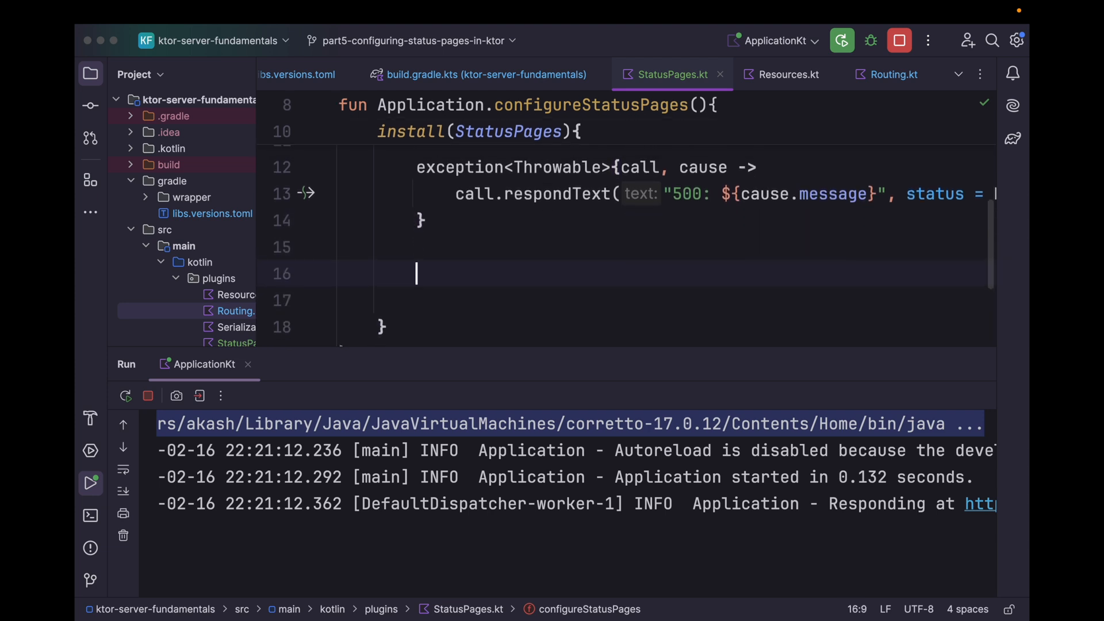
text(status()
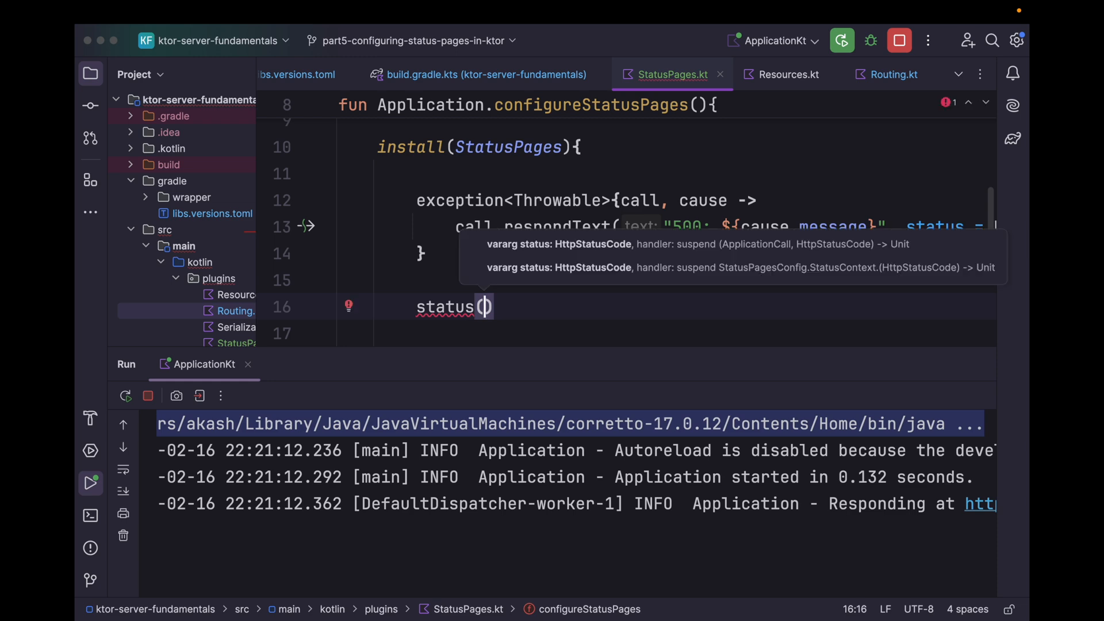
text(HttpStatusCode.Unauthorized)
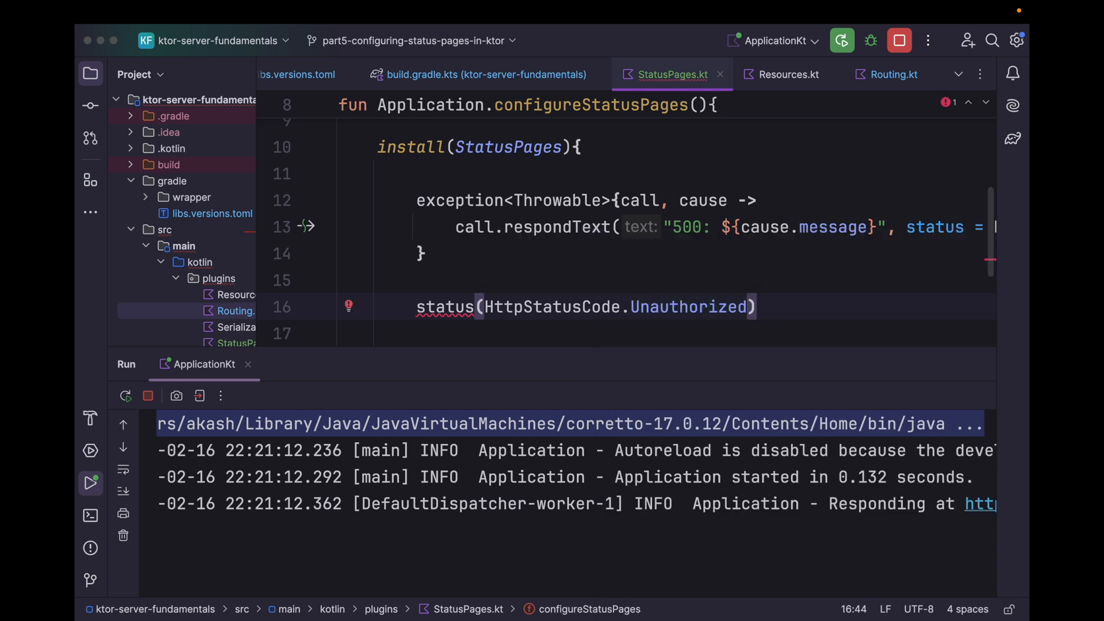
text({ca)
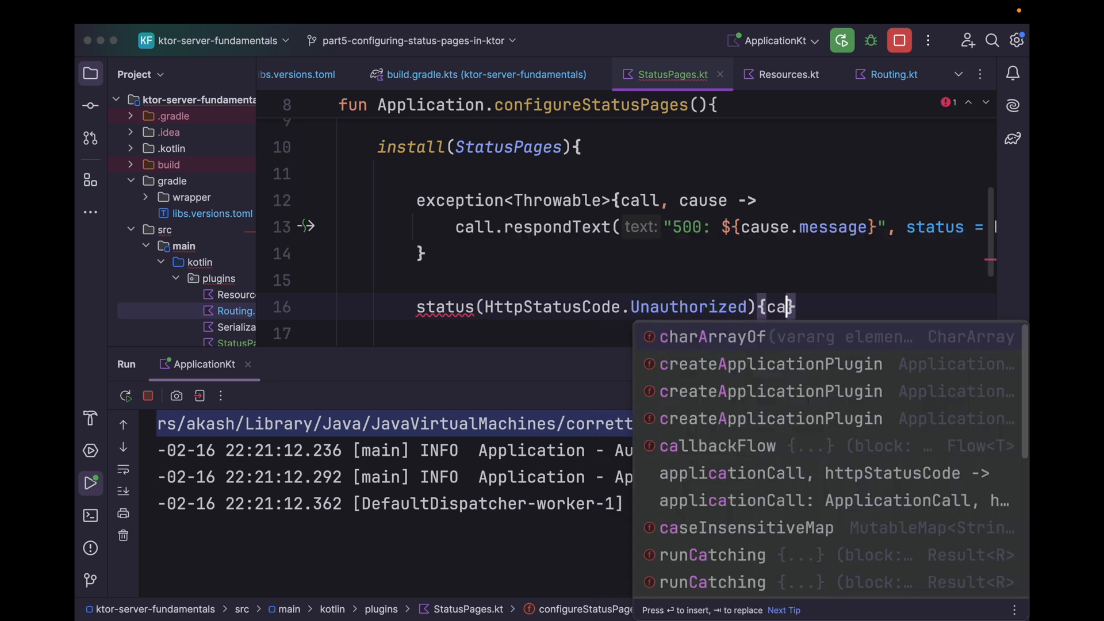
text(ll)
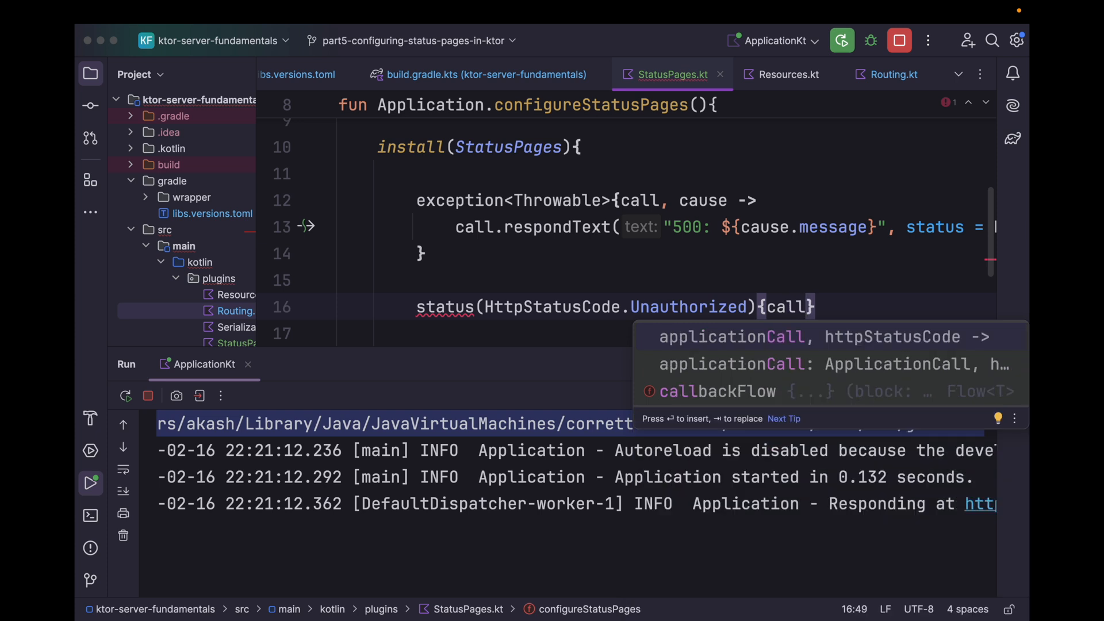
text(,cause->)
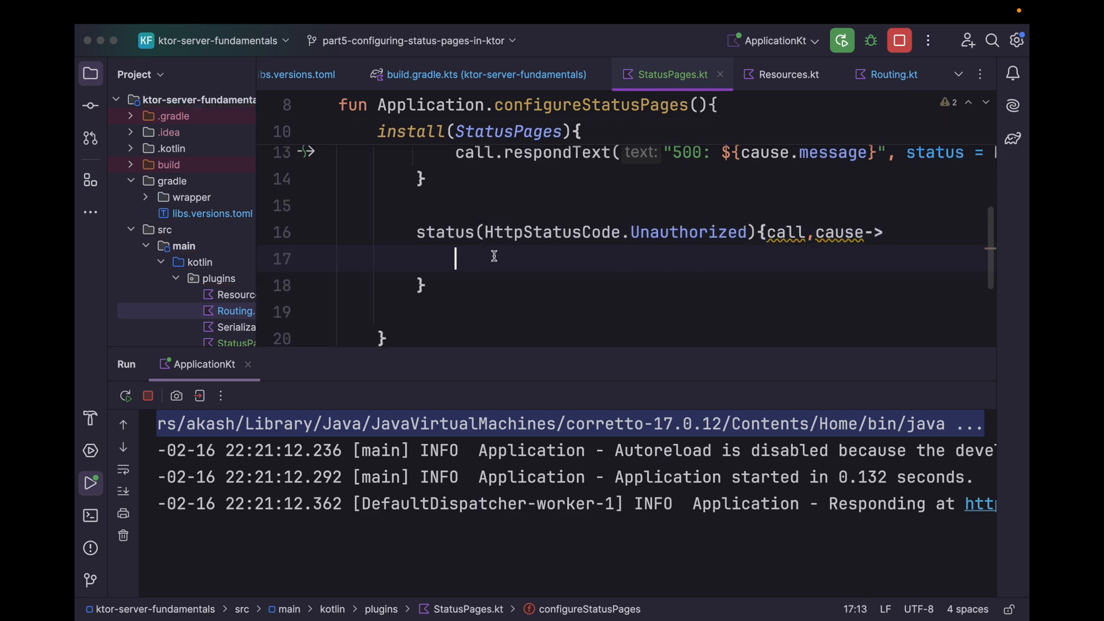
text(call)
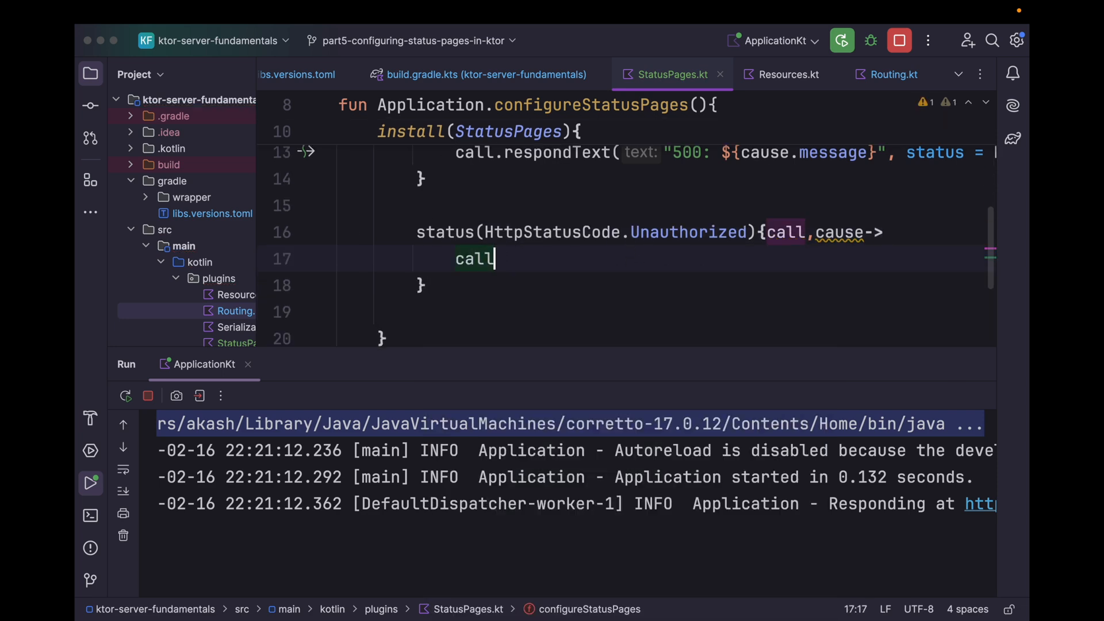
text(.)
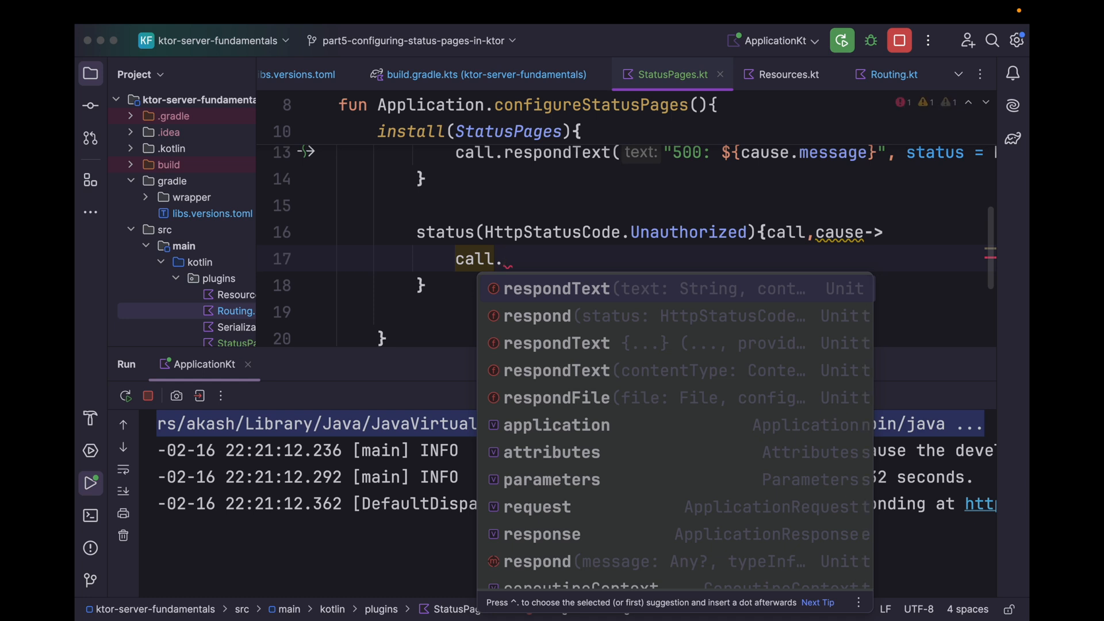
Respond "401: You are not authorized to access this resource" with HttpStatusCode.Unauthorized status
text(respondText(text: "401)
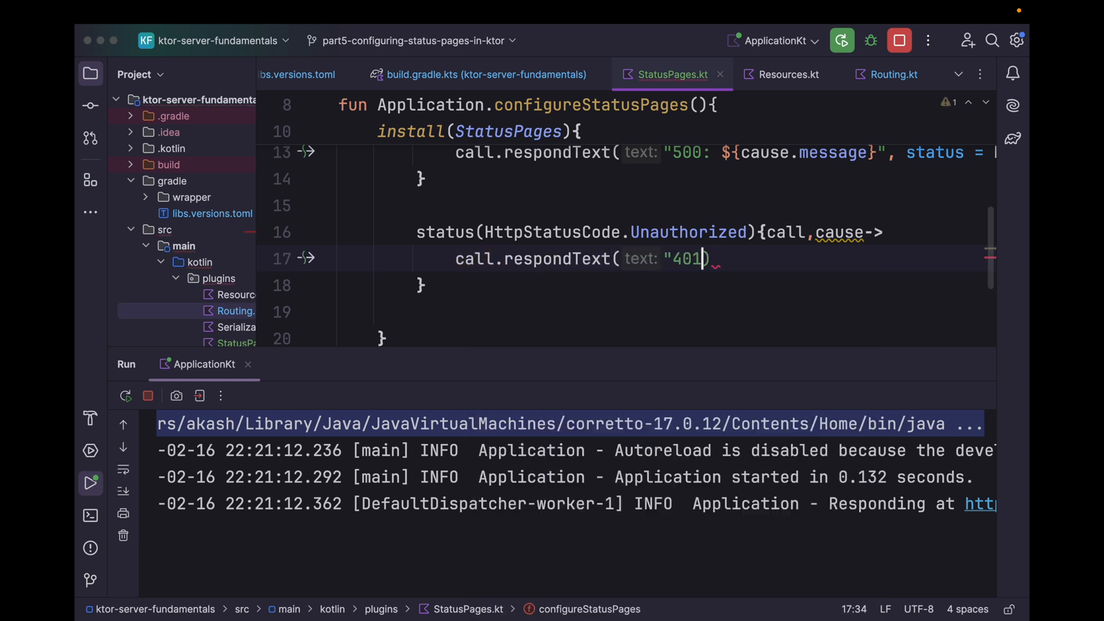
text(:Un)
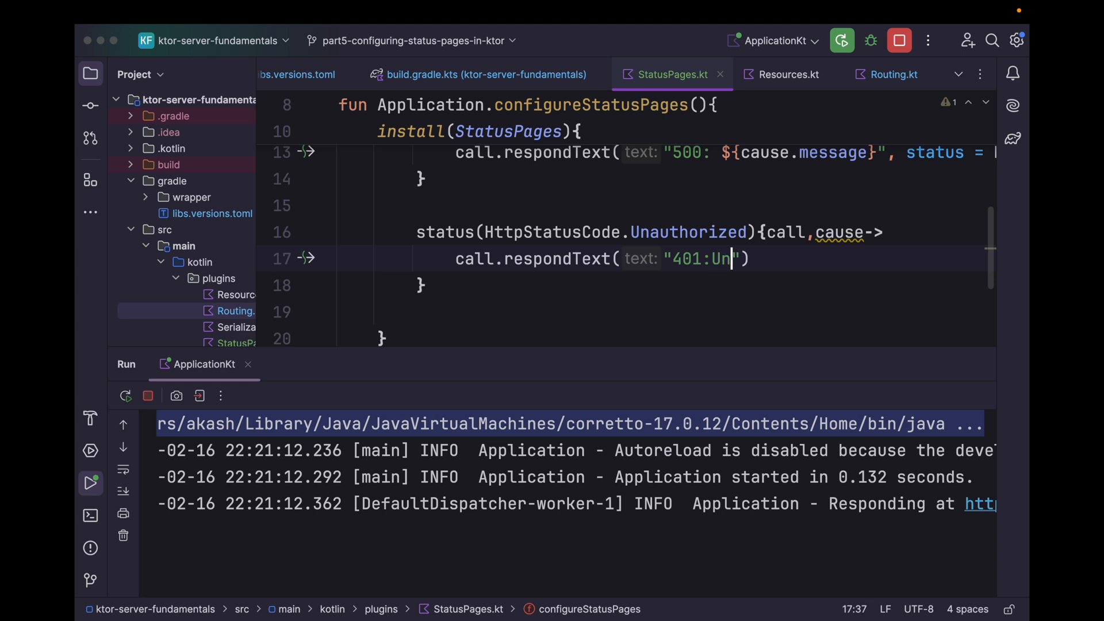
text(You are not authorized to access this resource)
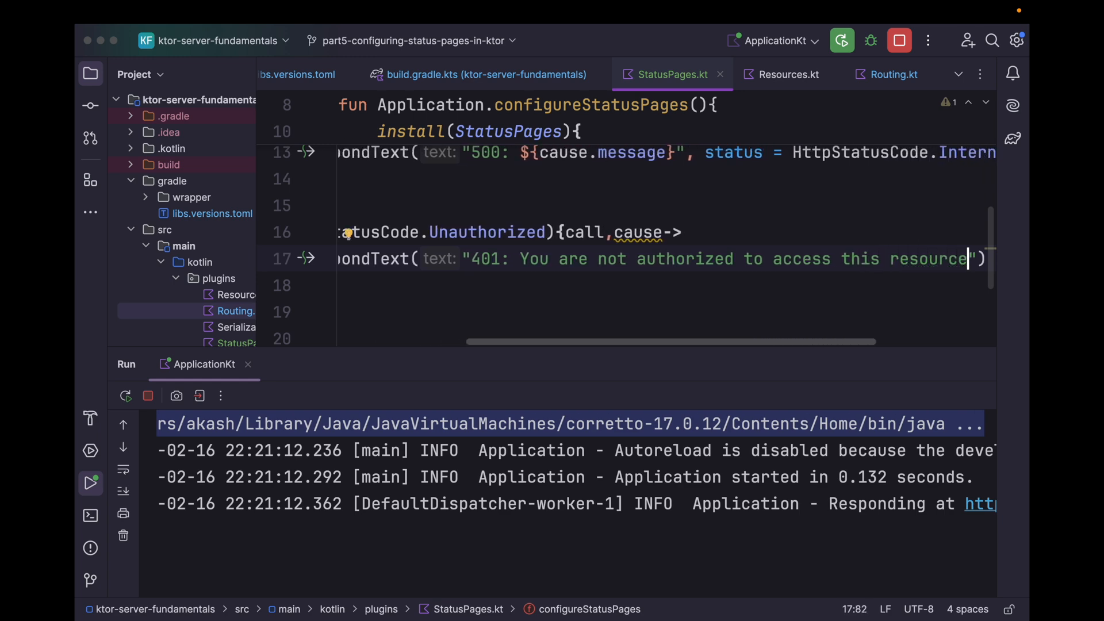
text(,HttpStatusCode.)
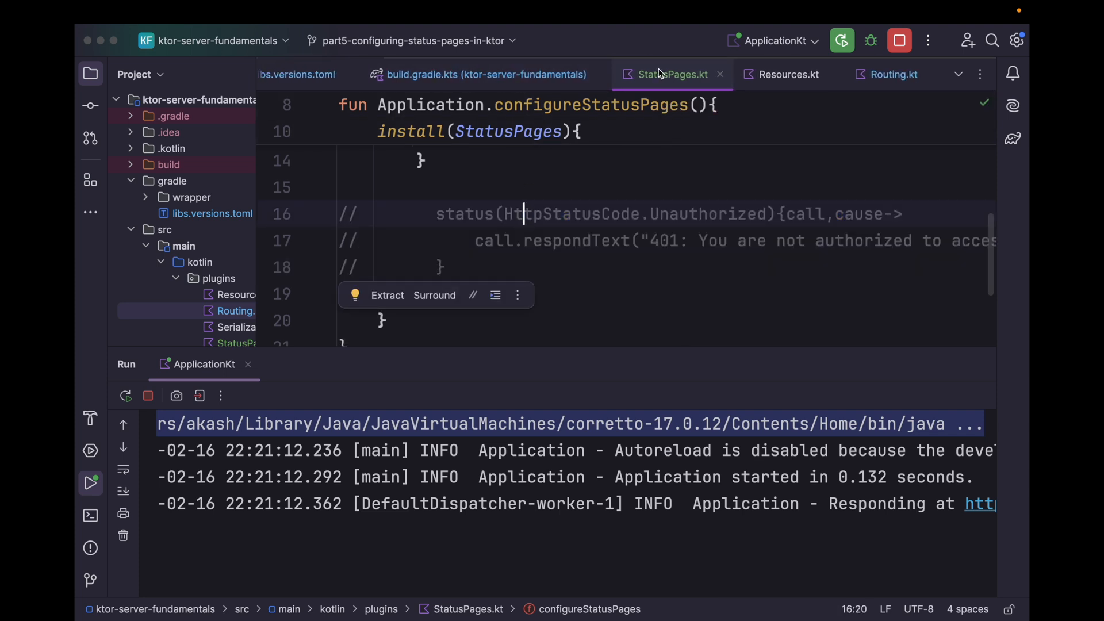
Make the post("product") route in Routing.kt call.respond(HttpStatusCode.Unauthorized) and rerun the server
click(893, 74)
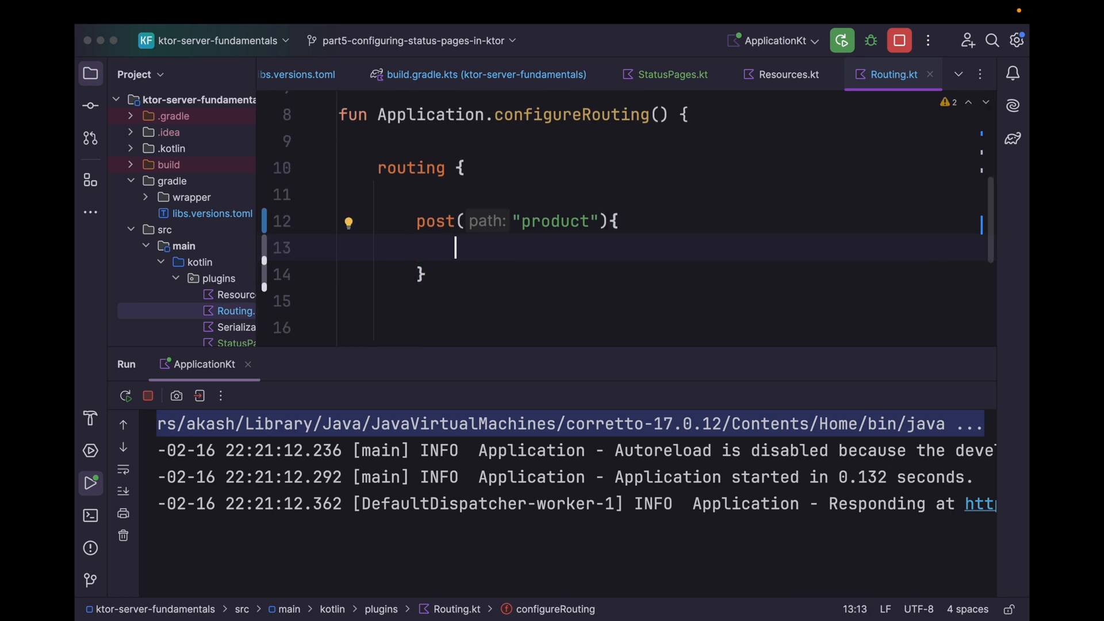
text(call.respond()
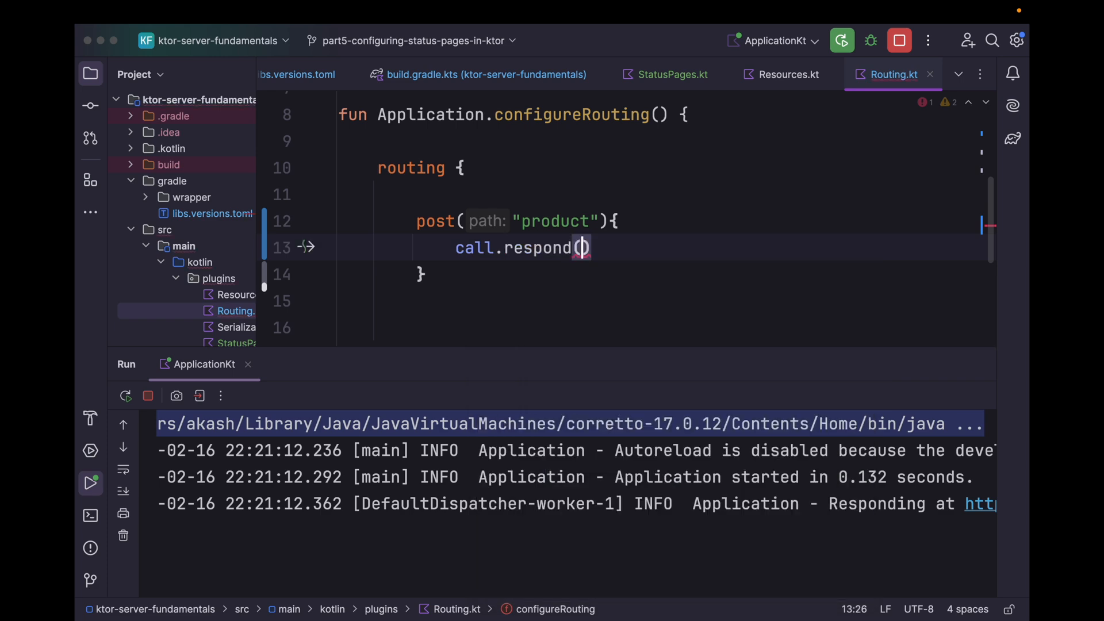
text(HttpStatusCode.Unauthorized)
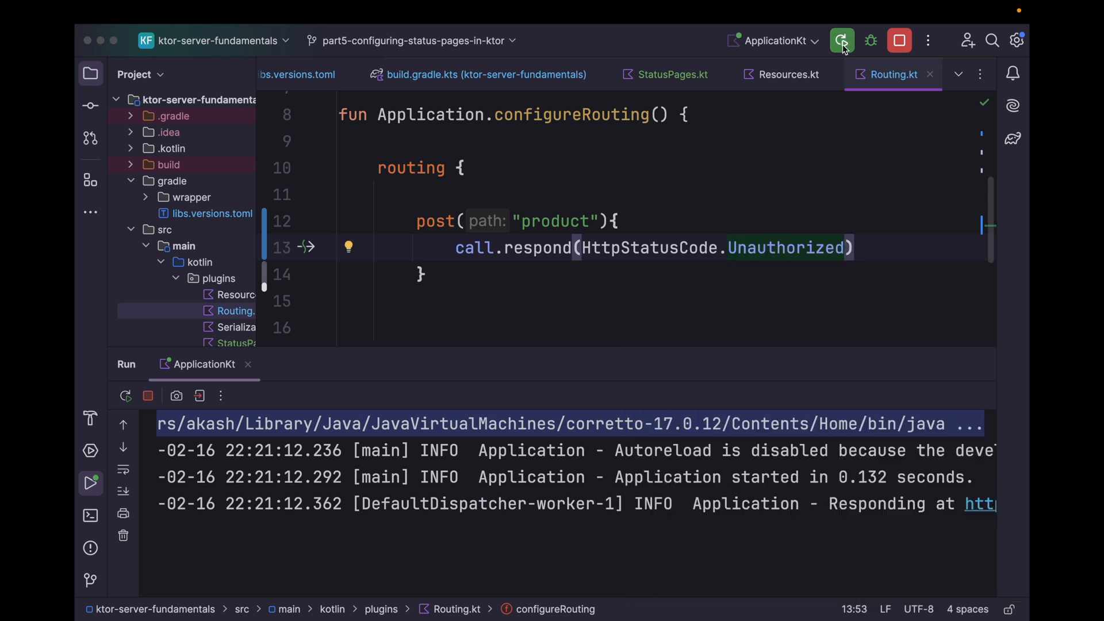
click(842, 41)
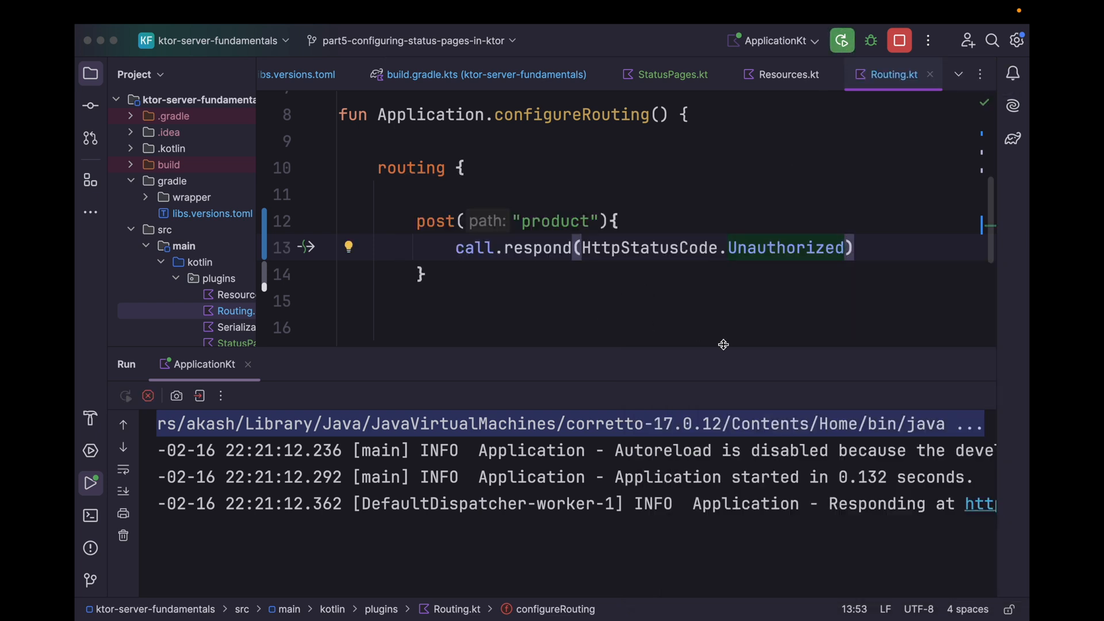
click(842, 40)
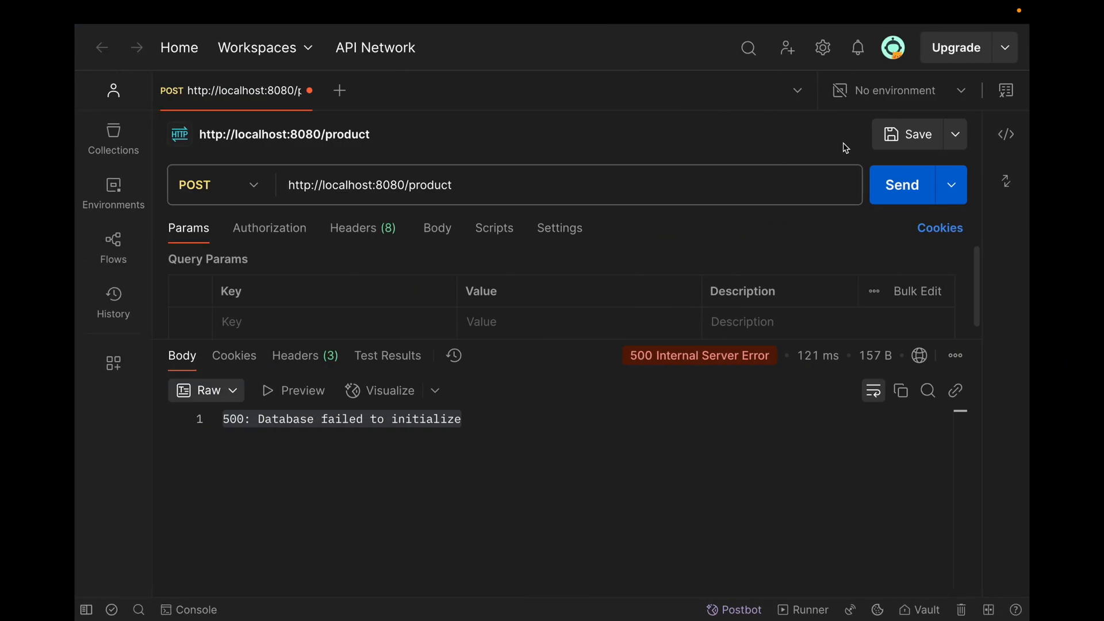
click(902, 184)
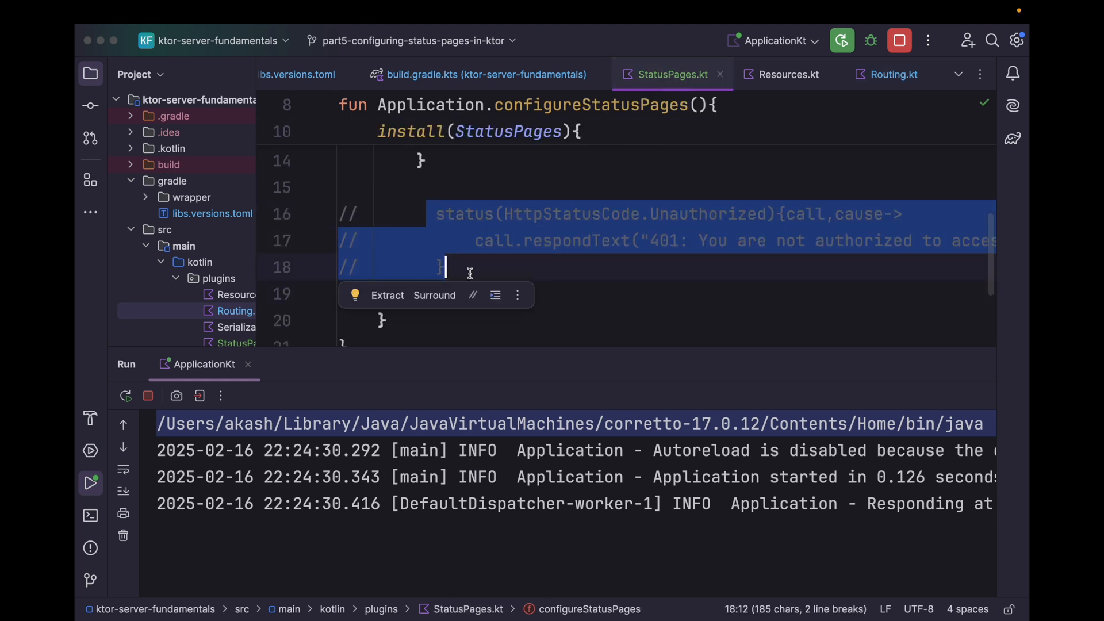
Stop and rerun the Ktor server with the restored Unauthorized 401 handler
click(842, 40)
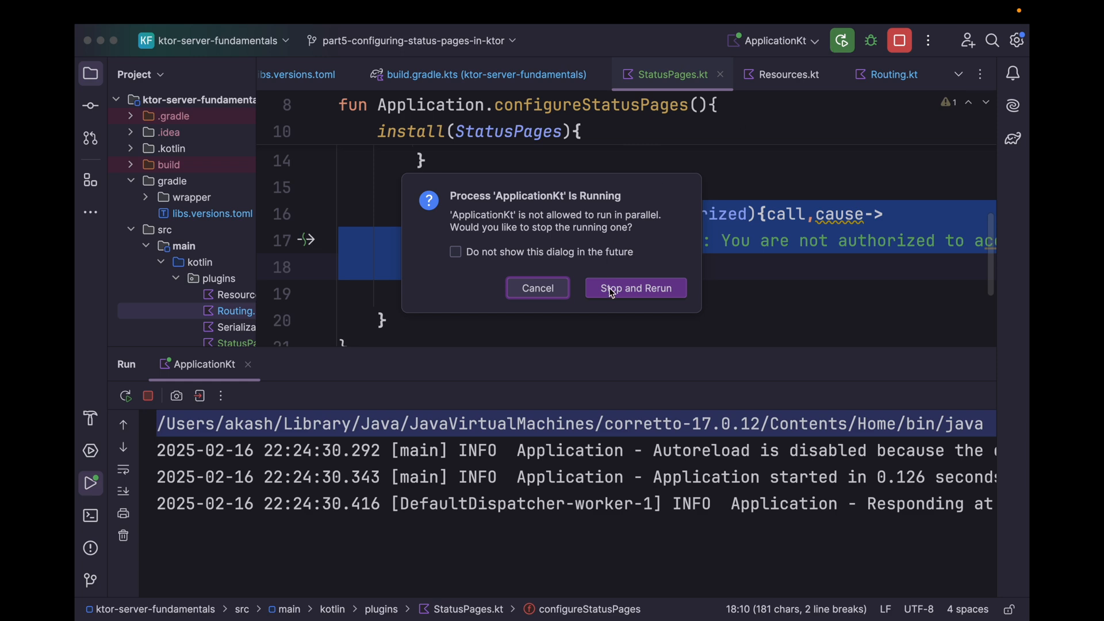
click(635, 287)
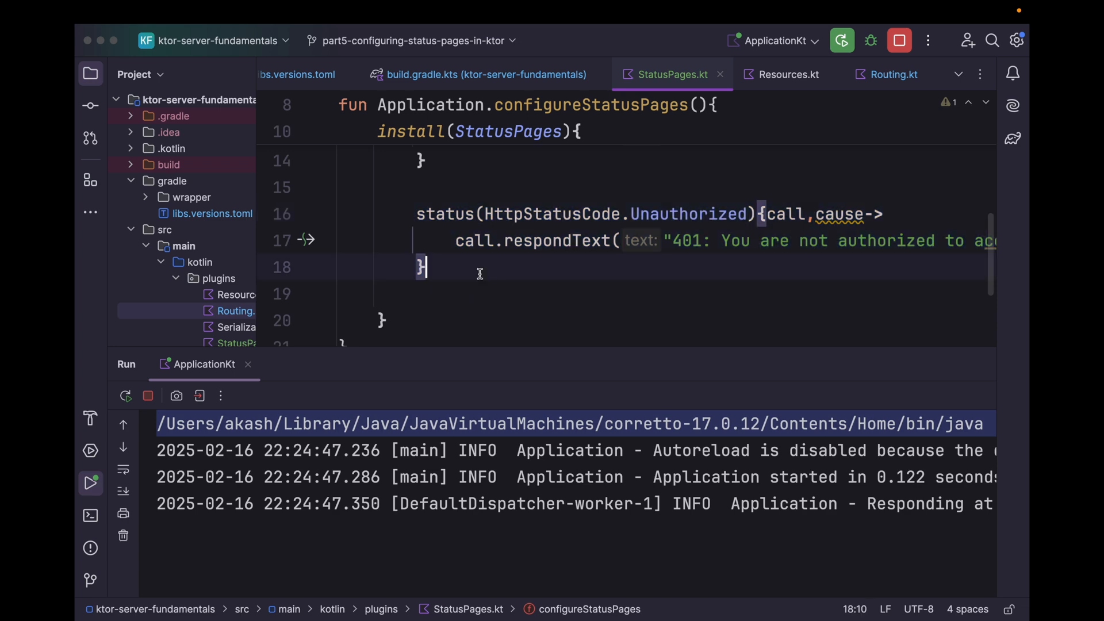
Turn the copied handler into a BadRequest one replying '400: Please check your request body' and rerun the server
double_click(688, 253)
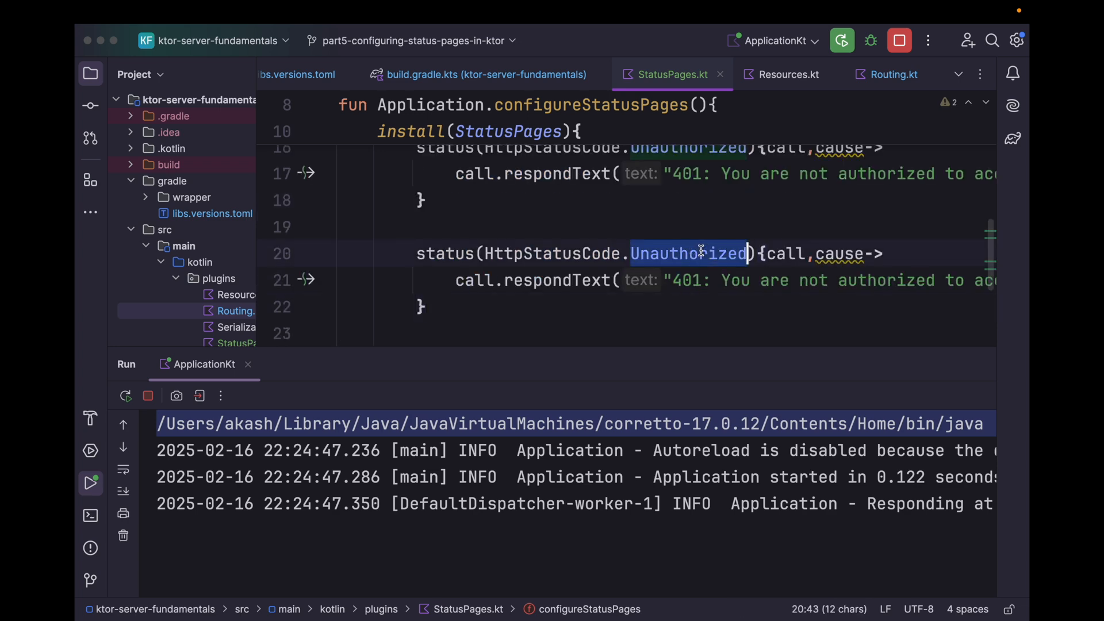
text(BadRequest){call,cause->)
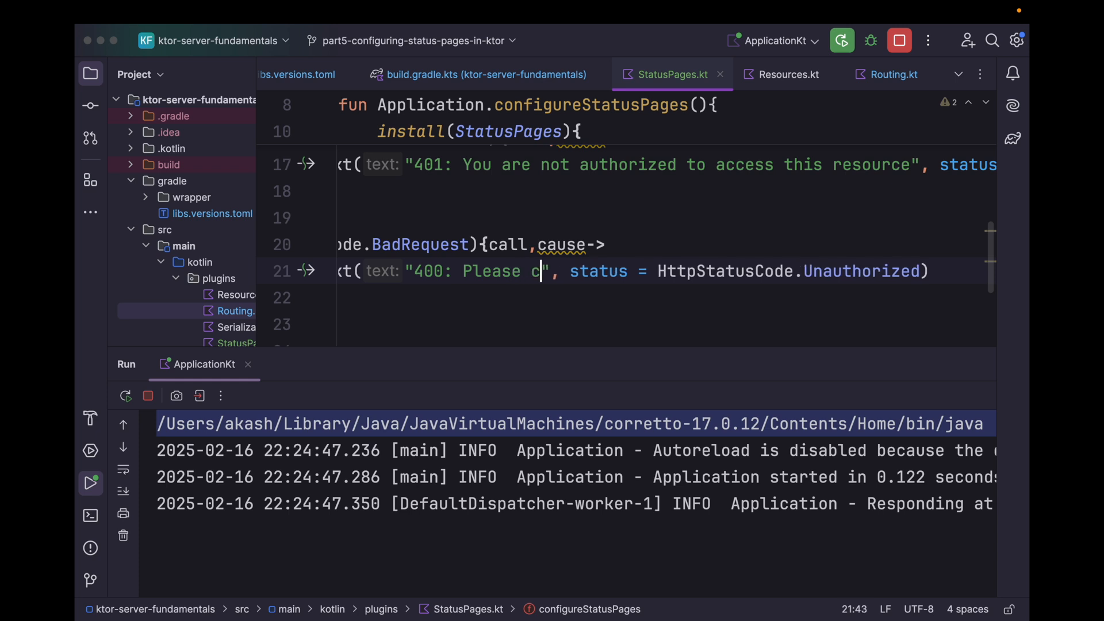
text(heck your request)
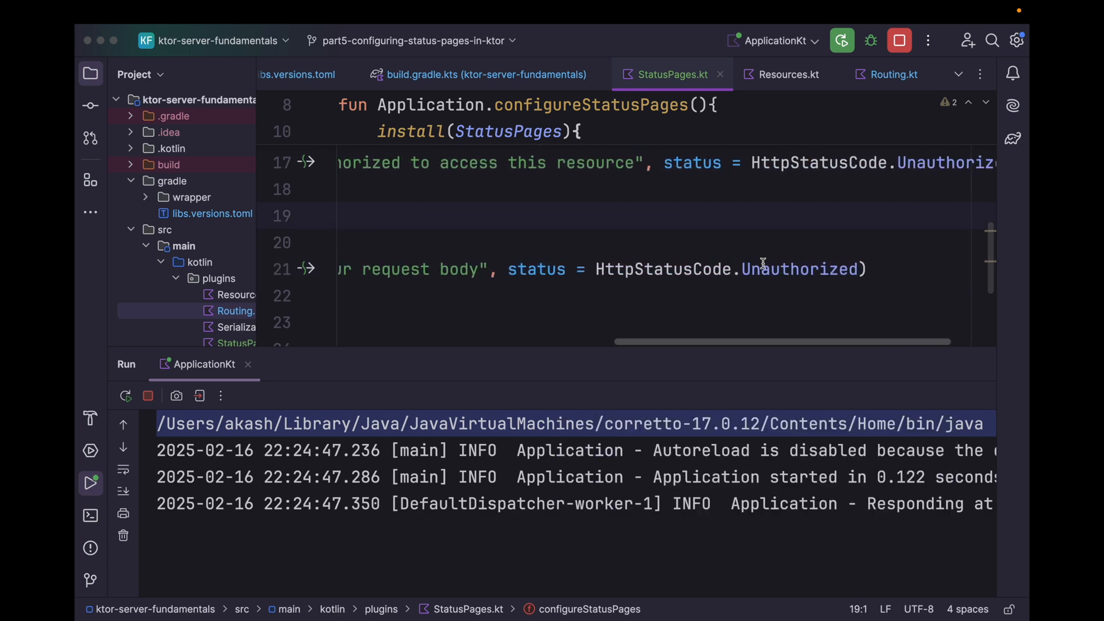
text(BadGate)
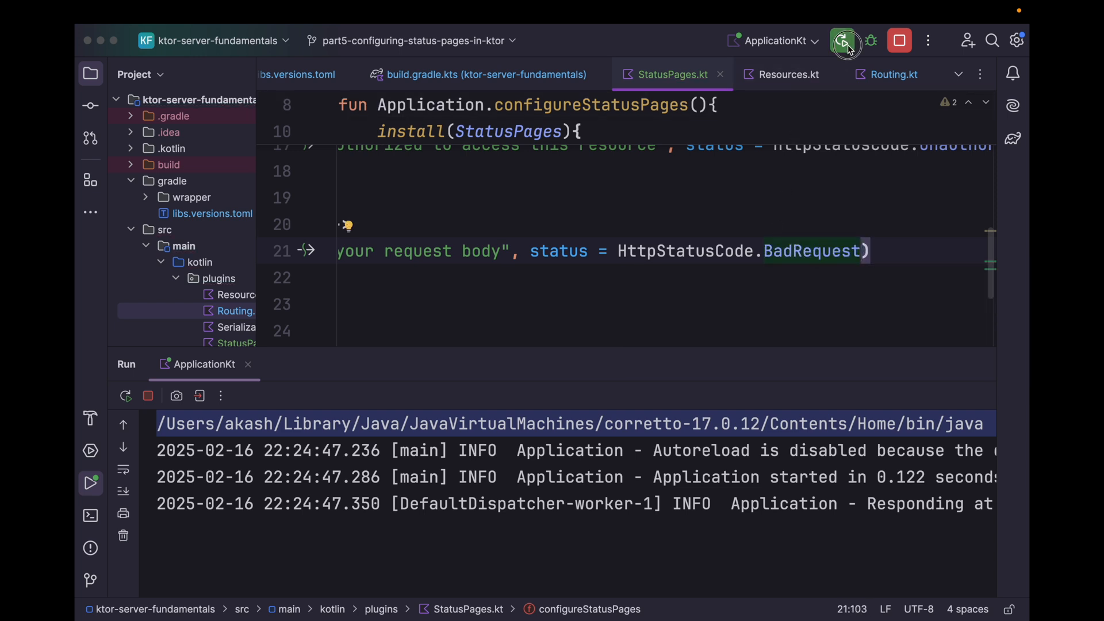
click(843, 40)
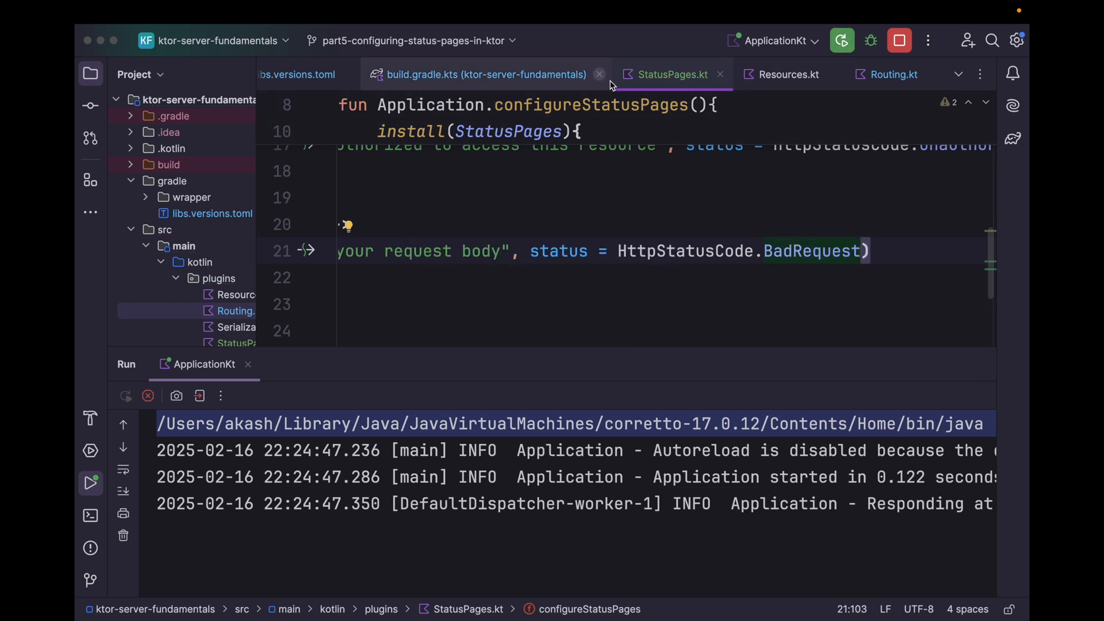
Change the product route to respond BadRequest, stop and rerun the server, and resend the POST in Postman
click(894, 75)
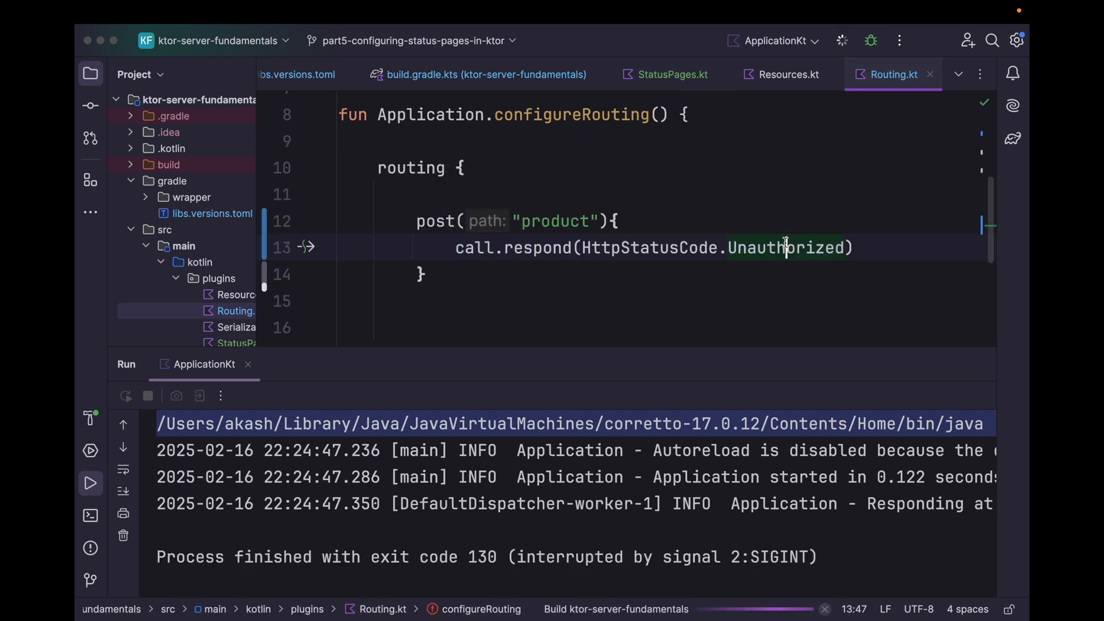
text(Ba)
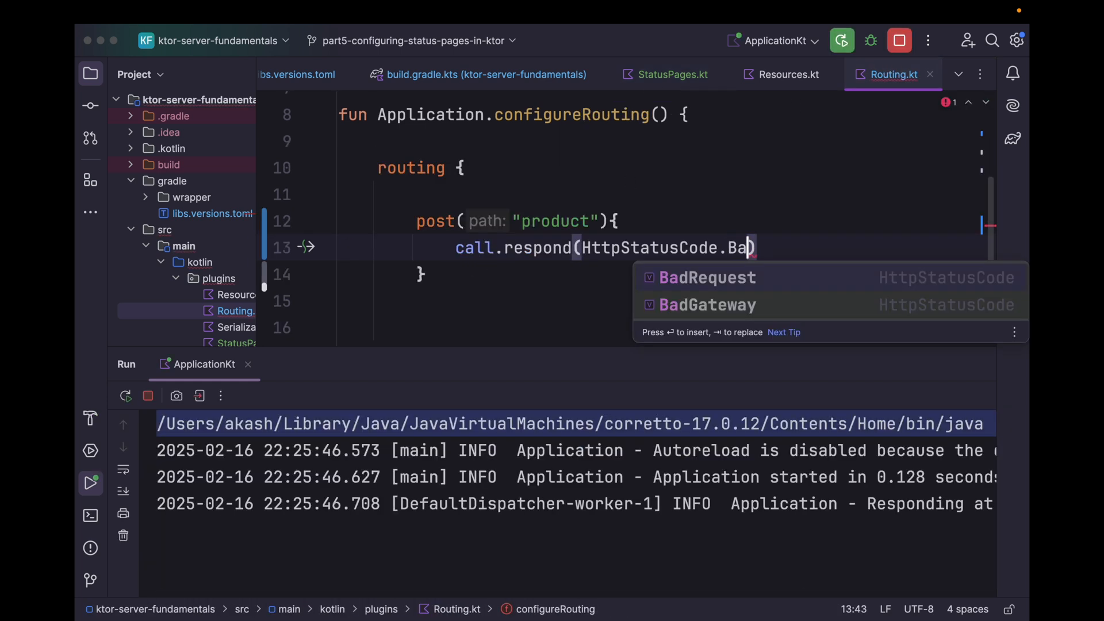
click(842, 40)
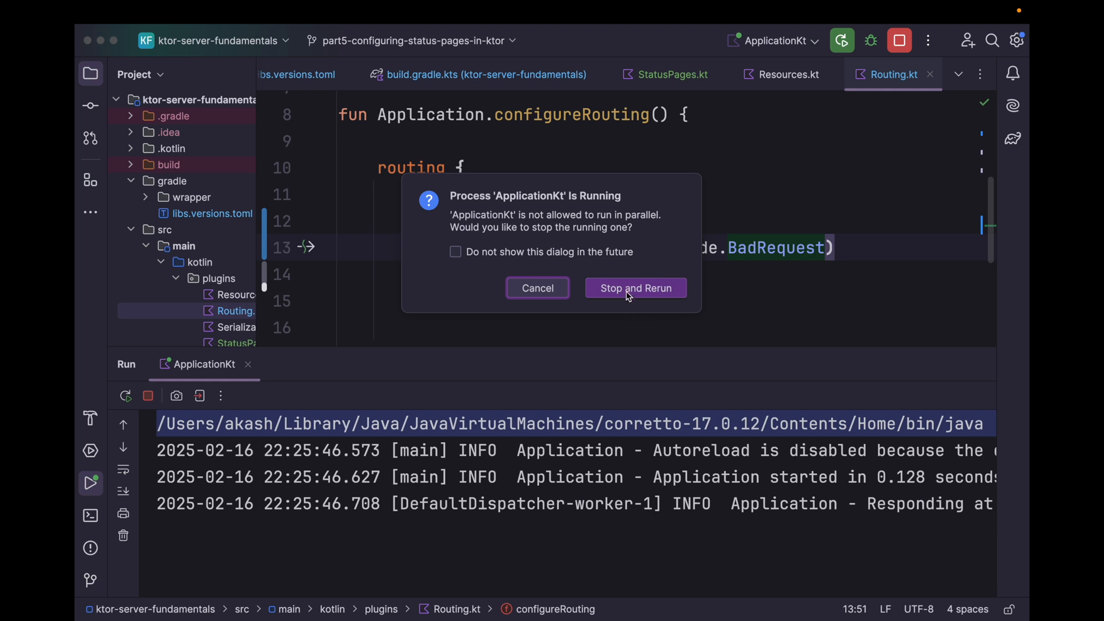
click(635, 287)
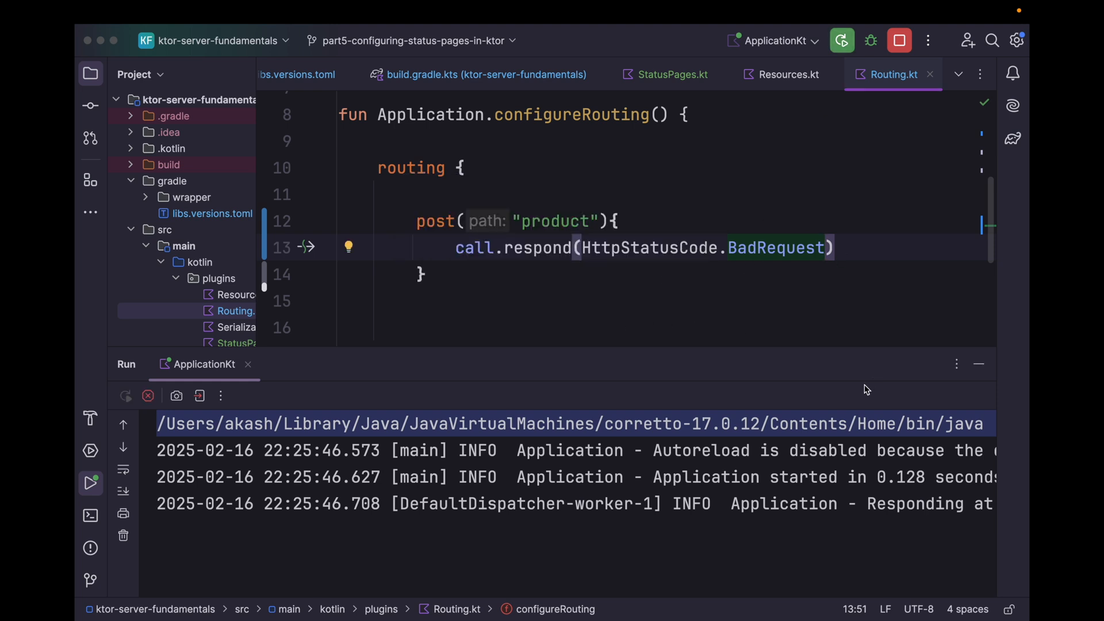
click(842, 41)
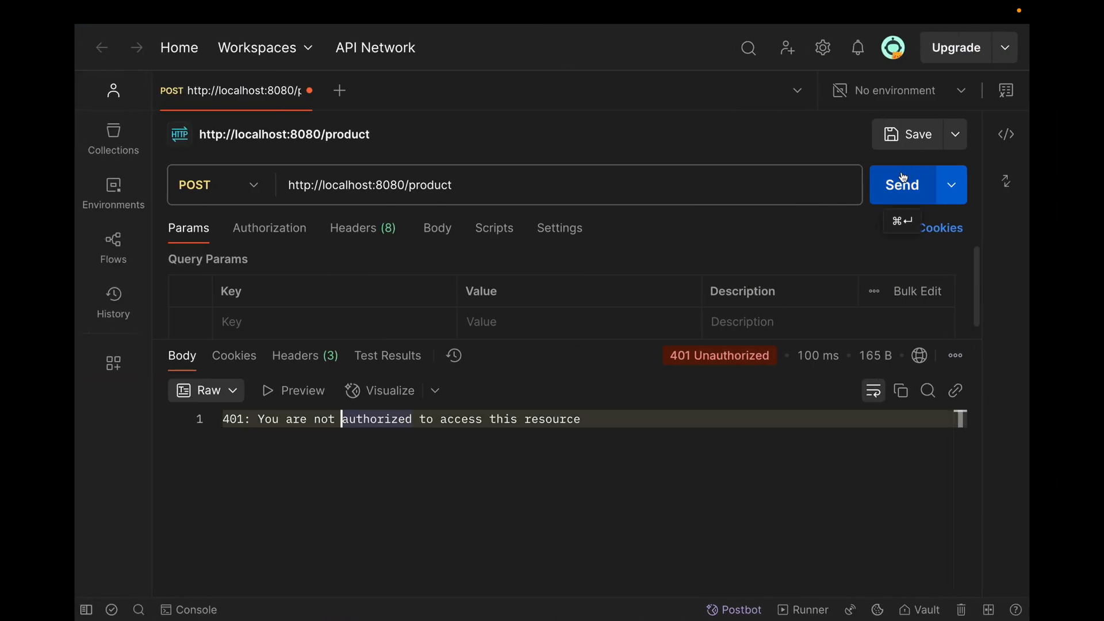
click(901, 184)
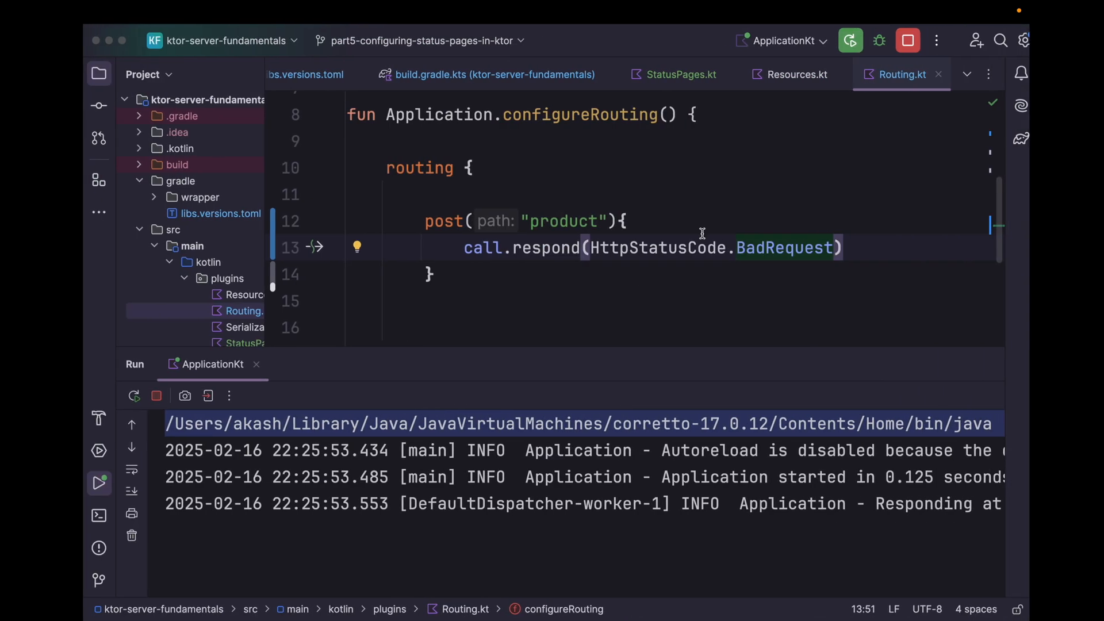
mouse_move(749, 248)
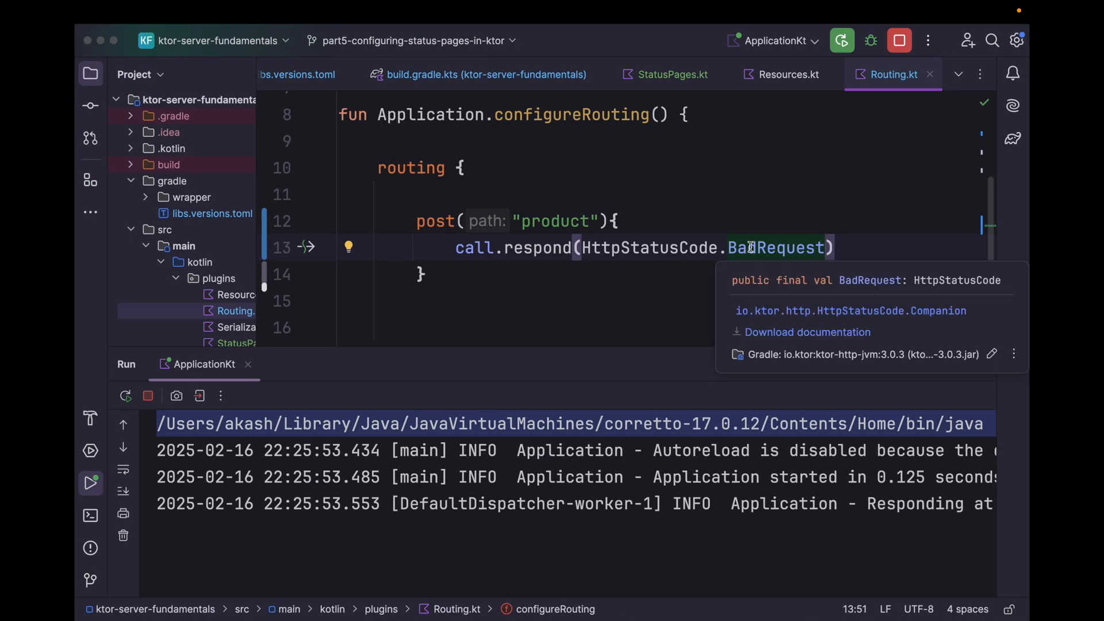
Return to StatusPages.kt with a blank line below the BadRequest handler
click(670, 74)
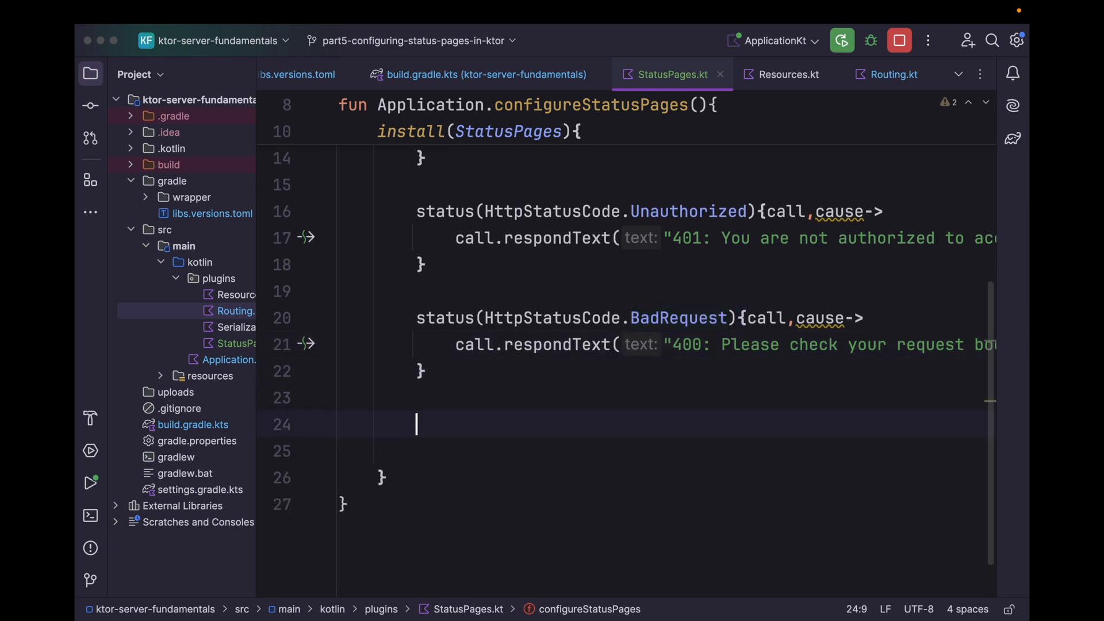
Write statusFile(HttpStatusCode.BadRequest, filePattern = "error.") below the status handlers
text(statusFile()
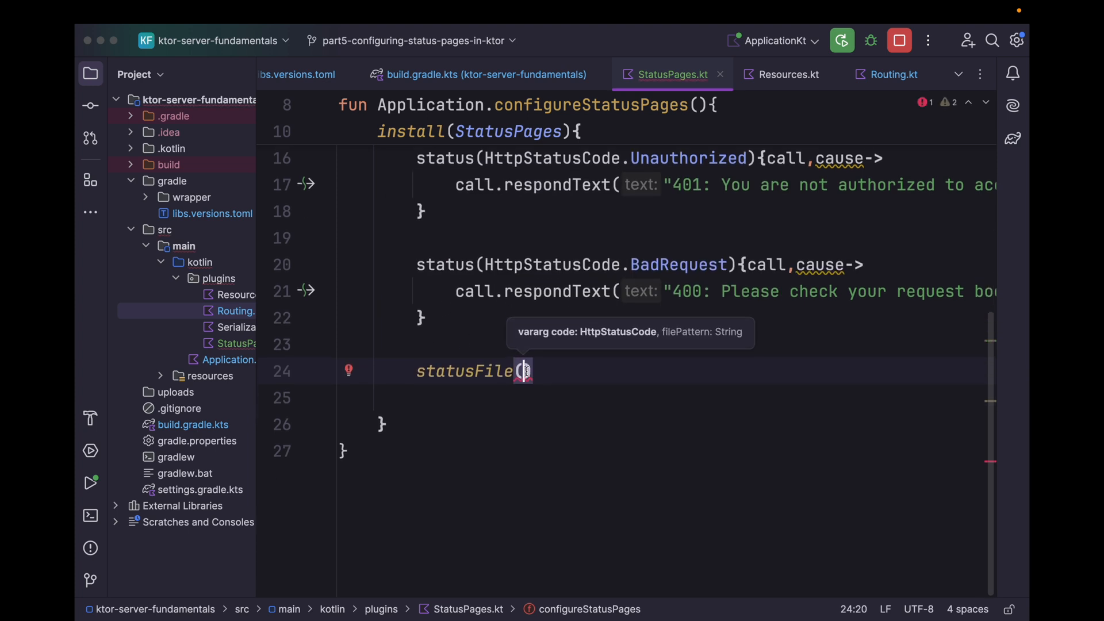
text(HttpStatusCode.BadRequest)
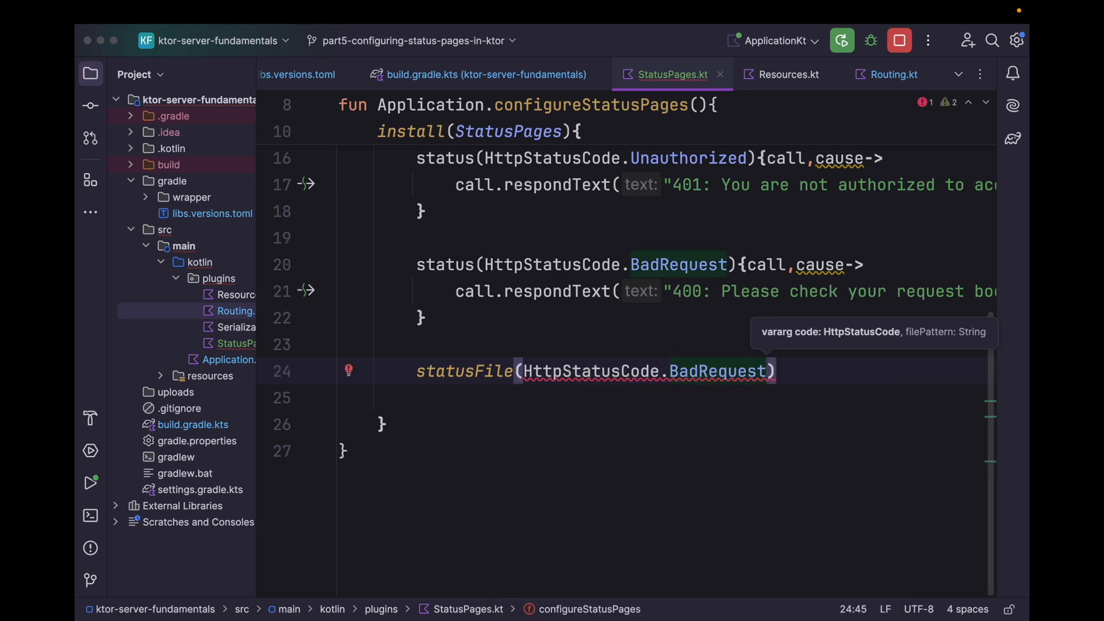
text(.)
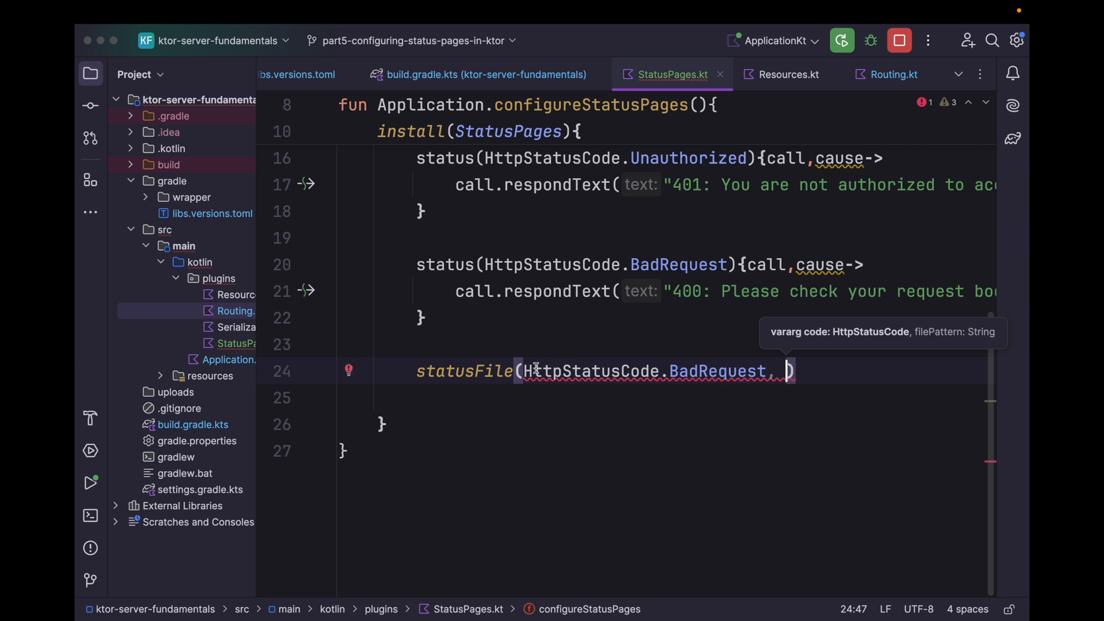
mouse_move(683, 372)
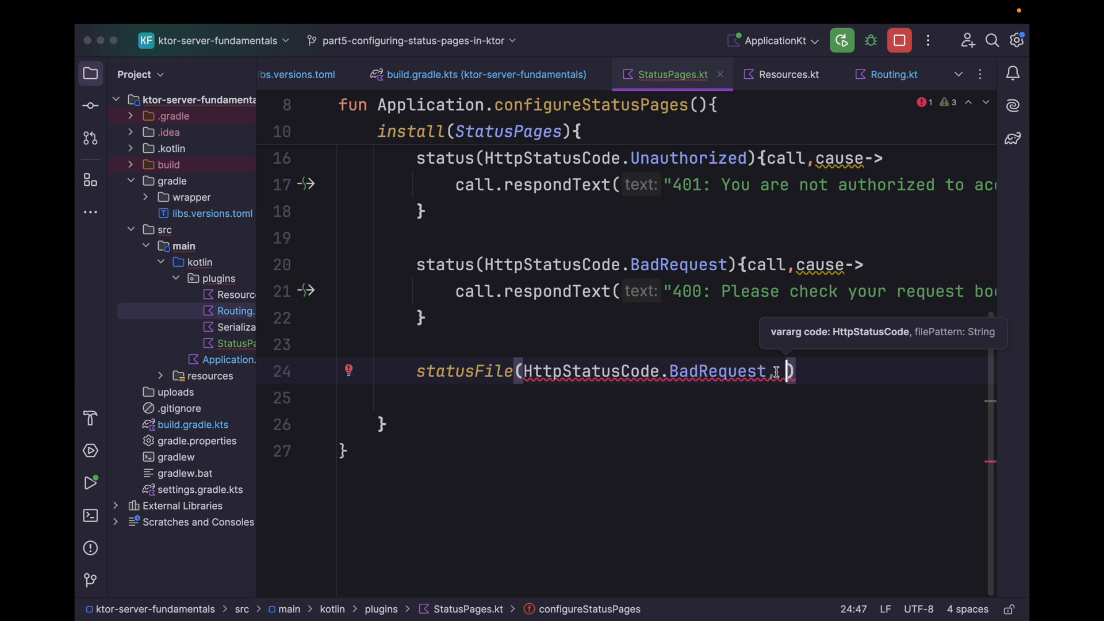
text(, filePattern =)
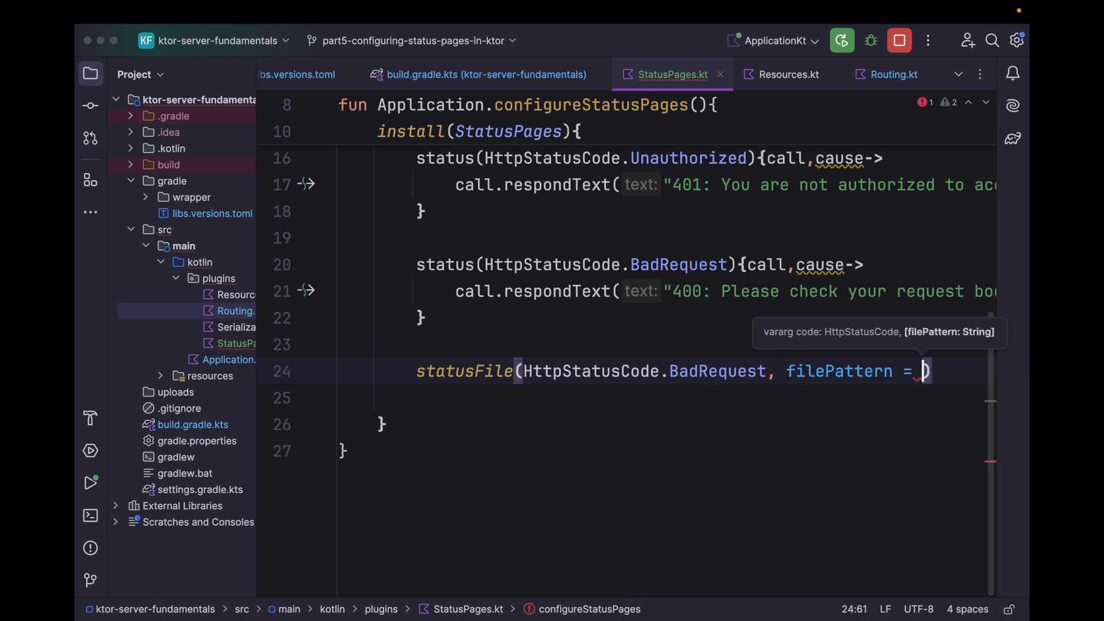
text("")
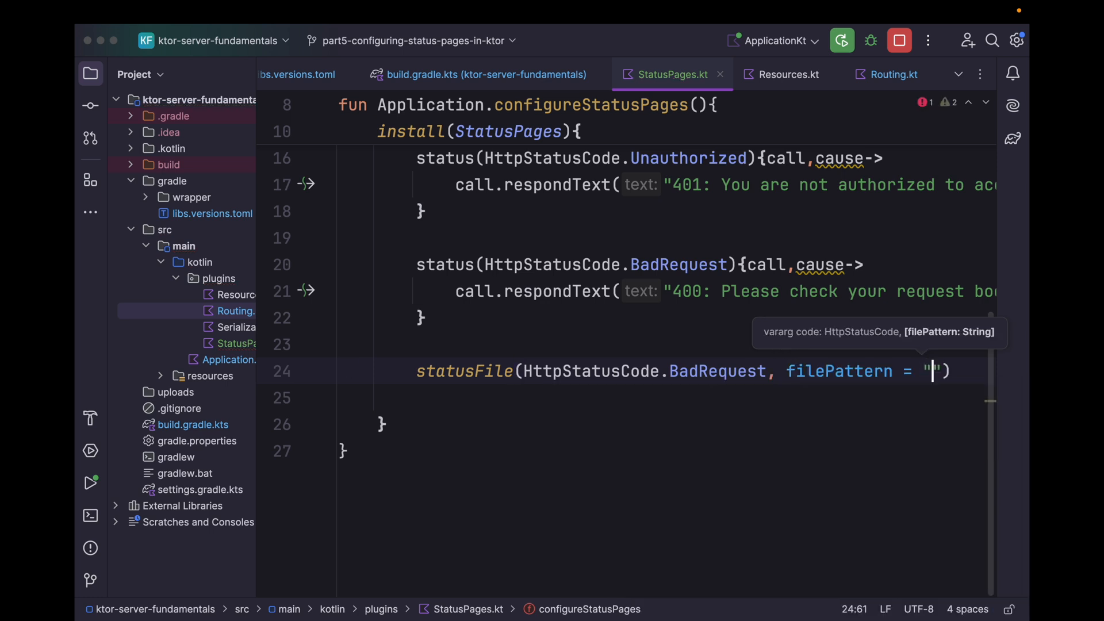
text(e)
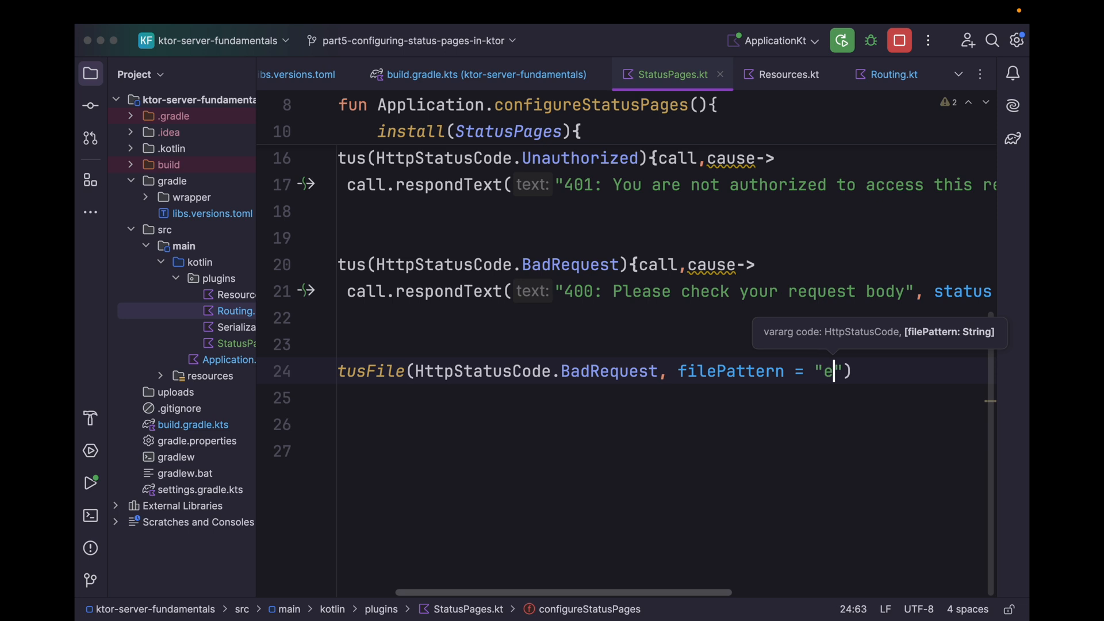
text(rror.h)
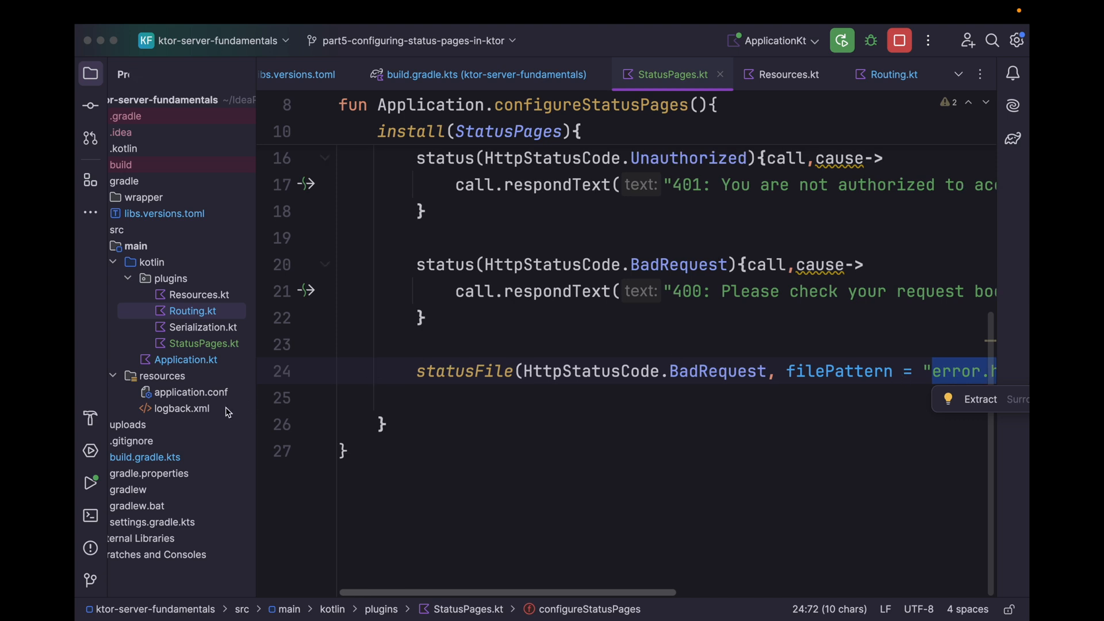
Create a new HTML file named error in the resources folder
right_click(225, 412)
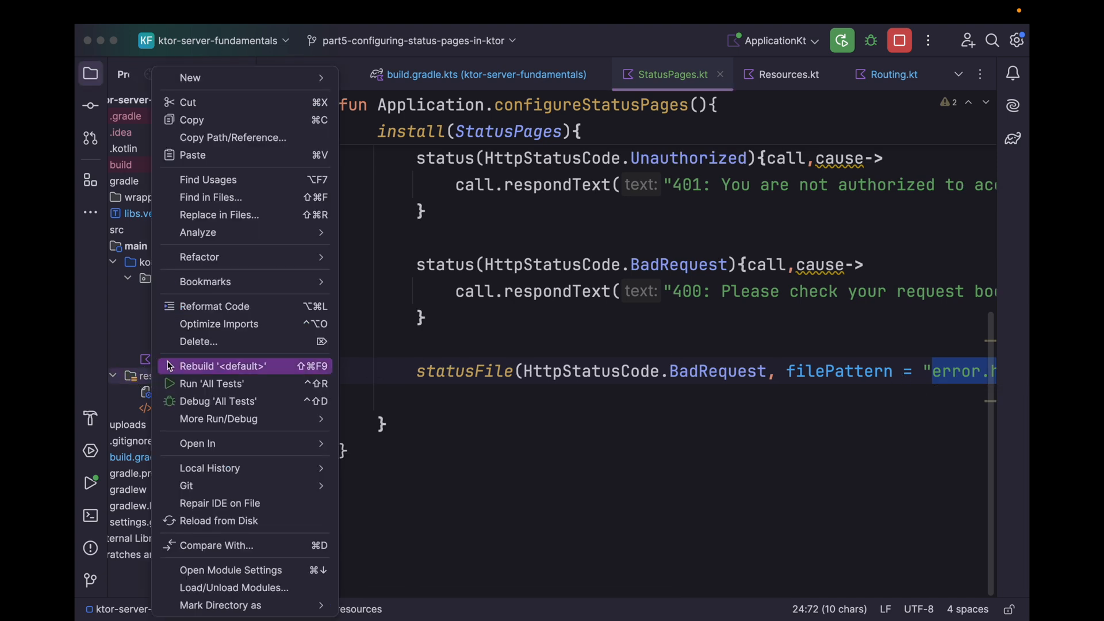
mouse_move(190, 78)
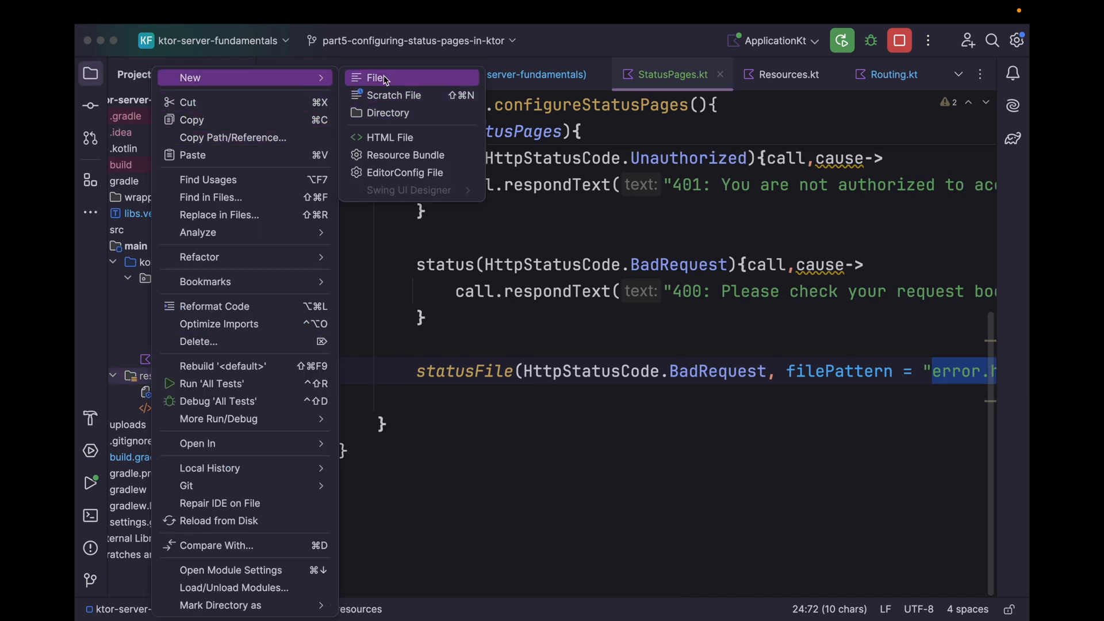
click(390, 137)
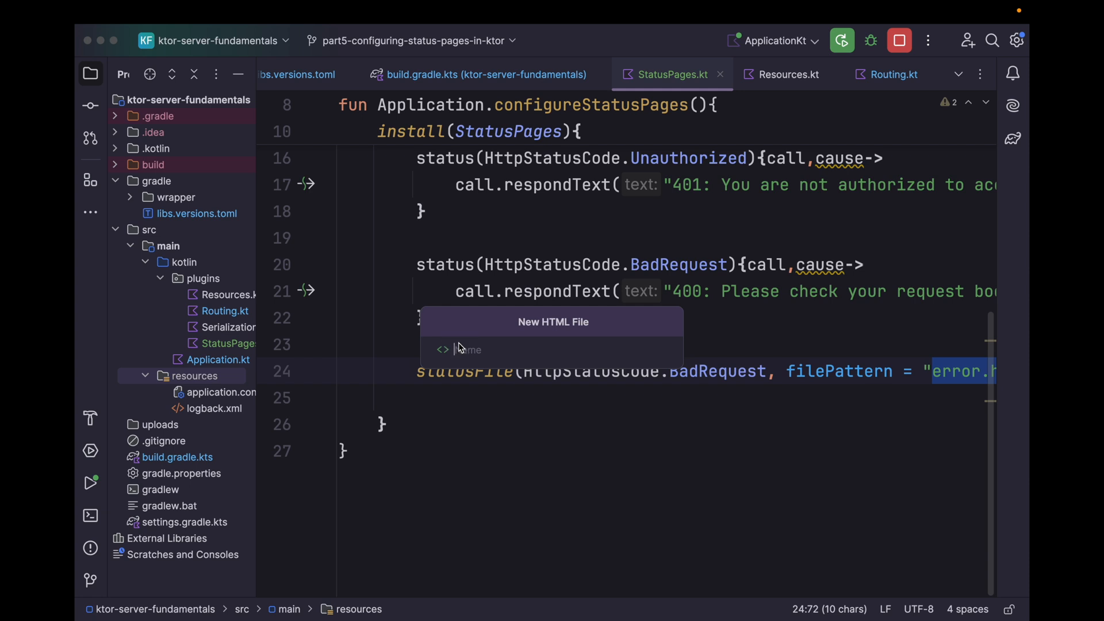
text(error)
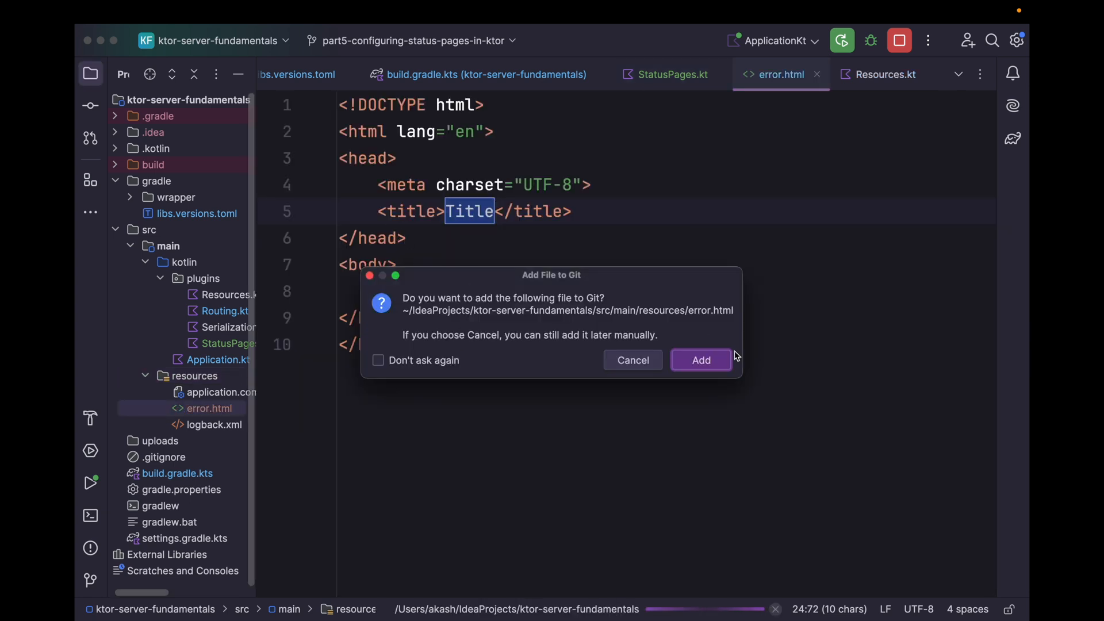
Add error.html to Git and set its title to 'Bad Request'
click(700, 360)
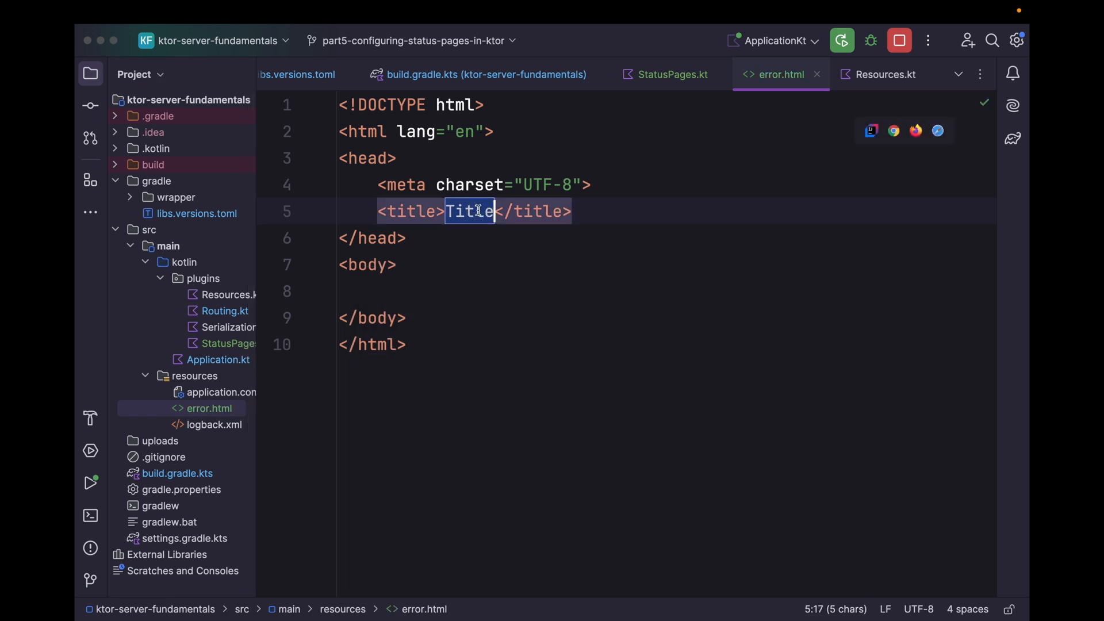
key(Delete)
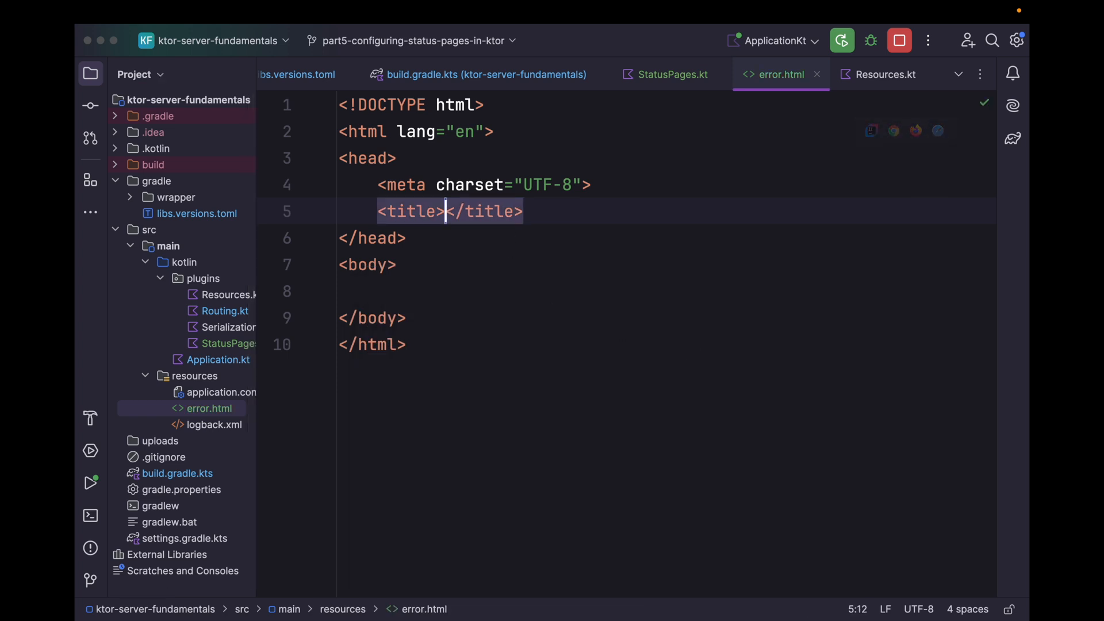
text(Bad R)
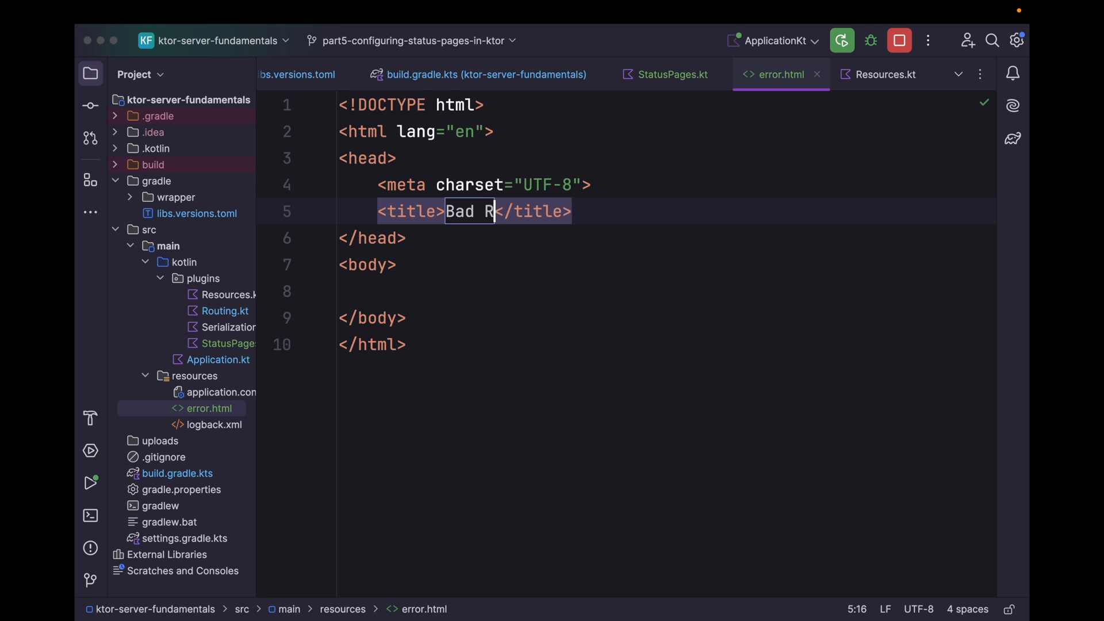
text(equest)
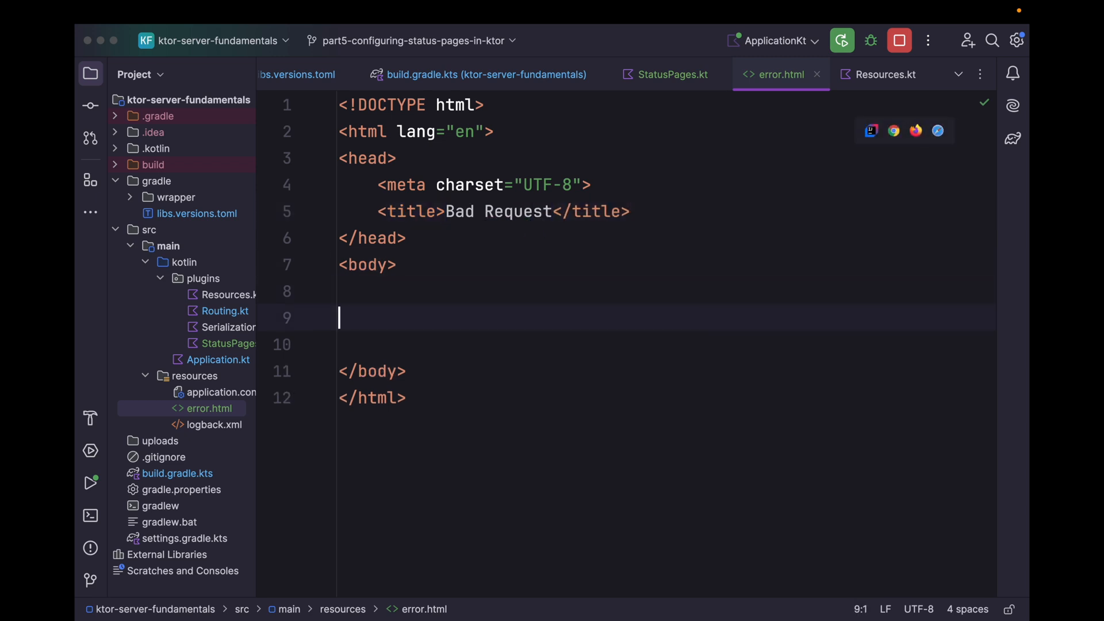
Add an <h1> heading 'Please check your request body' to error.html
text(<h1)
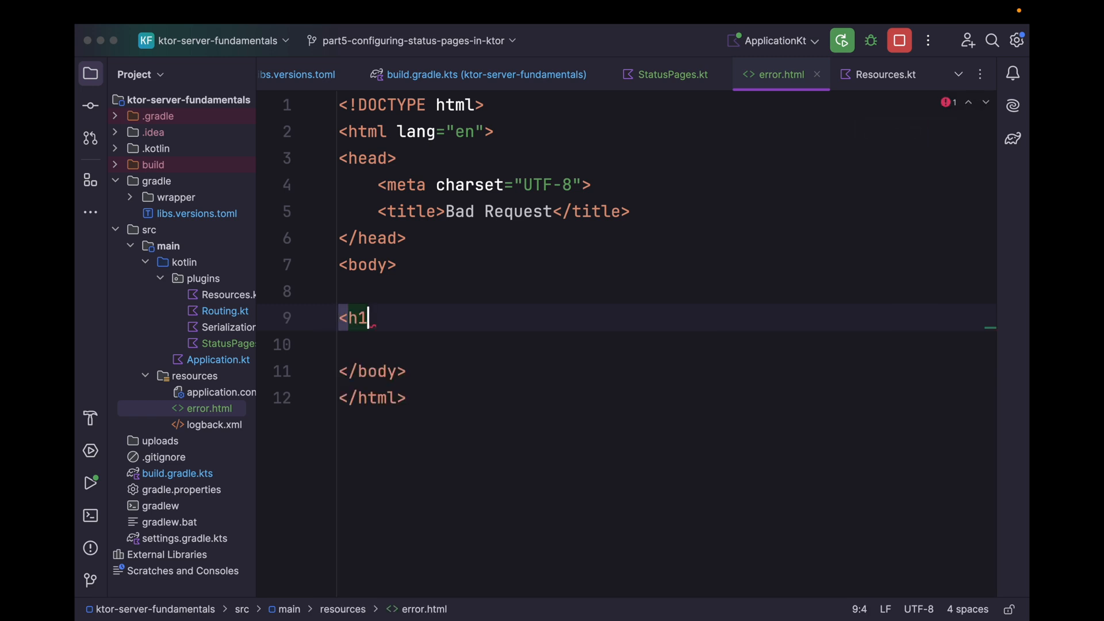
text(></h1>)
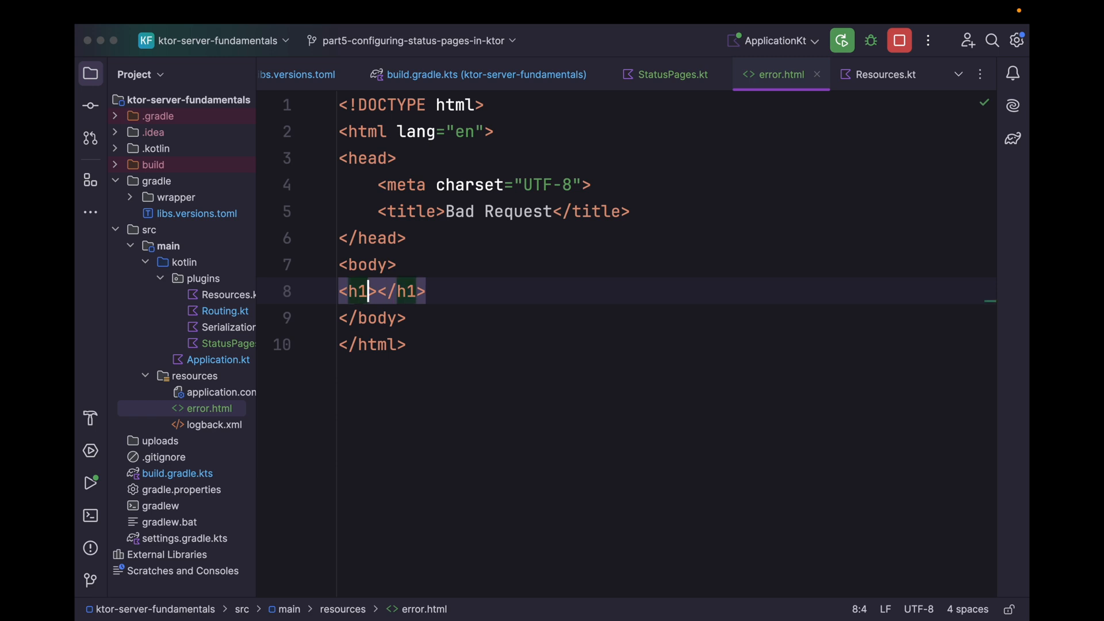
text(Please chcek)
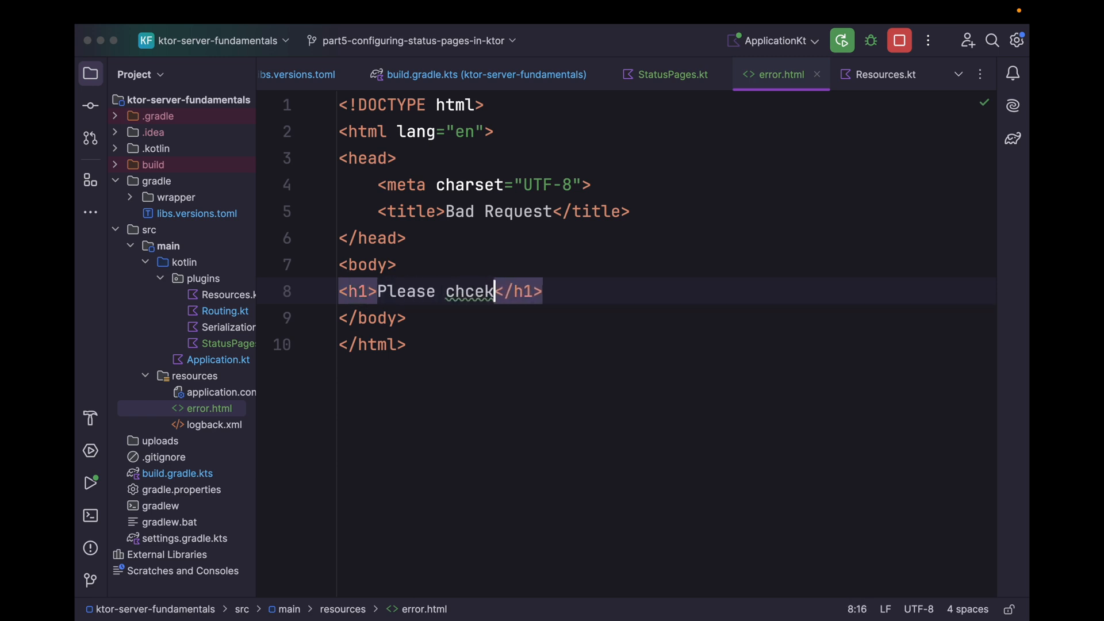
text(your request)
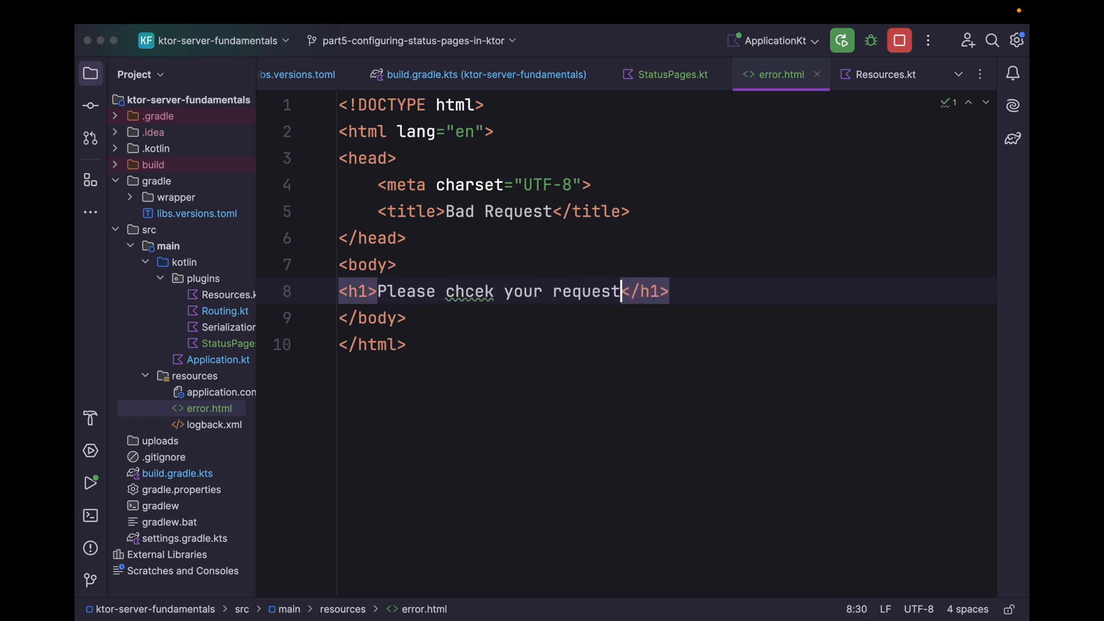
text(body)
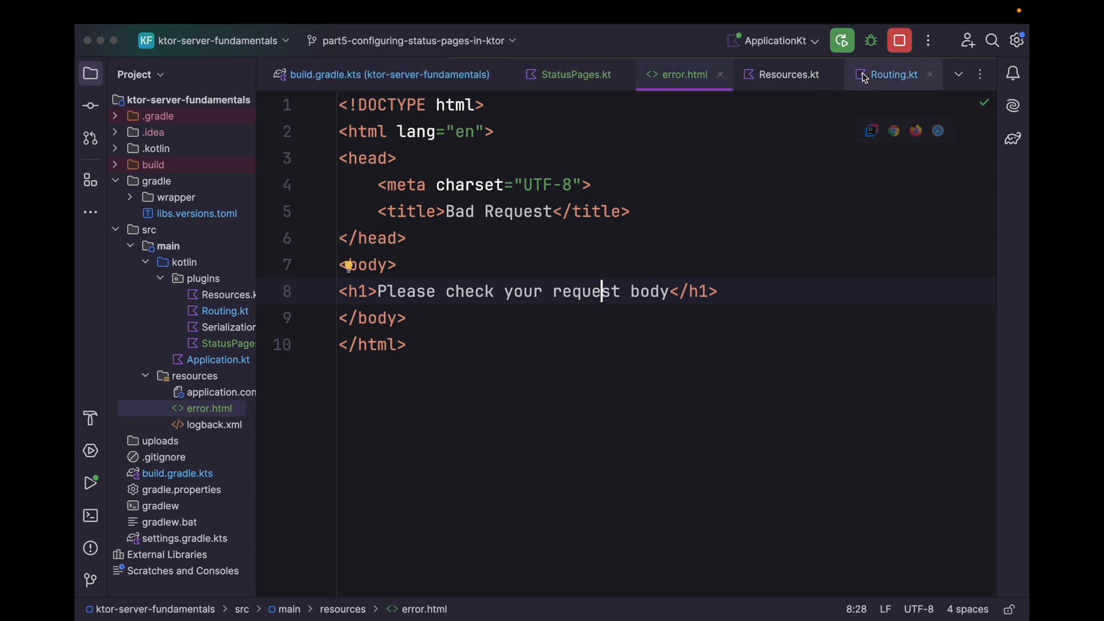
Review Routing.kt, return to StatusPages.kt, and stop and rerun the Ktor server
click(893, 74)
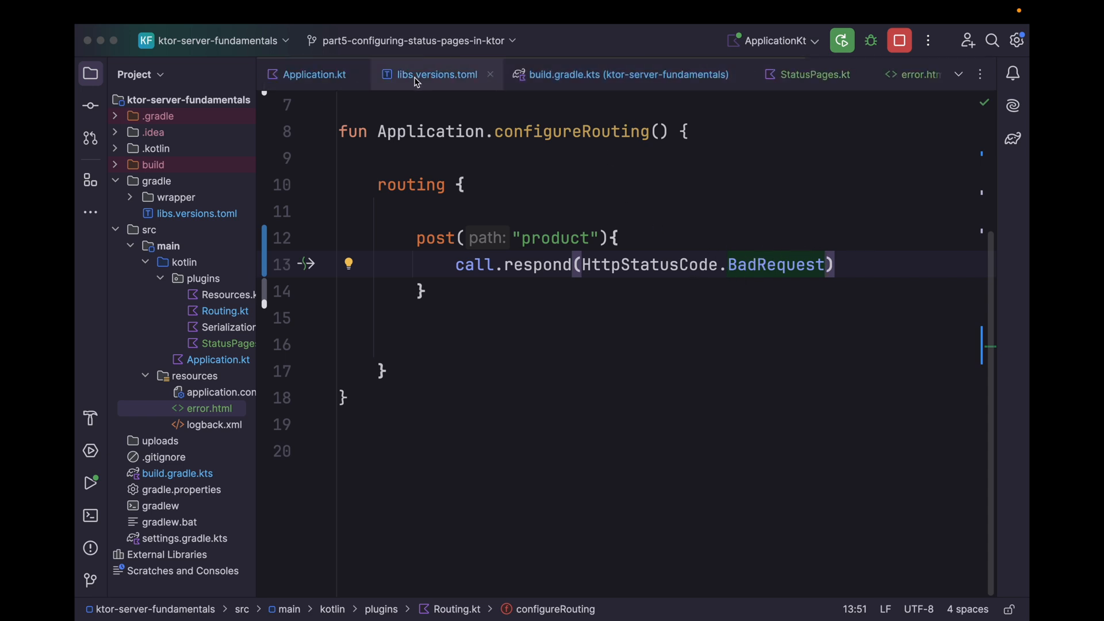
click(813, 74)
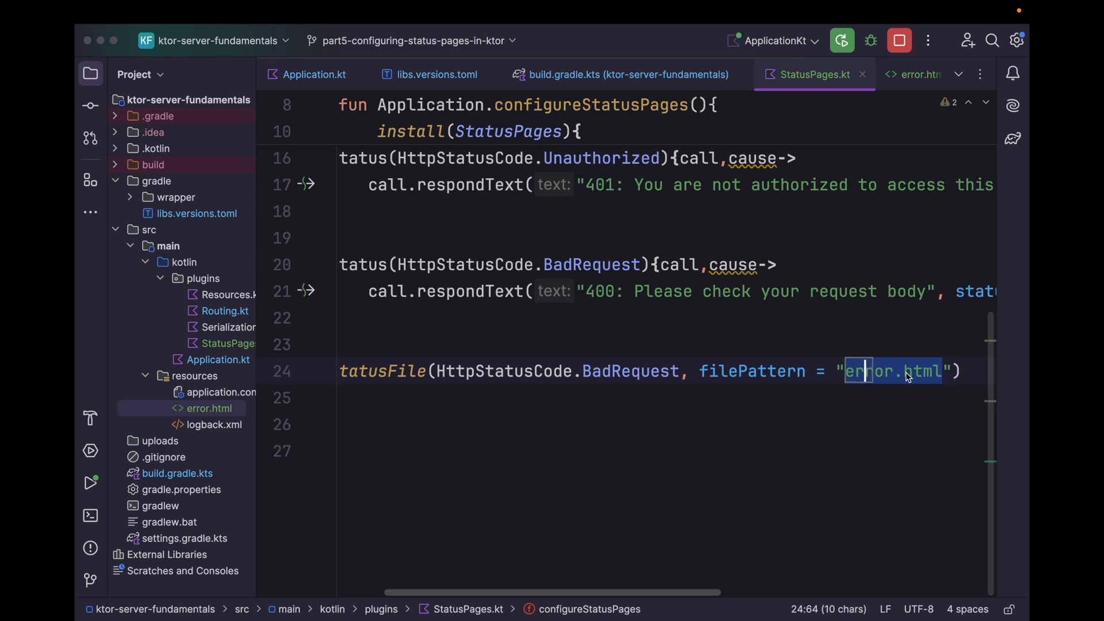
click(842, 40)
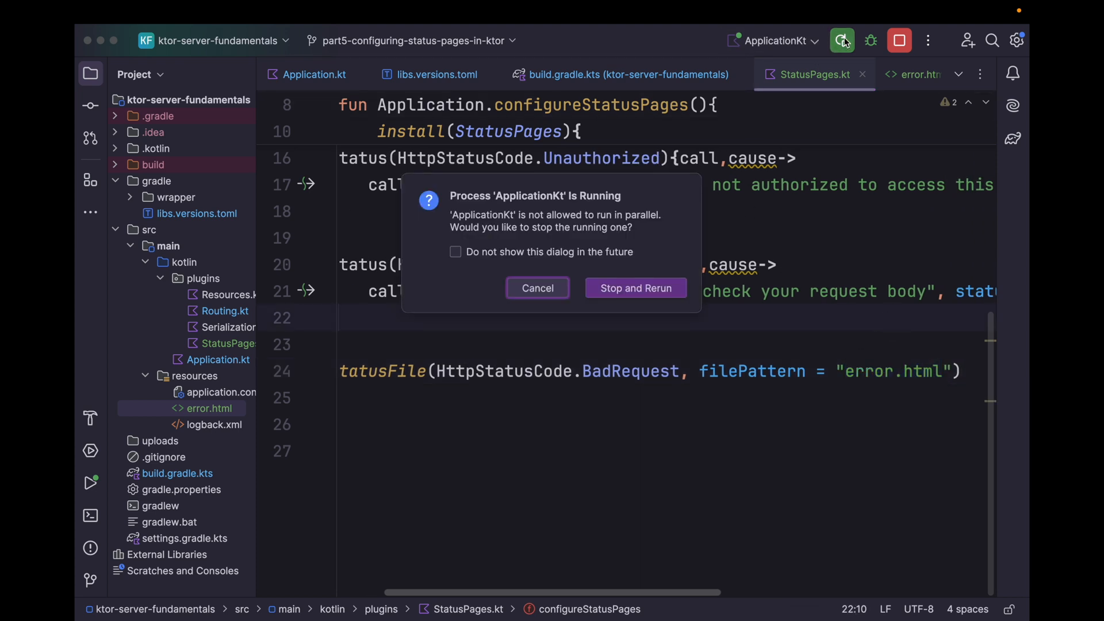
click(635, 288)
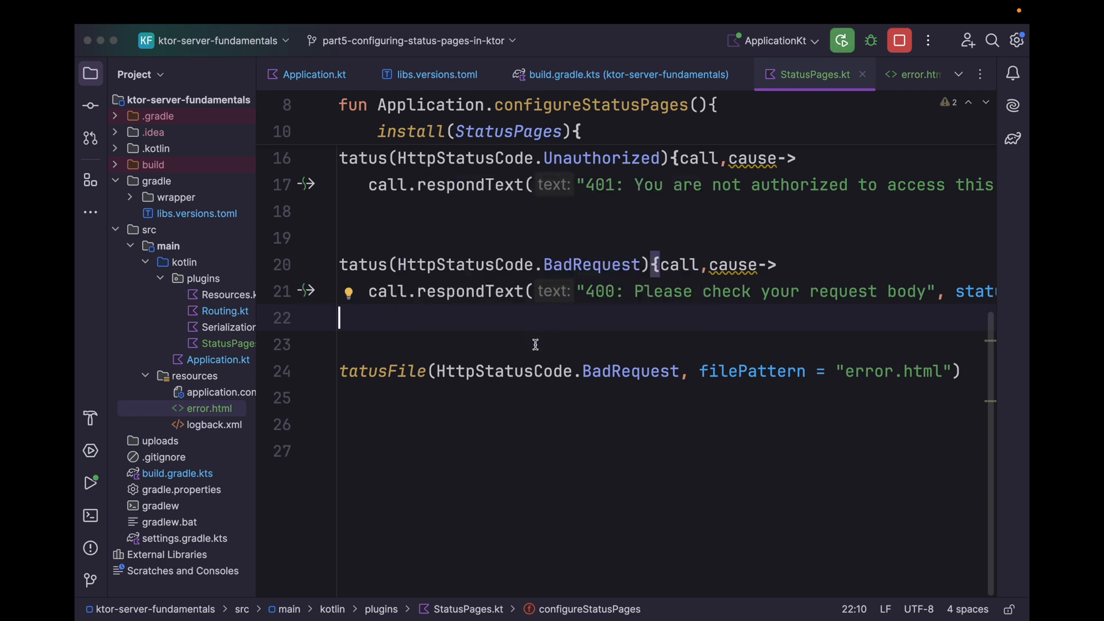
click(842, 41)
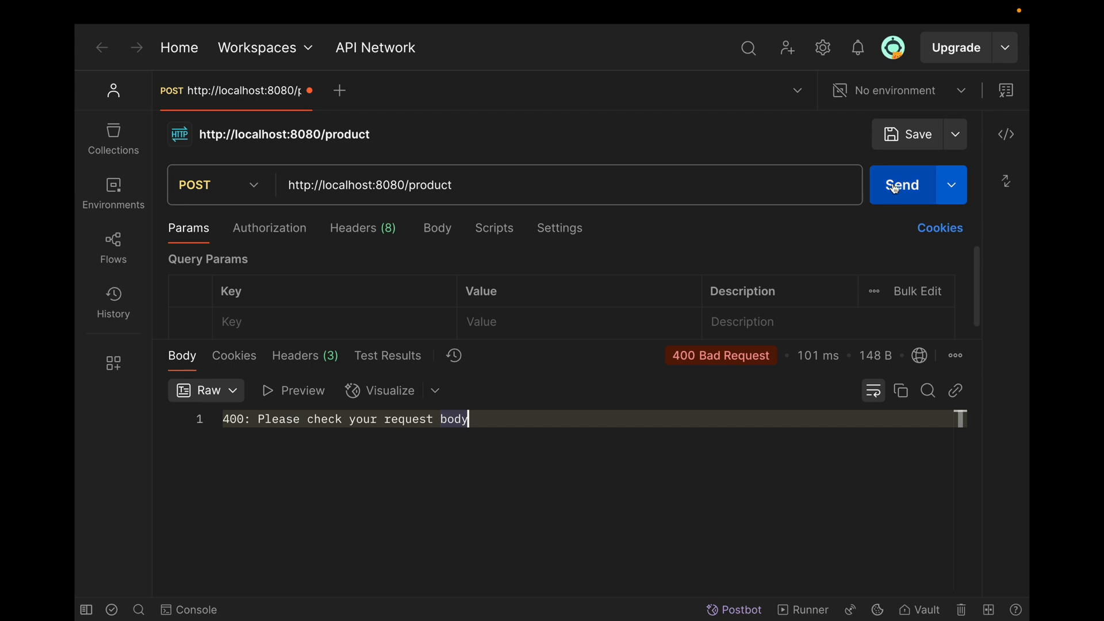
Resend POST /product and preview the 400 'Please check your request body' page
click(902, 185)
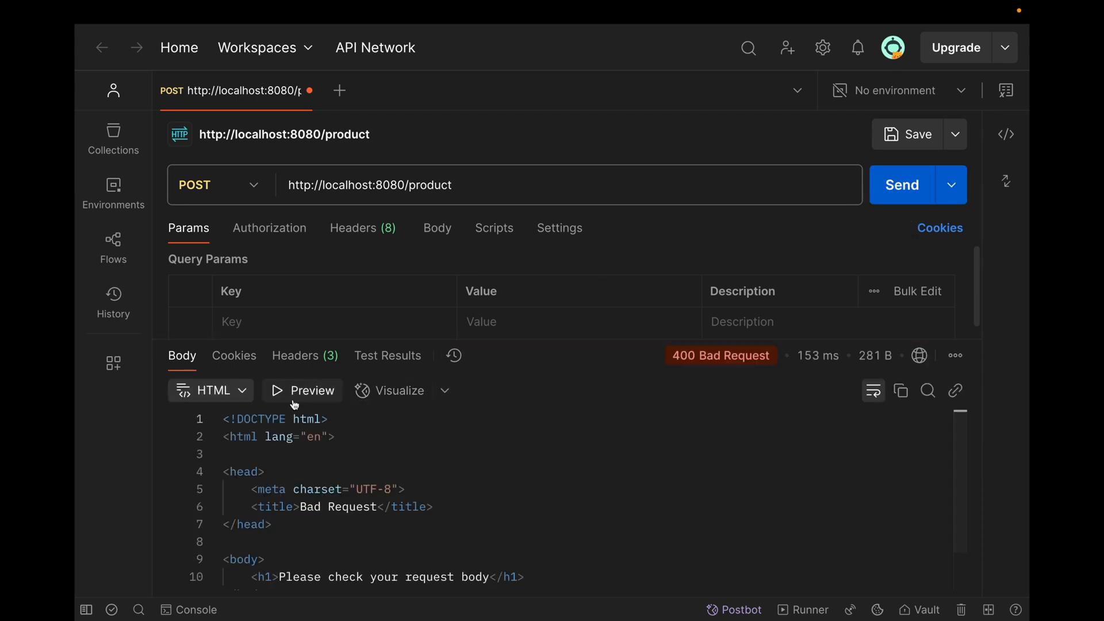
click(296, 390)
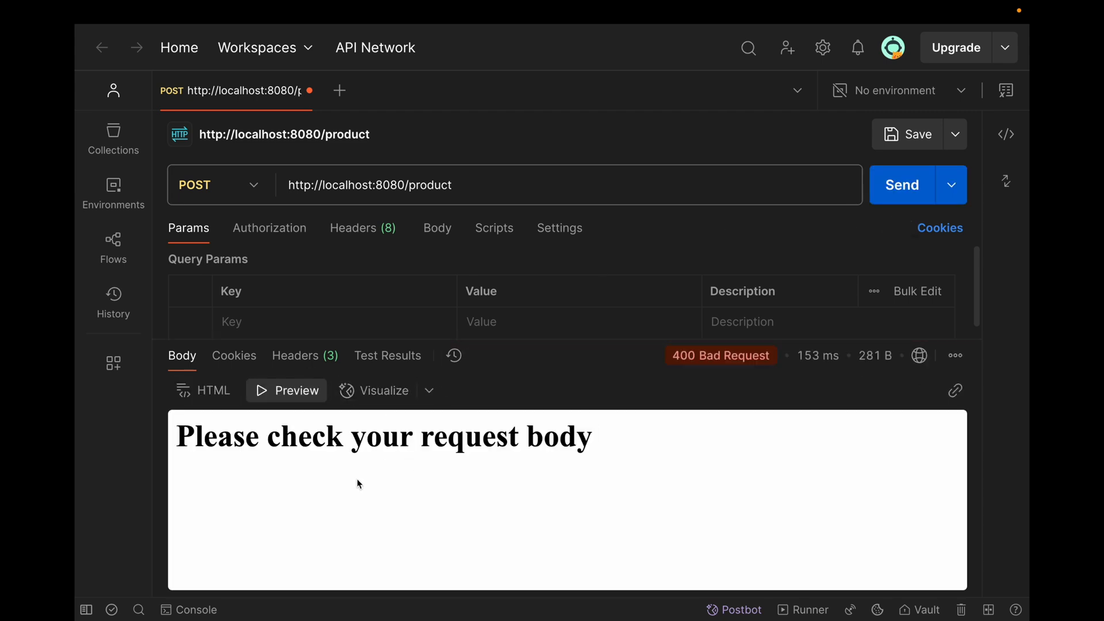
drag(178, 437, 591, 437)
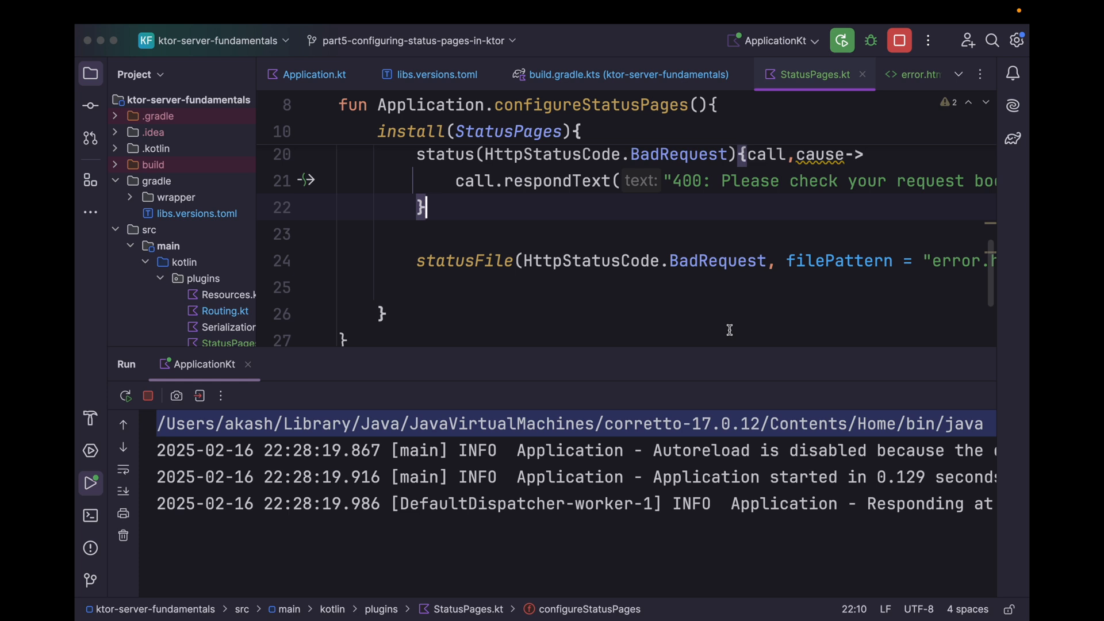
mouse_move(485, 260)
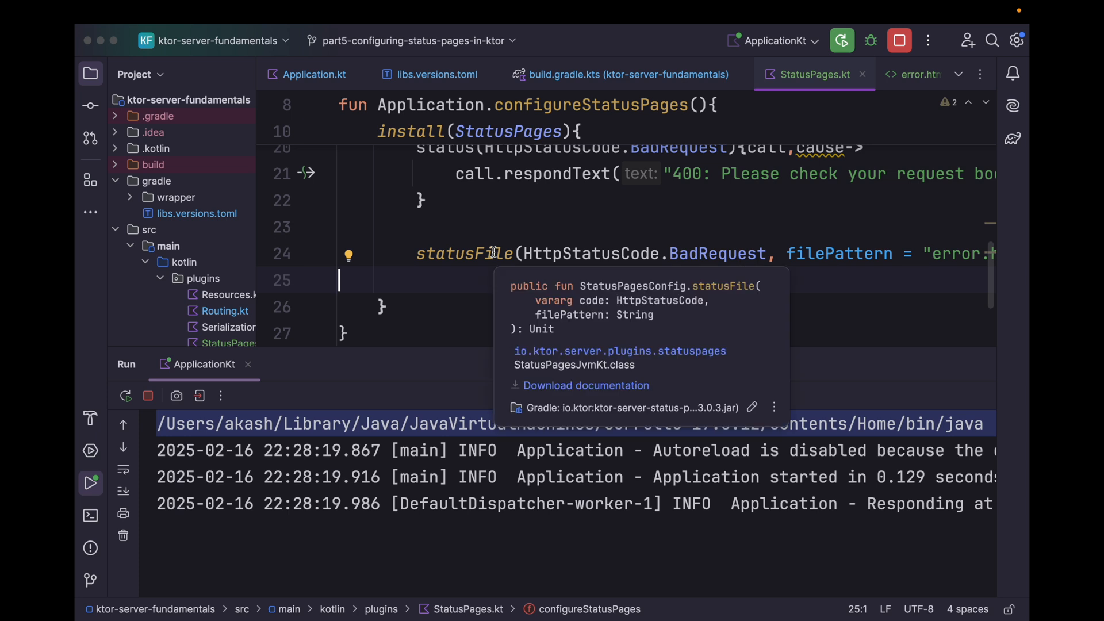
mouse_move(534, 301)
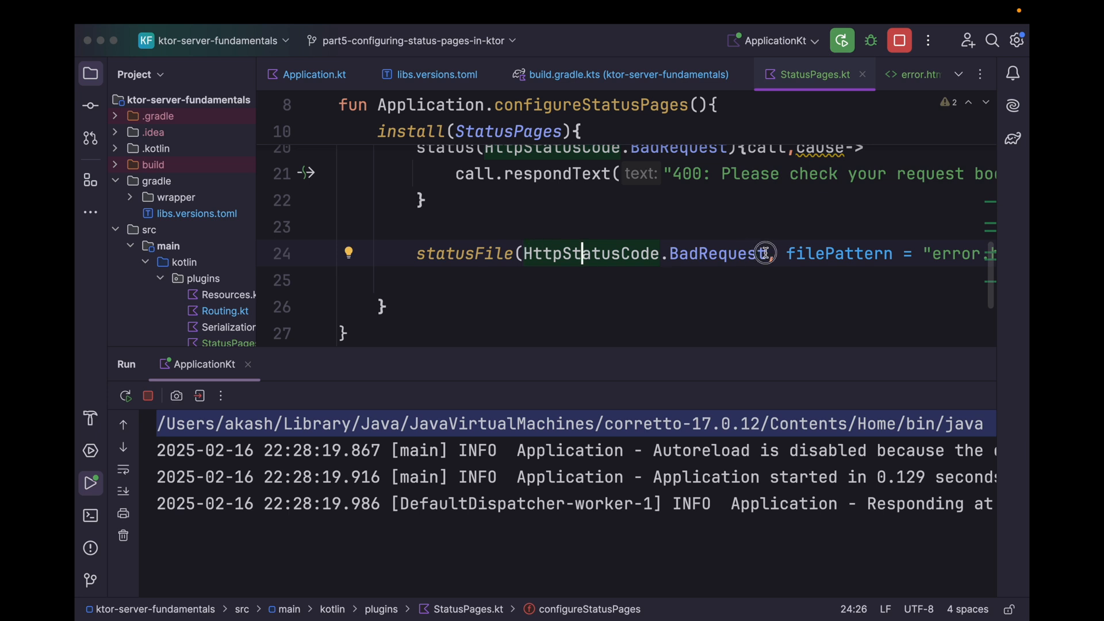
Add HttpStatusCode.Unauthorized and NotFound to statusFile with filePattern "error#.html"
text(,)
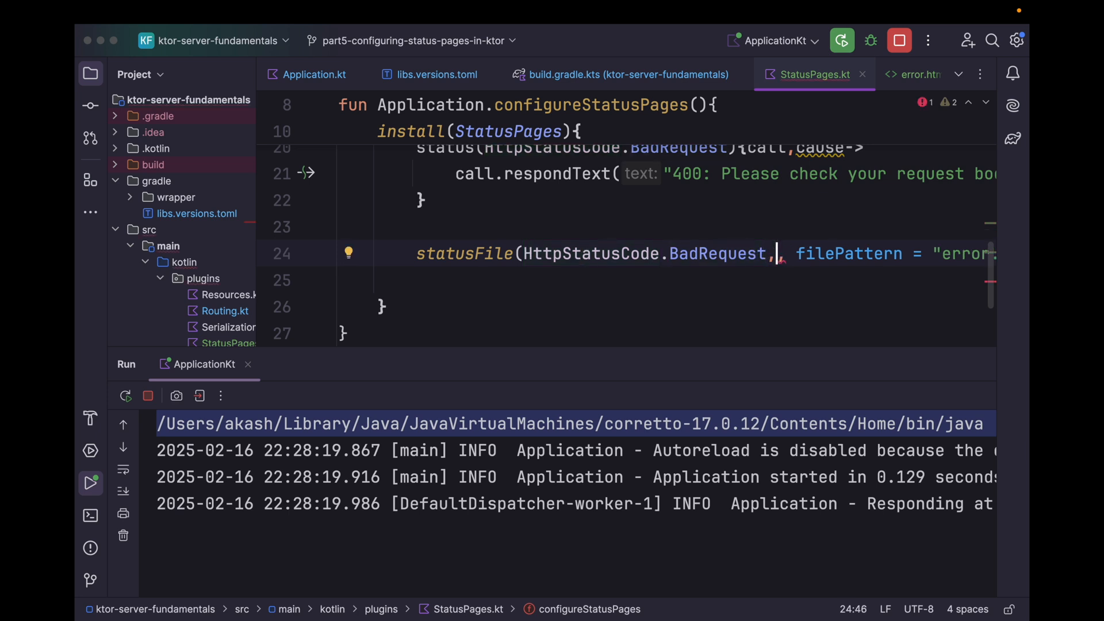
text(HttpStatusCode.Unauthorized)
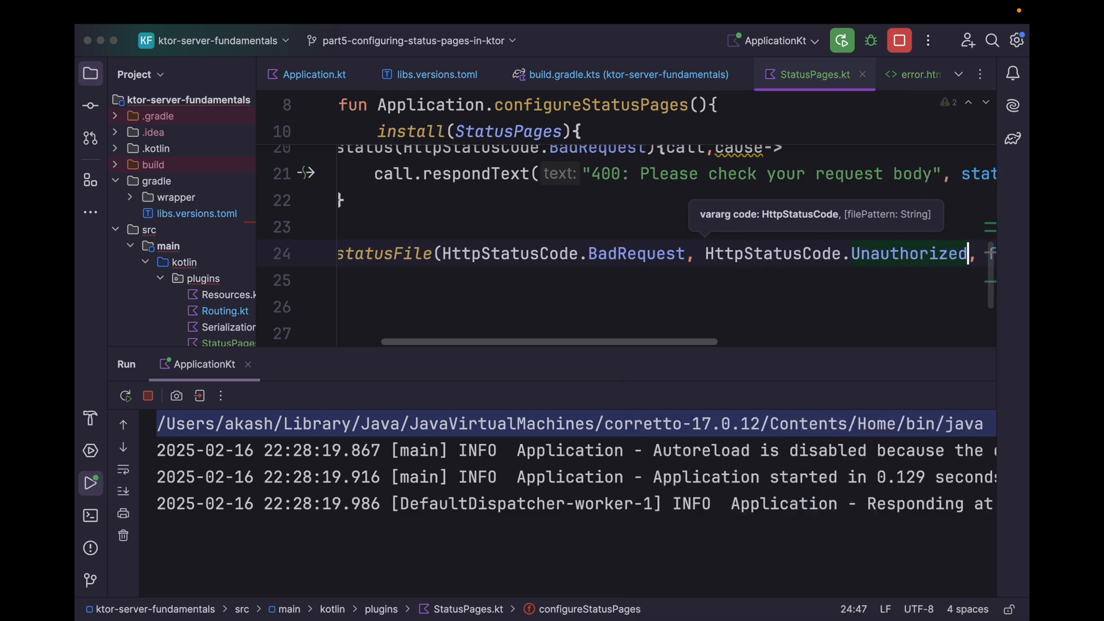
text(,)
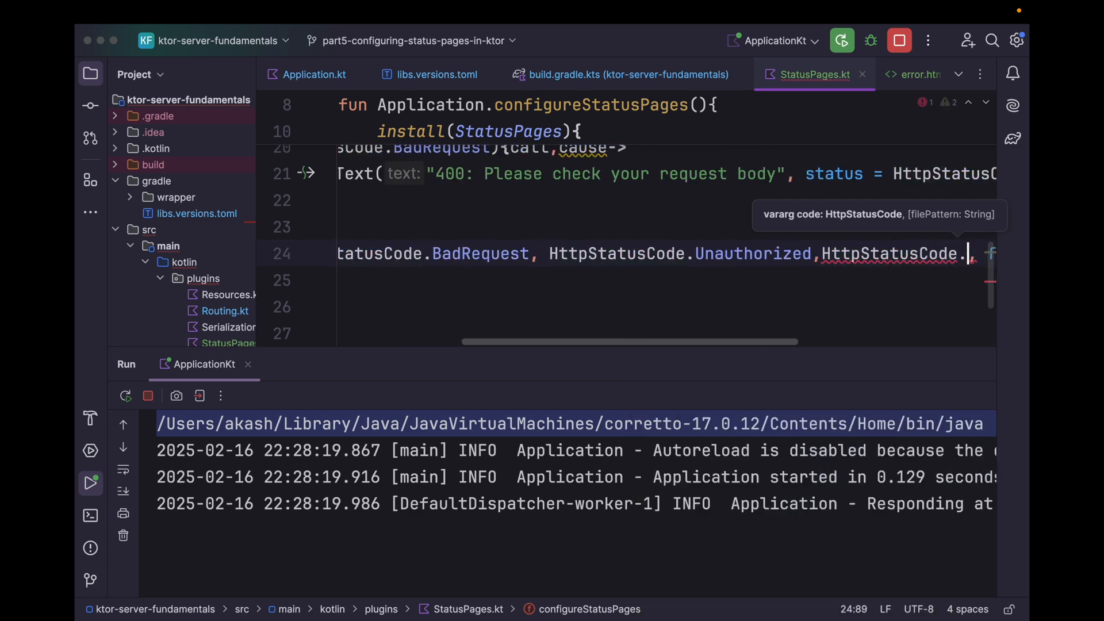
text(.)
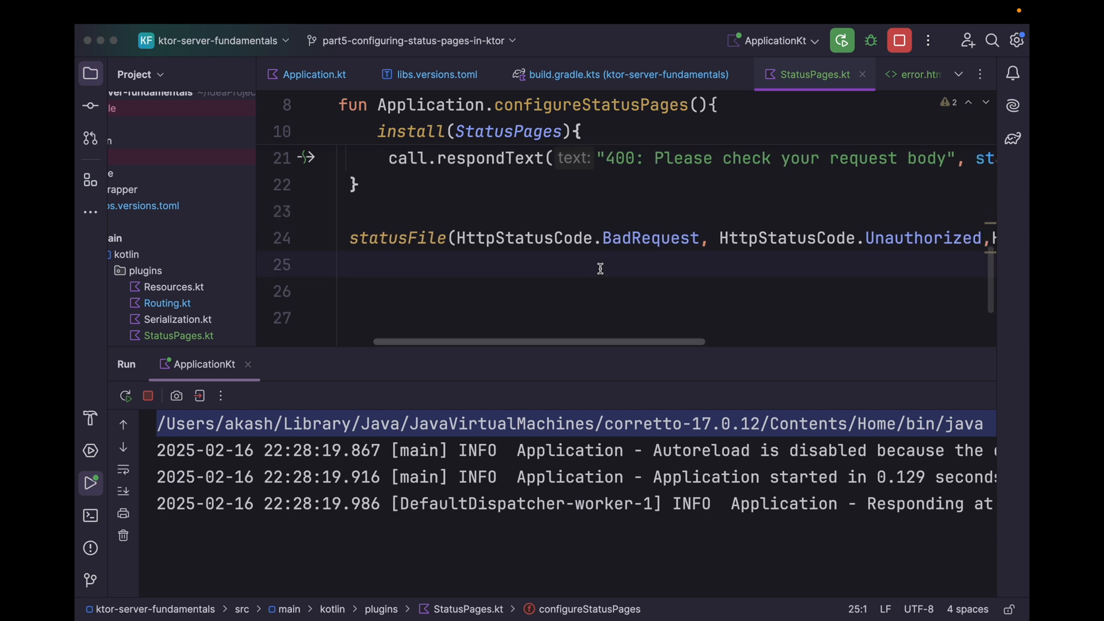
scroll(right, 3)
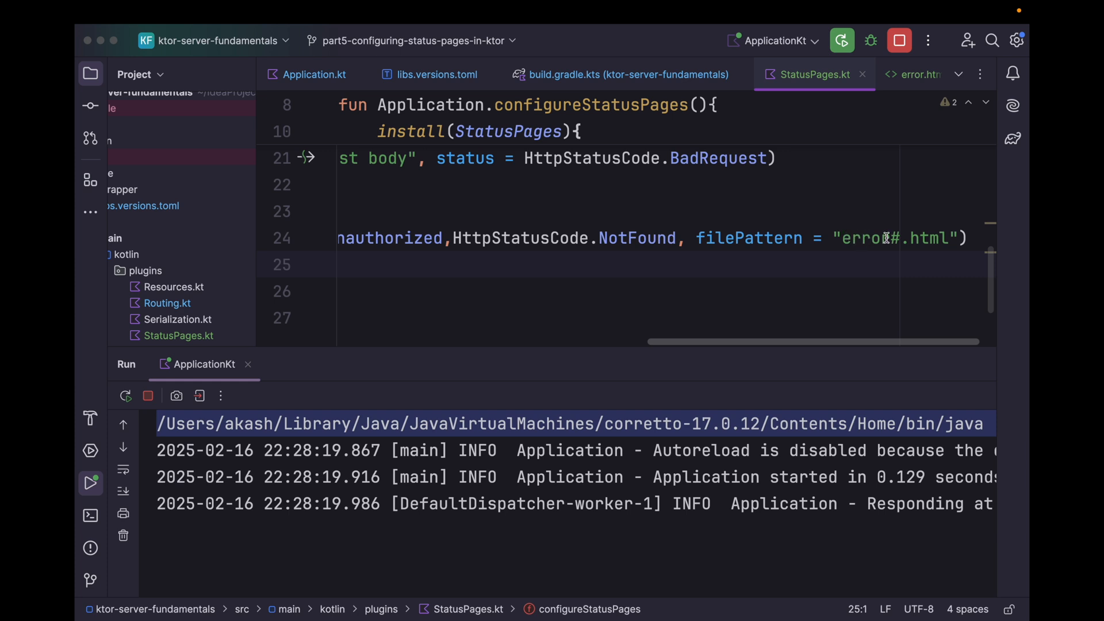
scroll(left, 3)
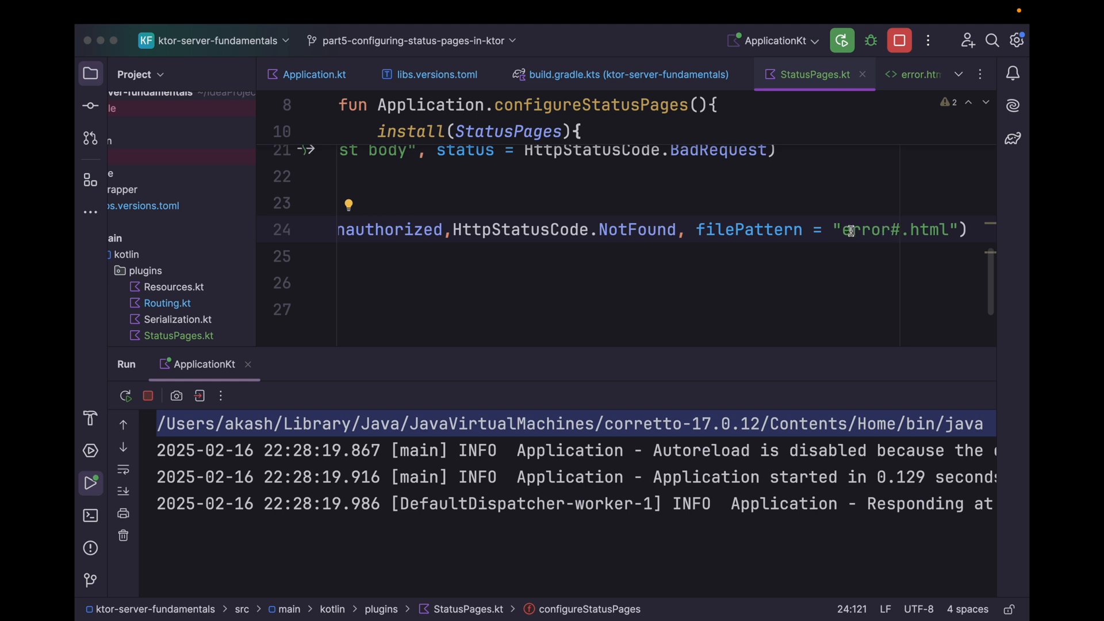
mouse_move(873, 230)
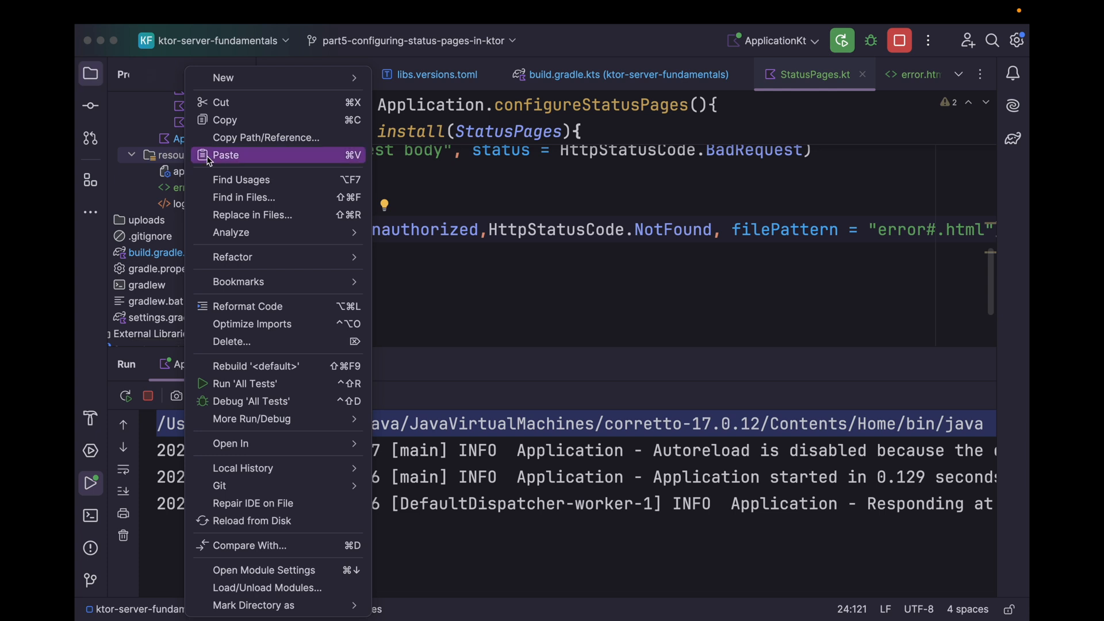
Create an errors folder in resources and move error.html into it
click(224, 77)
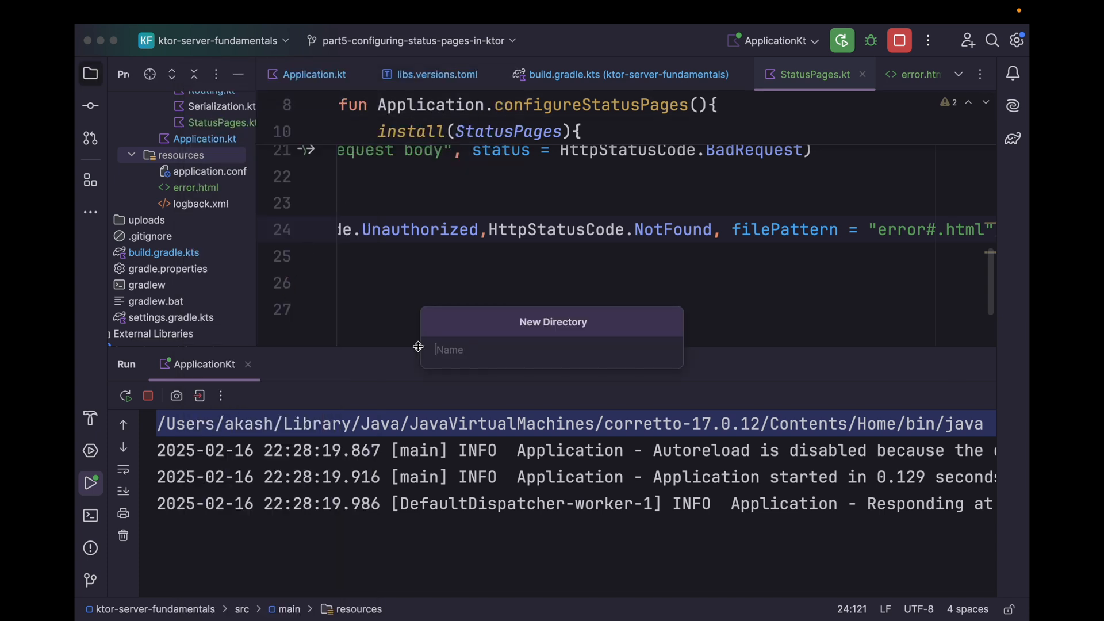
text(error)
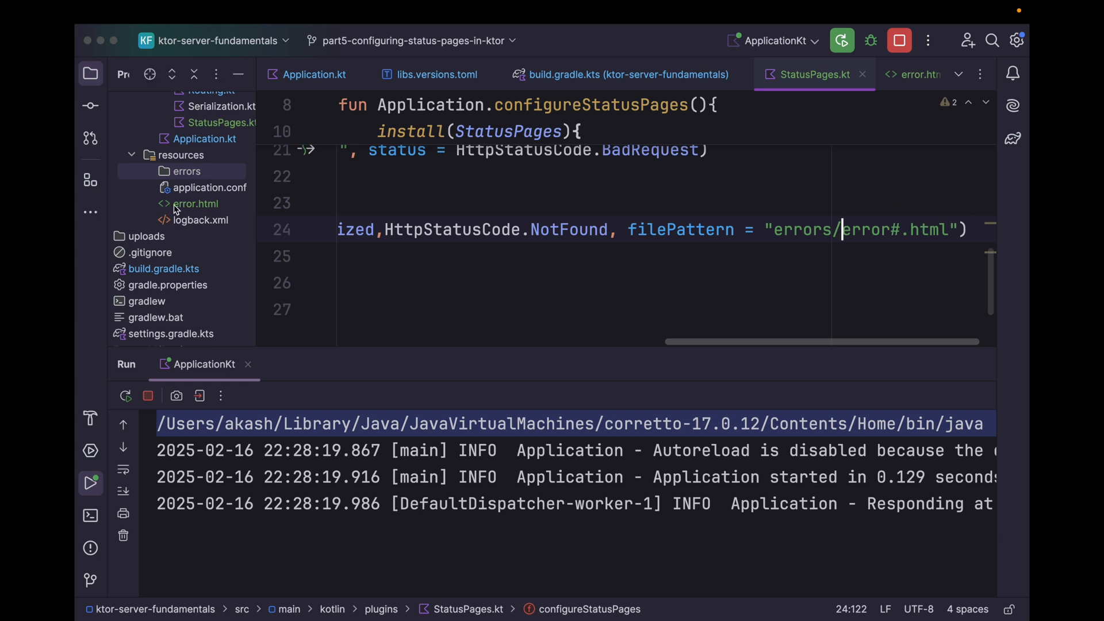
click(195, 204)
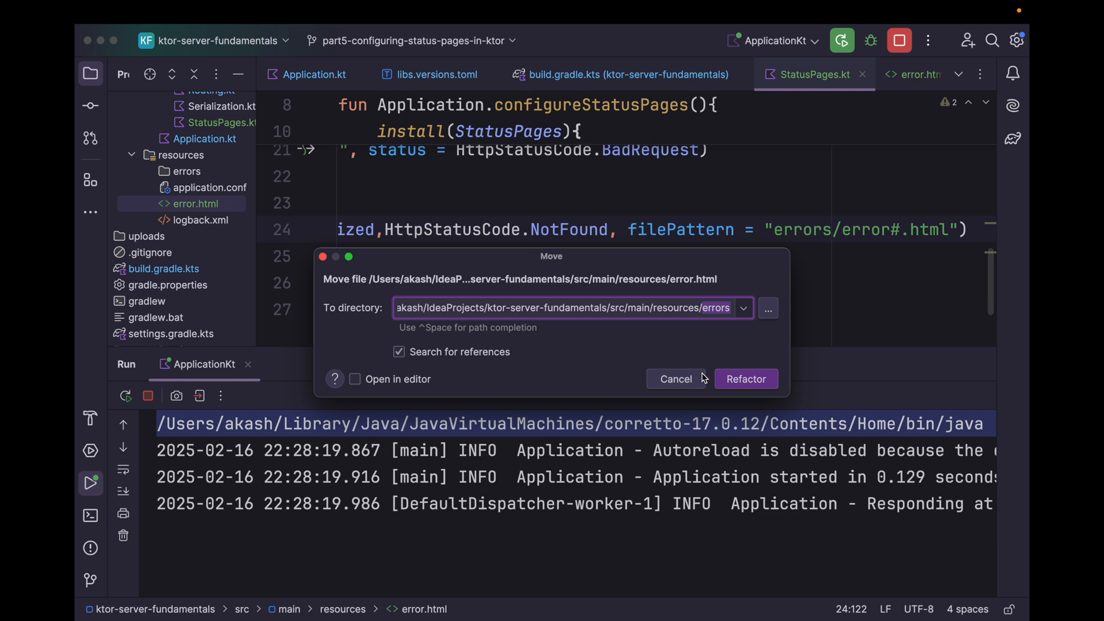
click(746, 379)
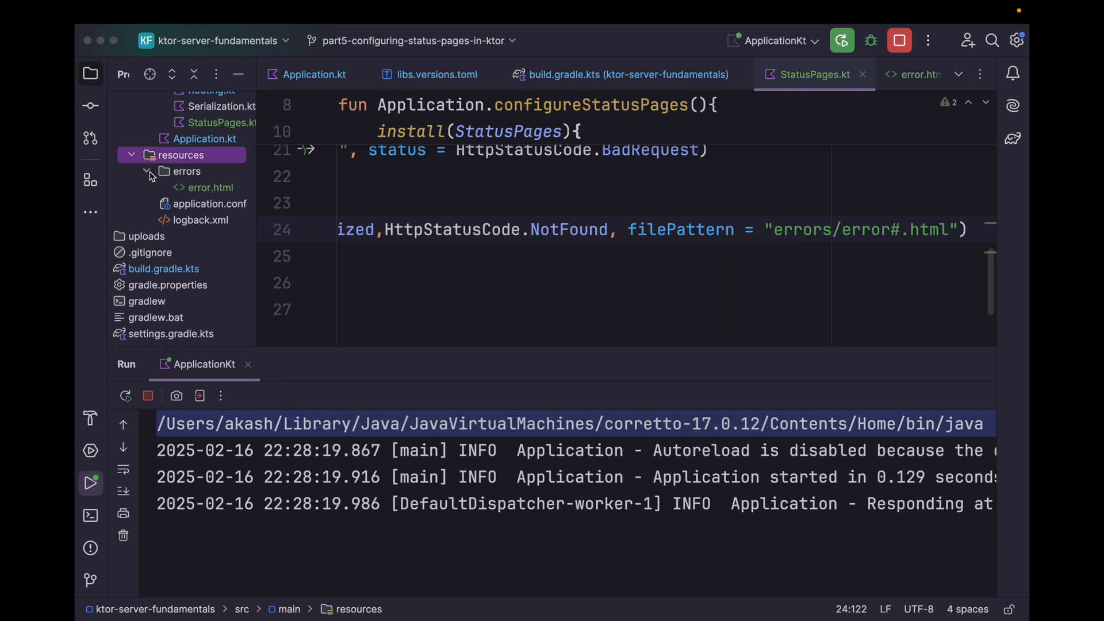
click(209, 187)
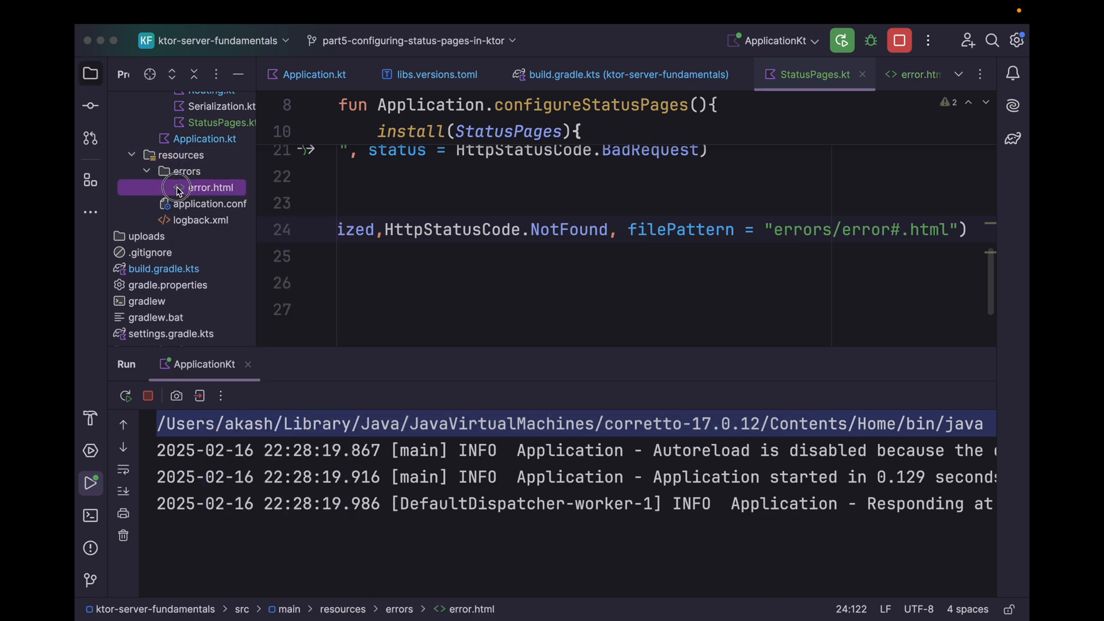
Rename errors/error.html to error400.html via Refactor > Rename
click(210, 188)
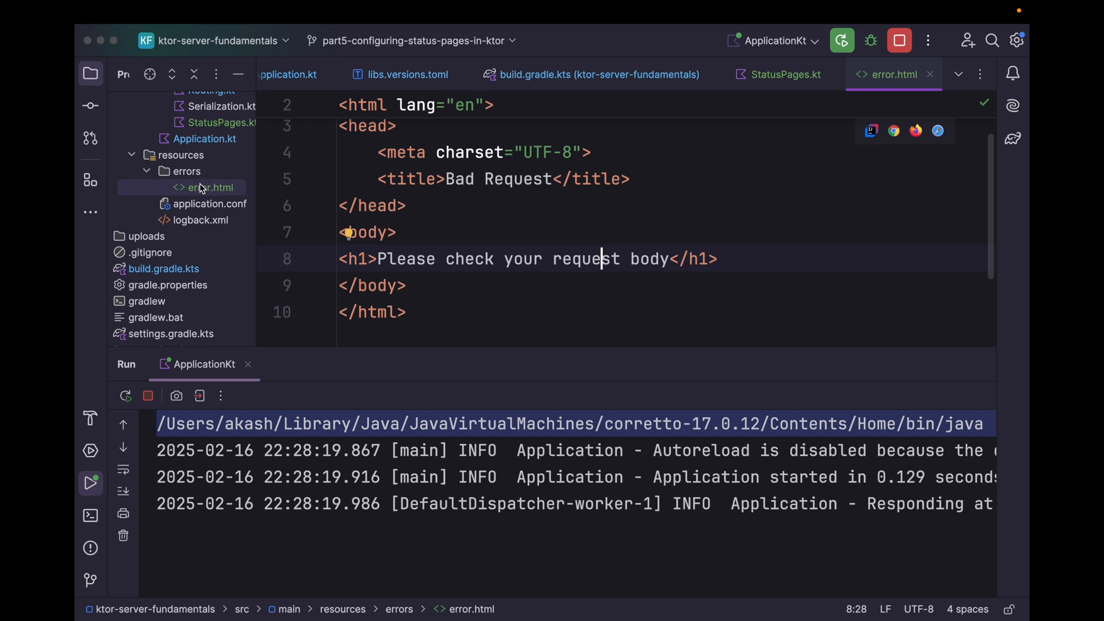
right_click(206, 188)
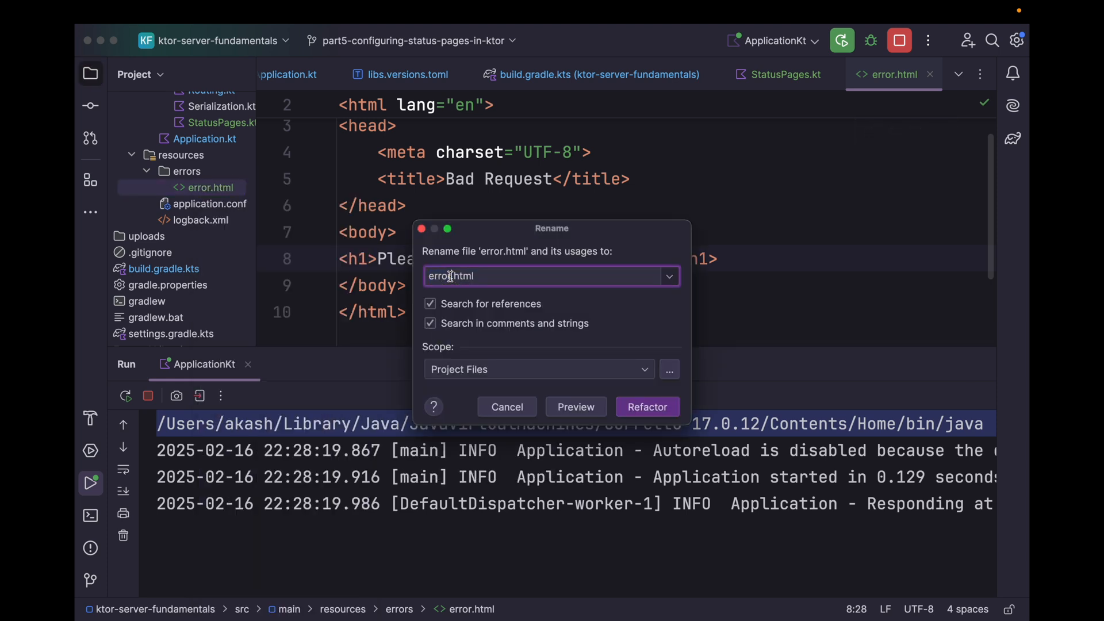
double_click(441, 275)
text(400)
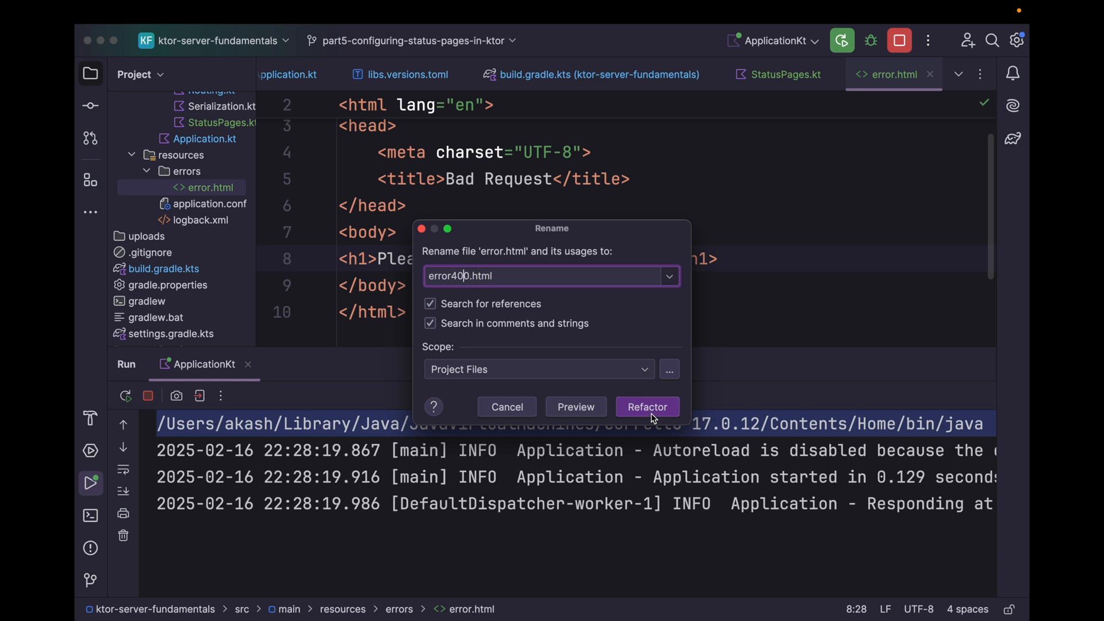
click(646, 407)
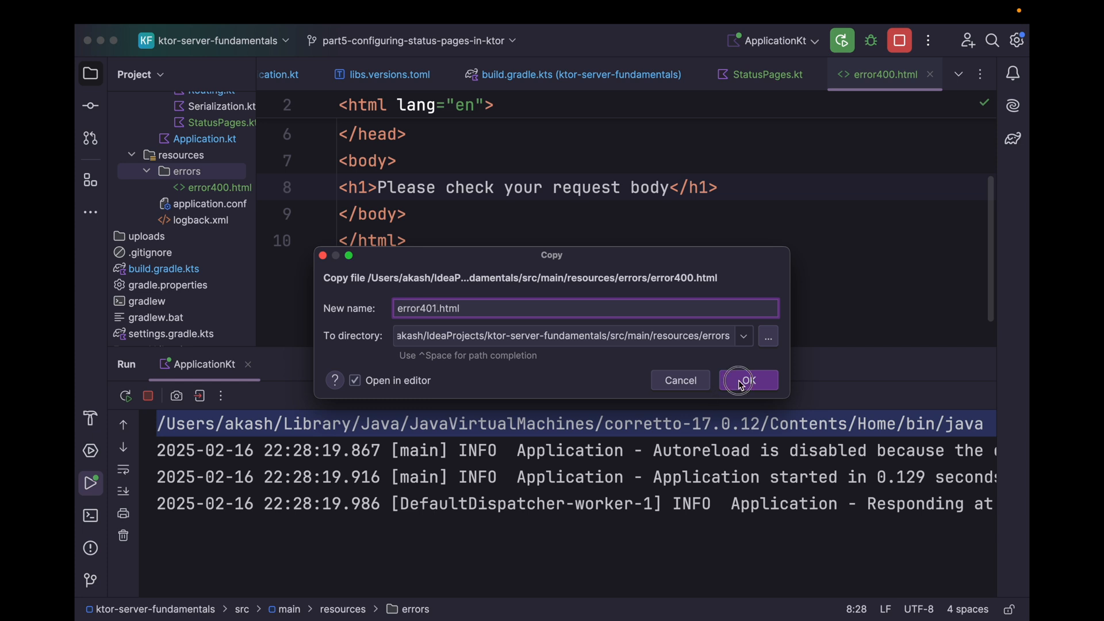
Create error401.html titled Unauthorized with heading 'You are not authorized to access this resource'
click(748, 381)
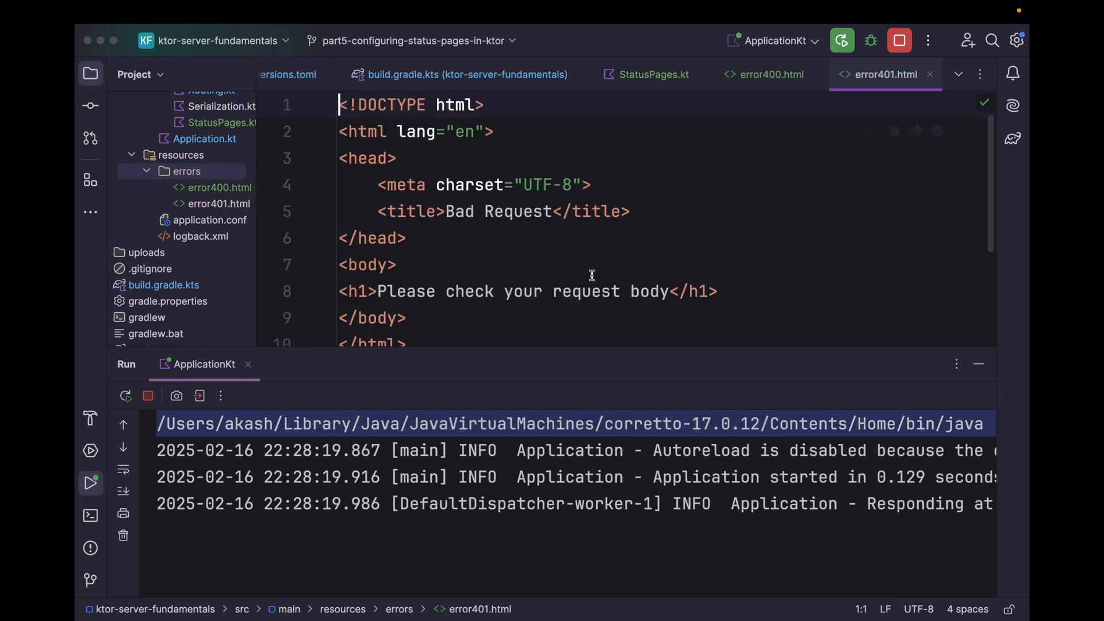
double_click(518, 211)
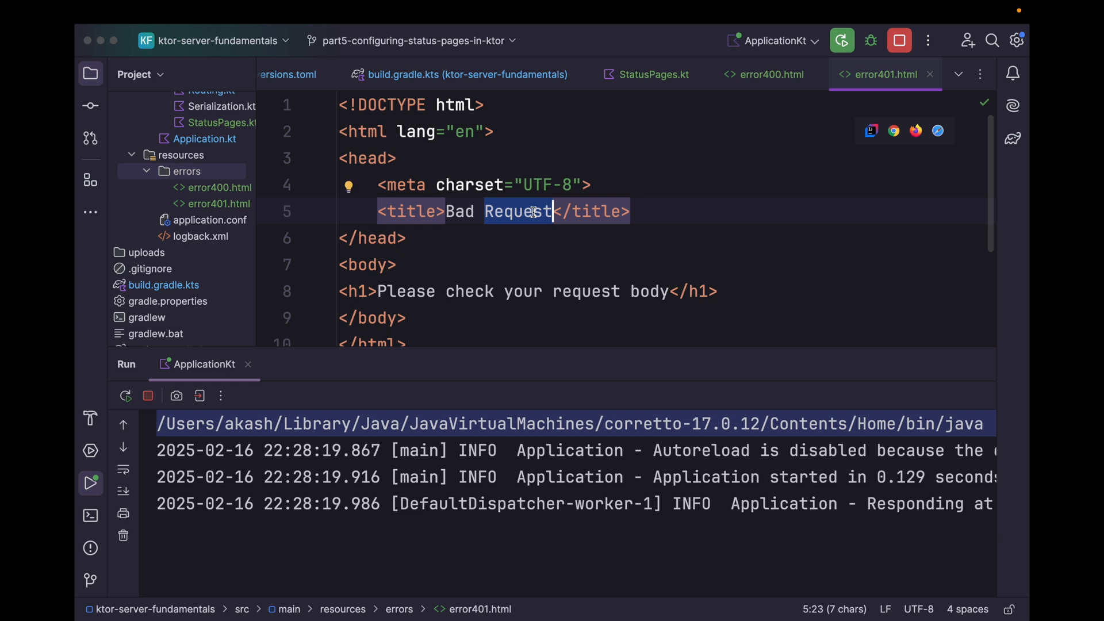
key(Delete)
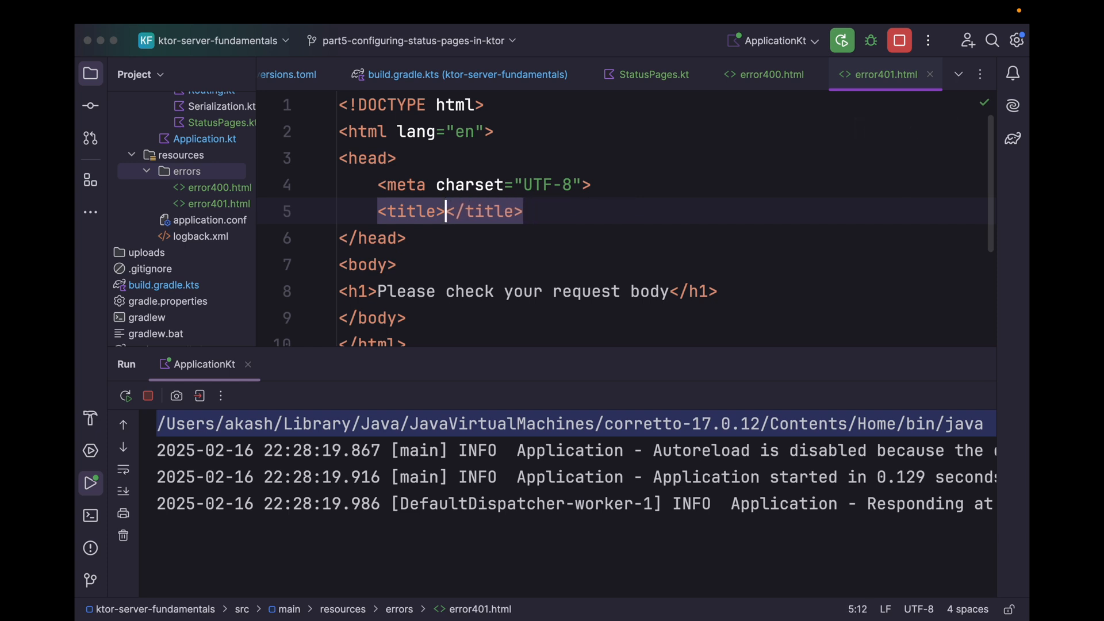
text(Un)
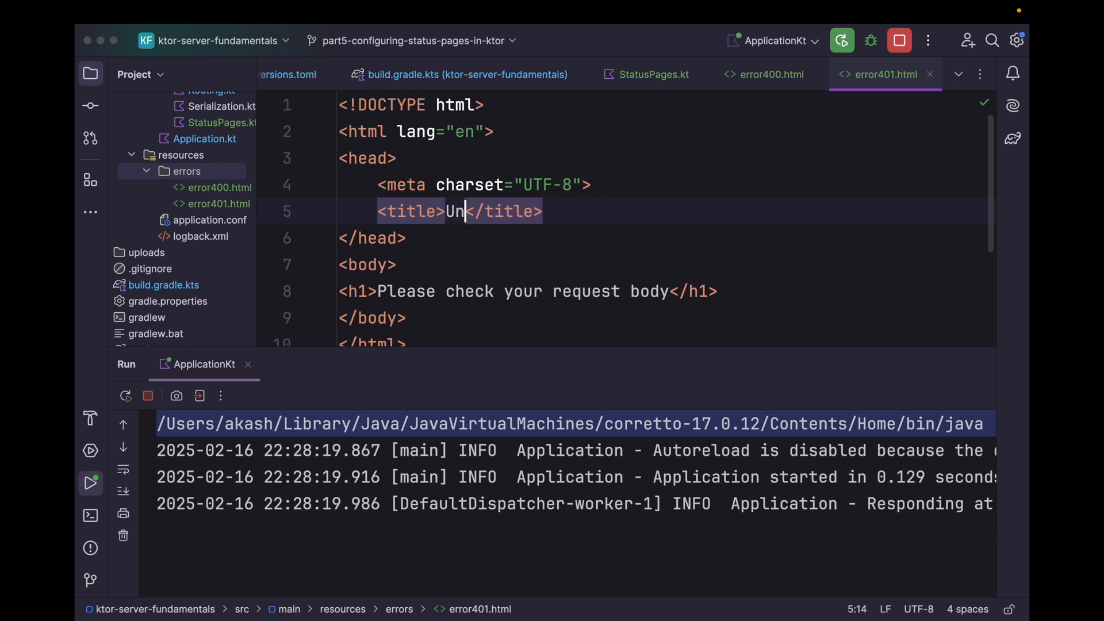
text(authorized)
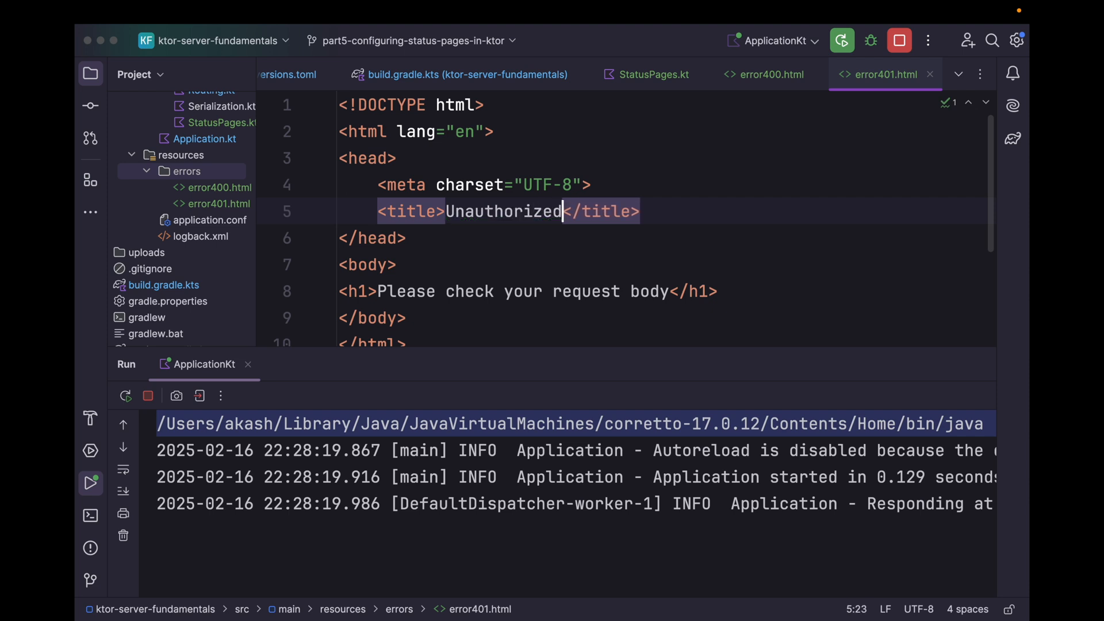
text(You are not a</h1>)
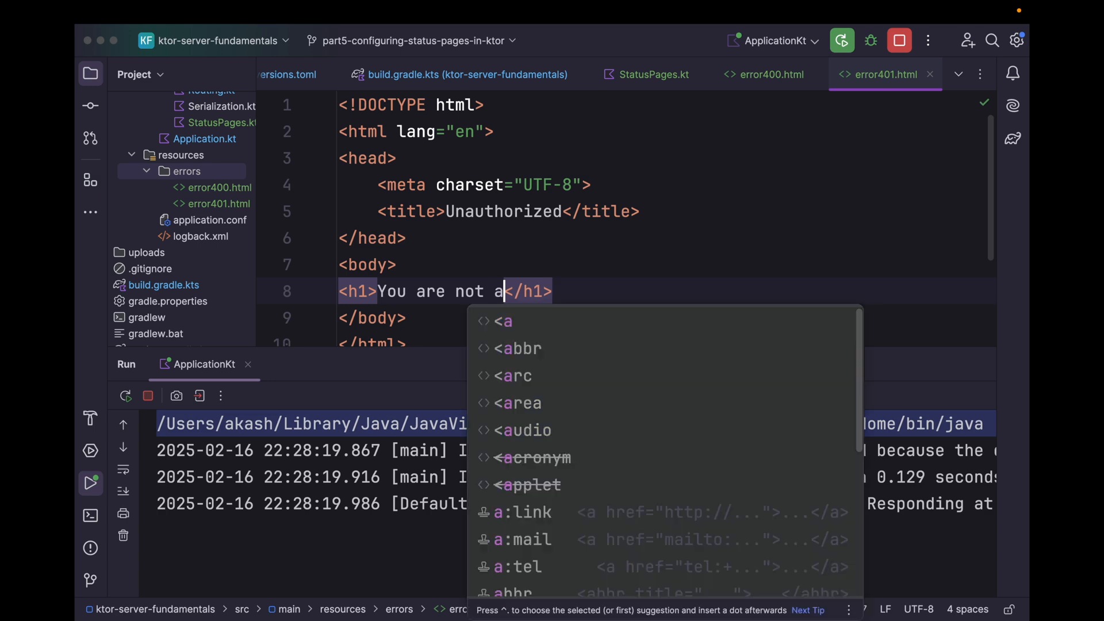
text(uthorized to access)
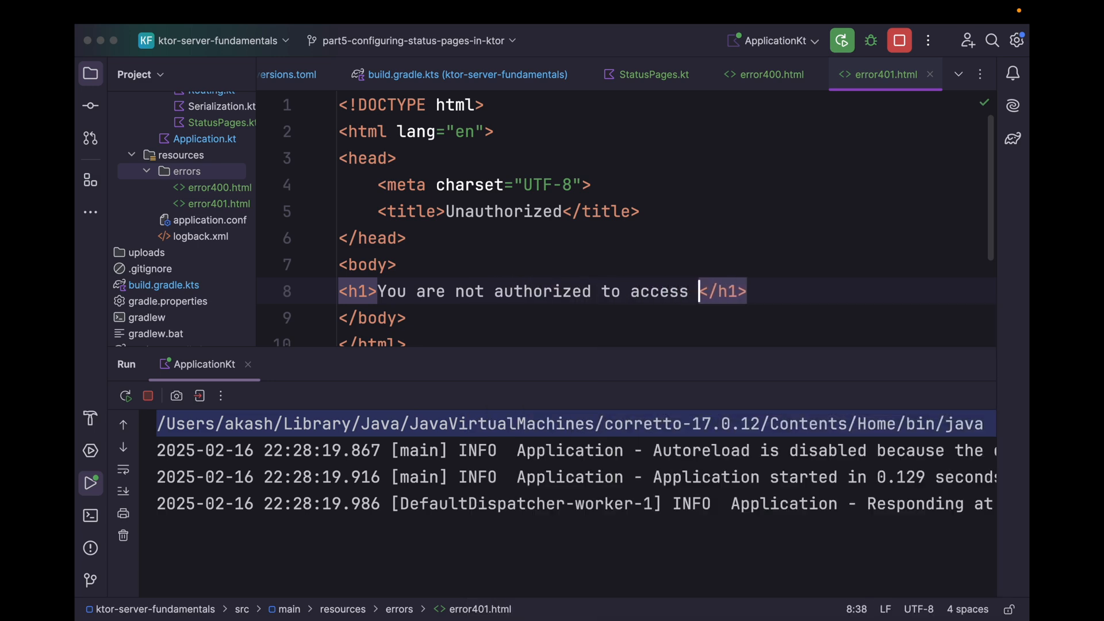
text(this resource)
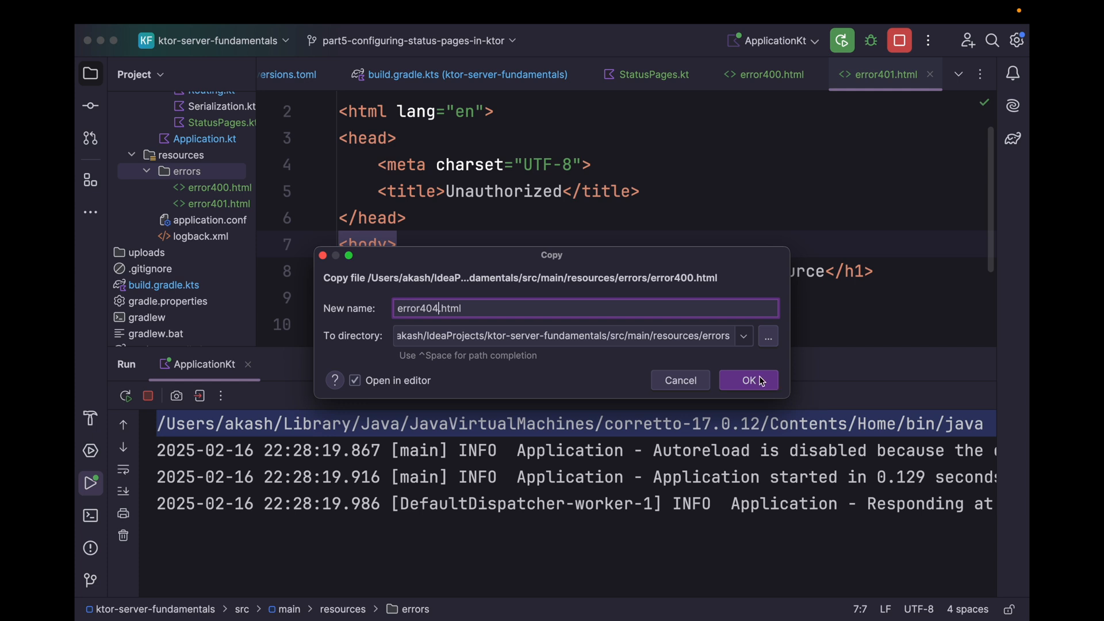
Create error404.html titled Not Found with heading Page Not Found
click(747, 381)
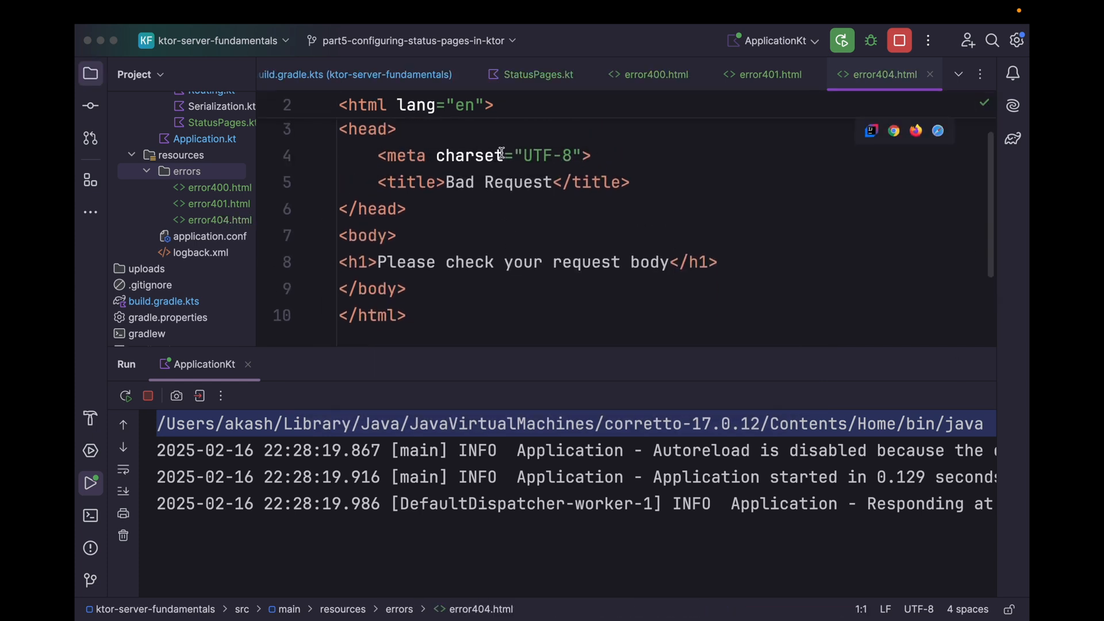
text(Not Foun)
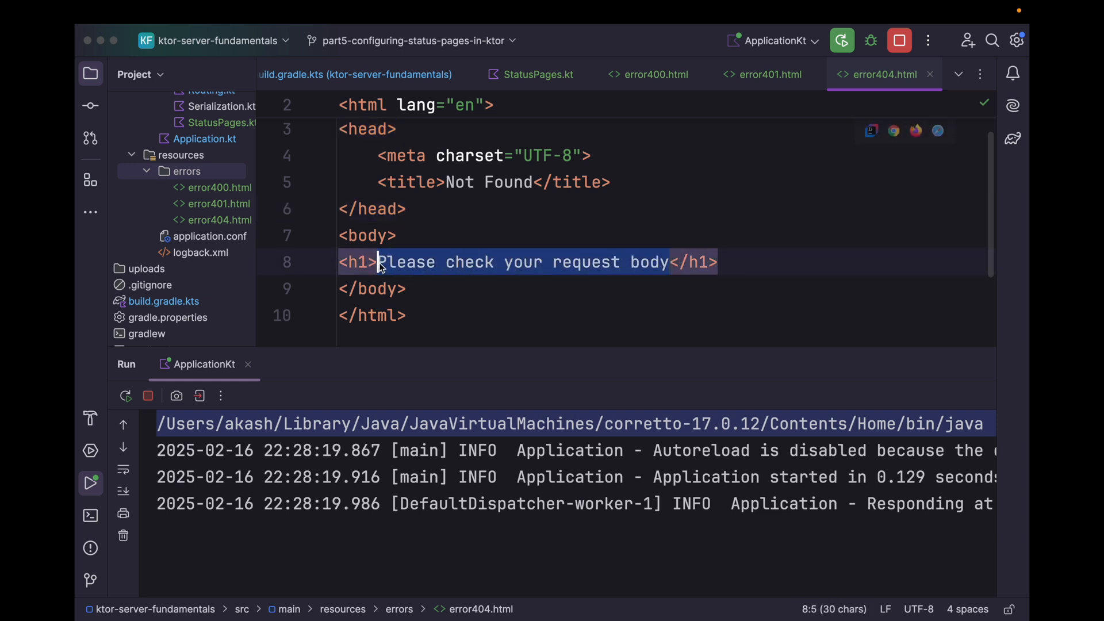
text(Page </h1>)
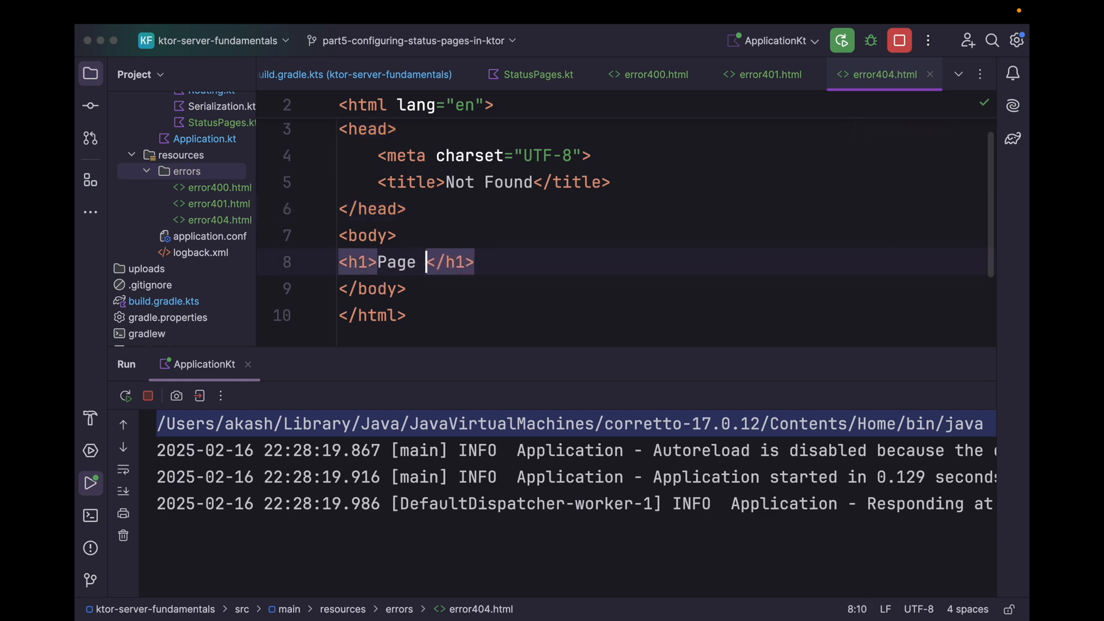
text(Not Found)
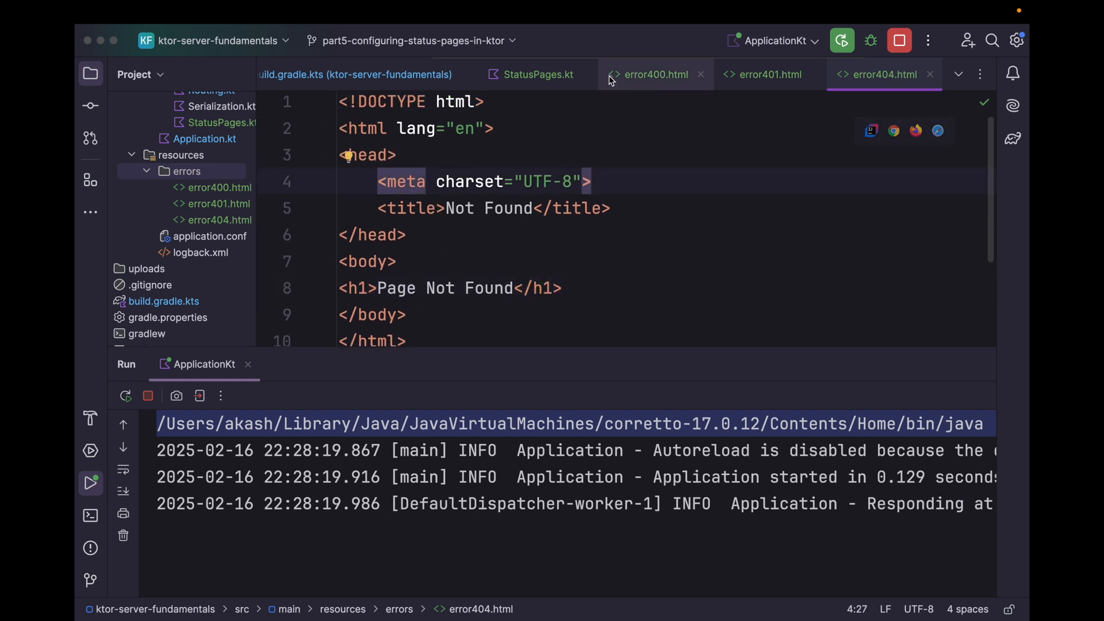
click(537, 74)
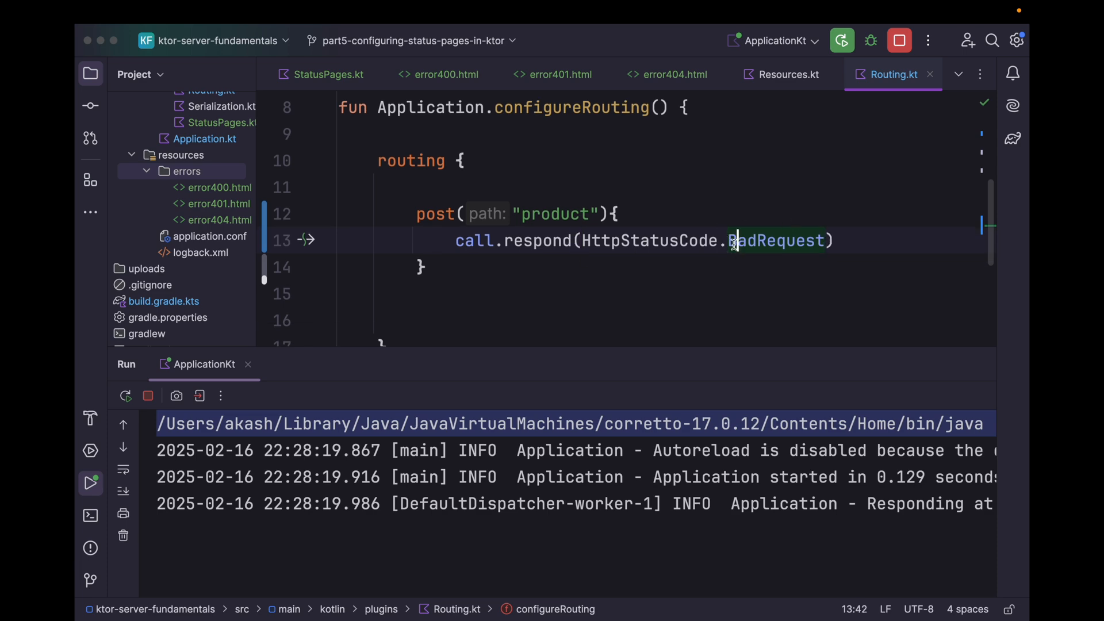
Rerun the server, then switch the product route's status from BadRequest to Unauthorized
click(149, 394)
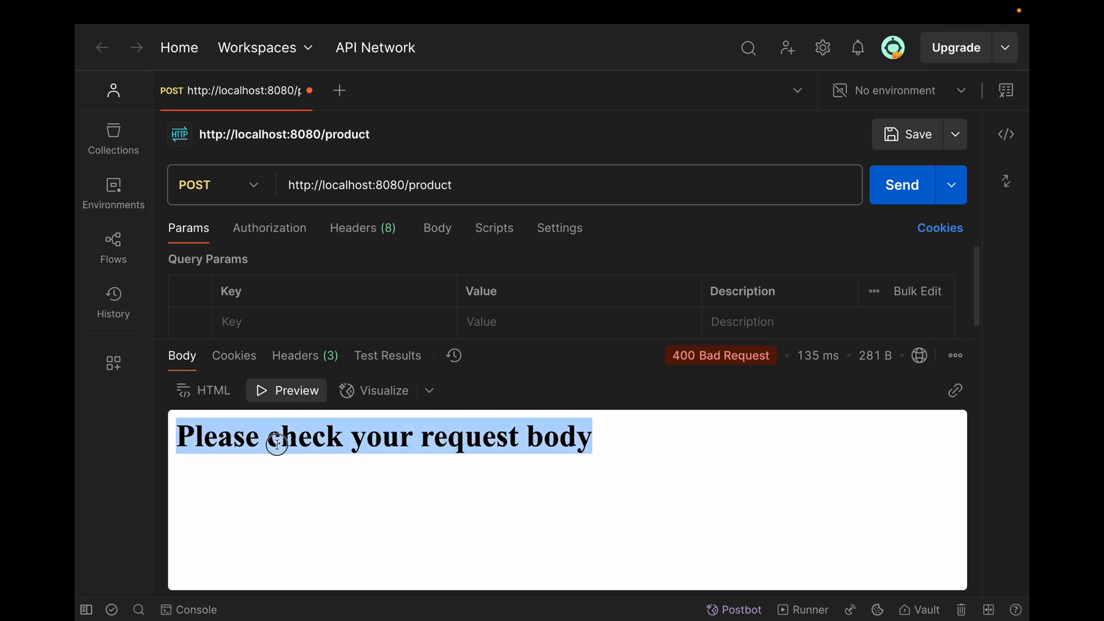
double_click(304, 436)
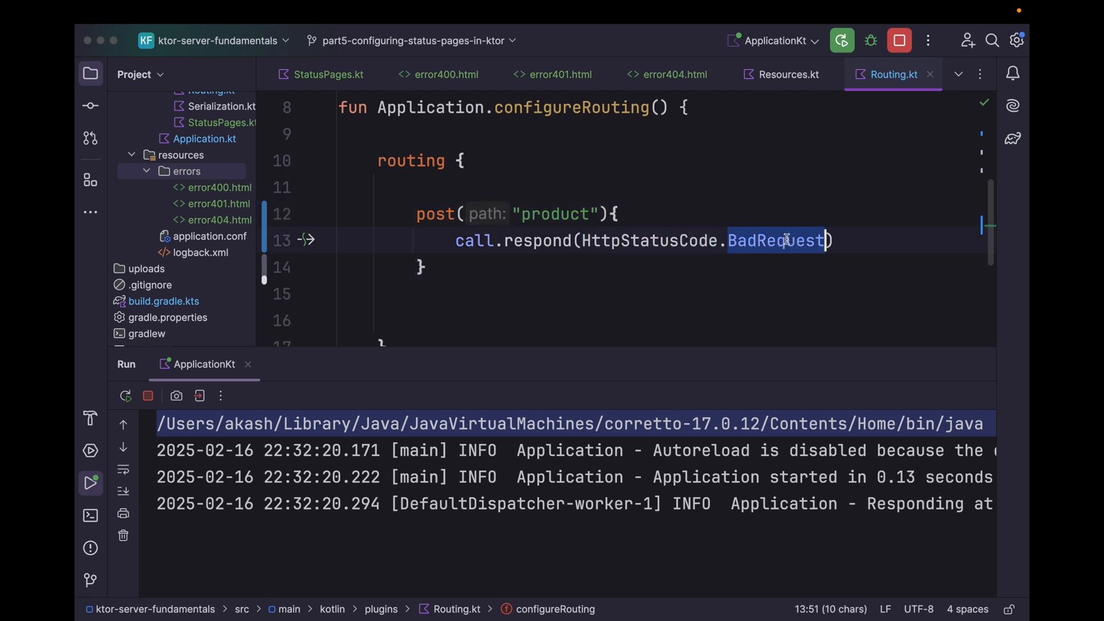
text(Unauthorized)
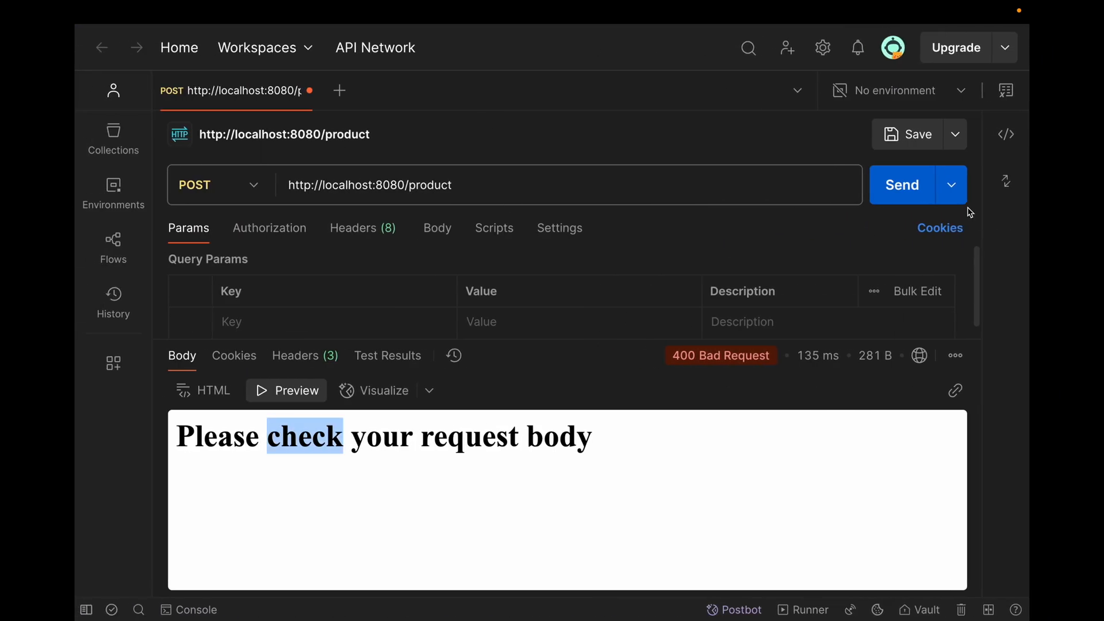
Send the product request, change the route status to NotFound and restart the server
click(902, 184)
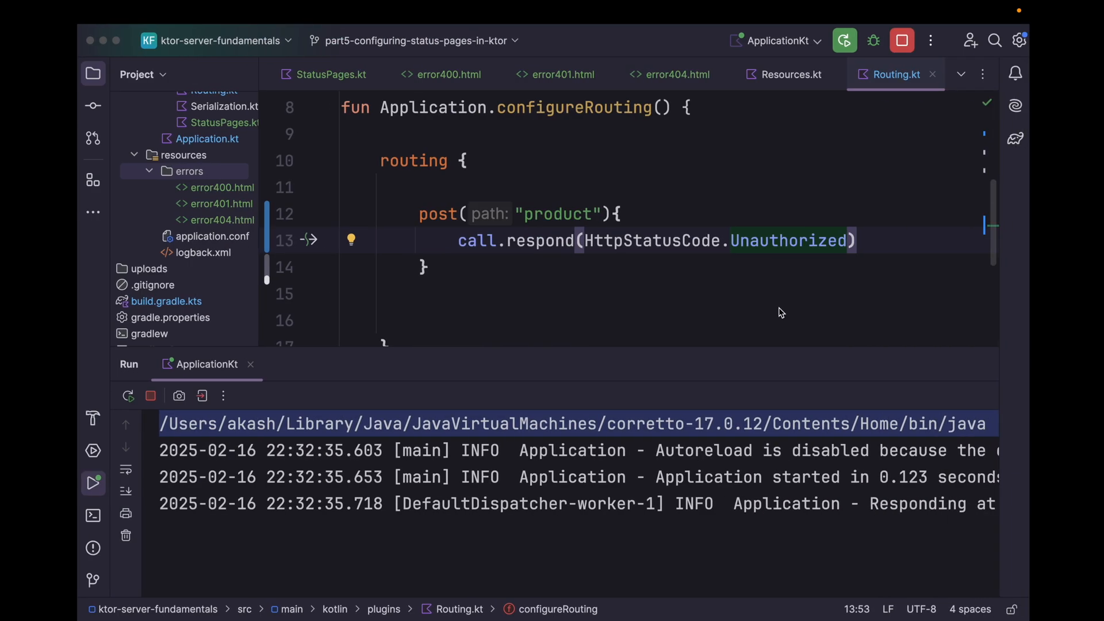
text(N)
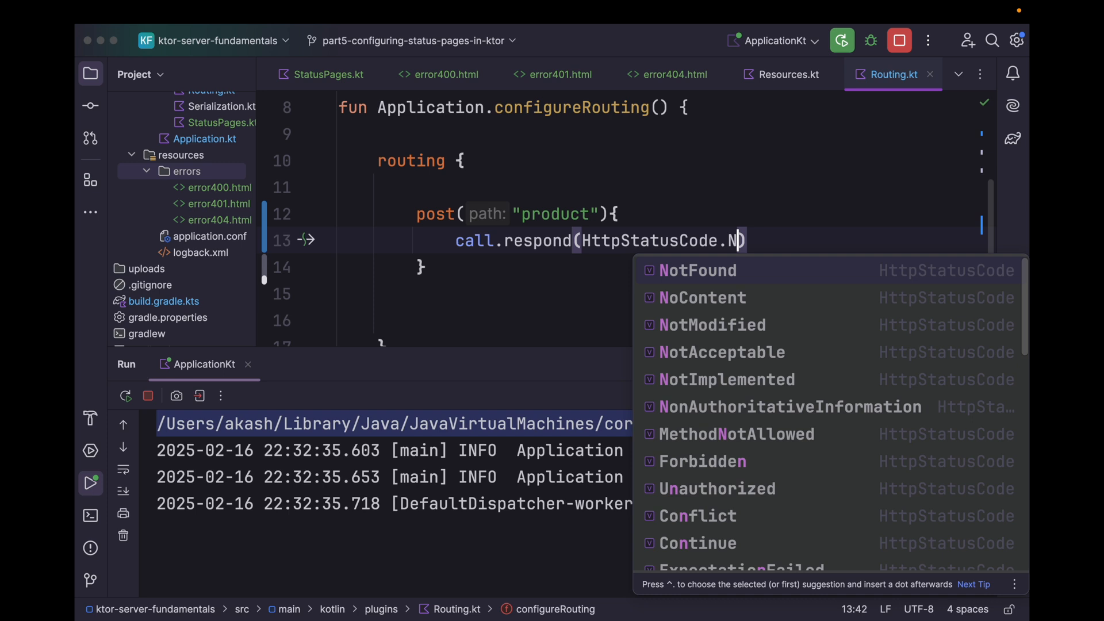
click(842, 40)
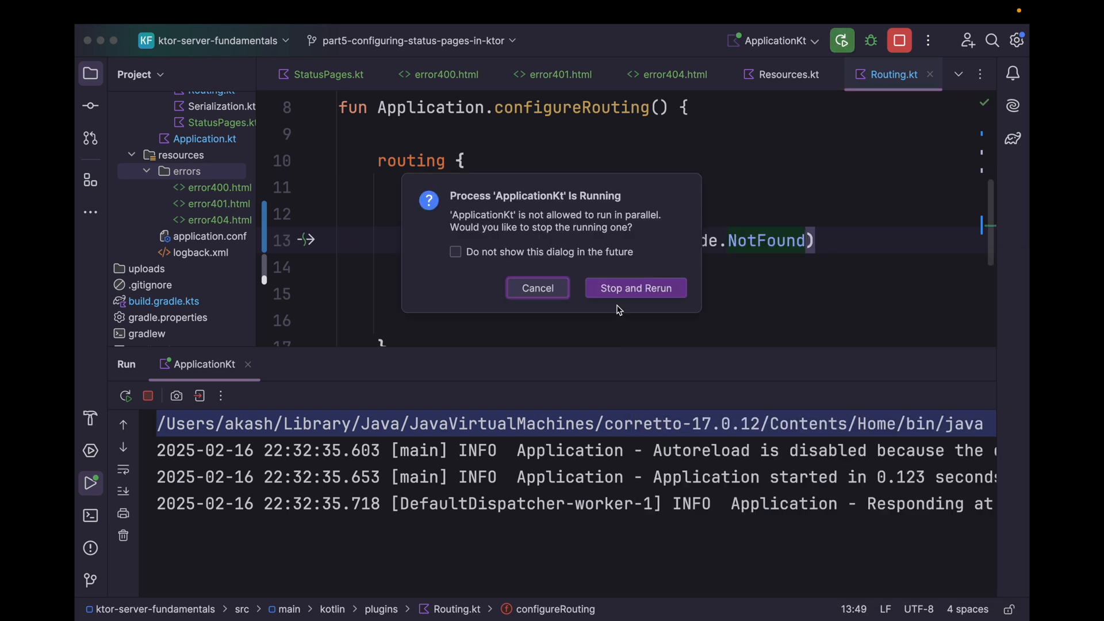
click(635, 288)
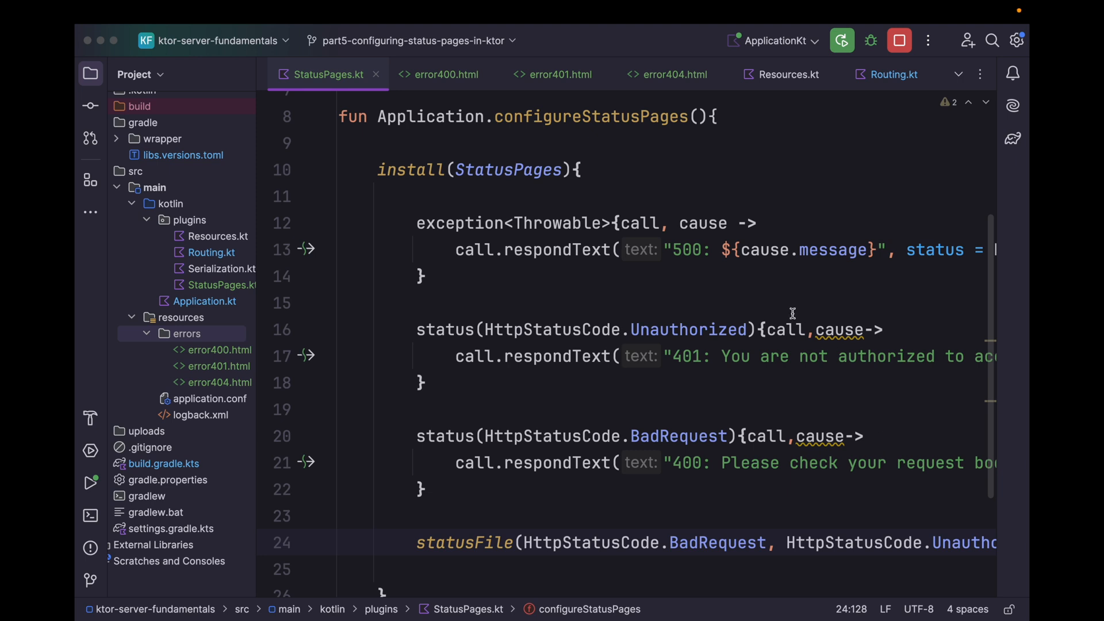
mouse_move(663, 271)
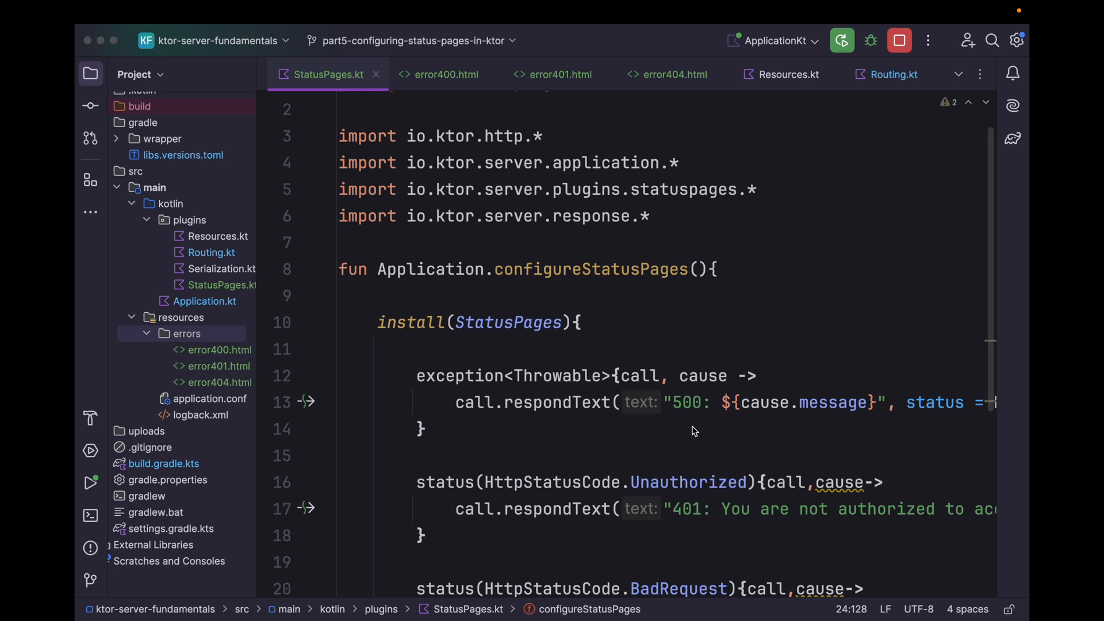
mouse_move(433, 333)
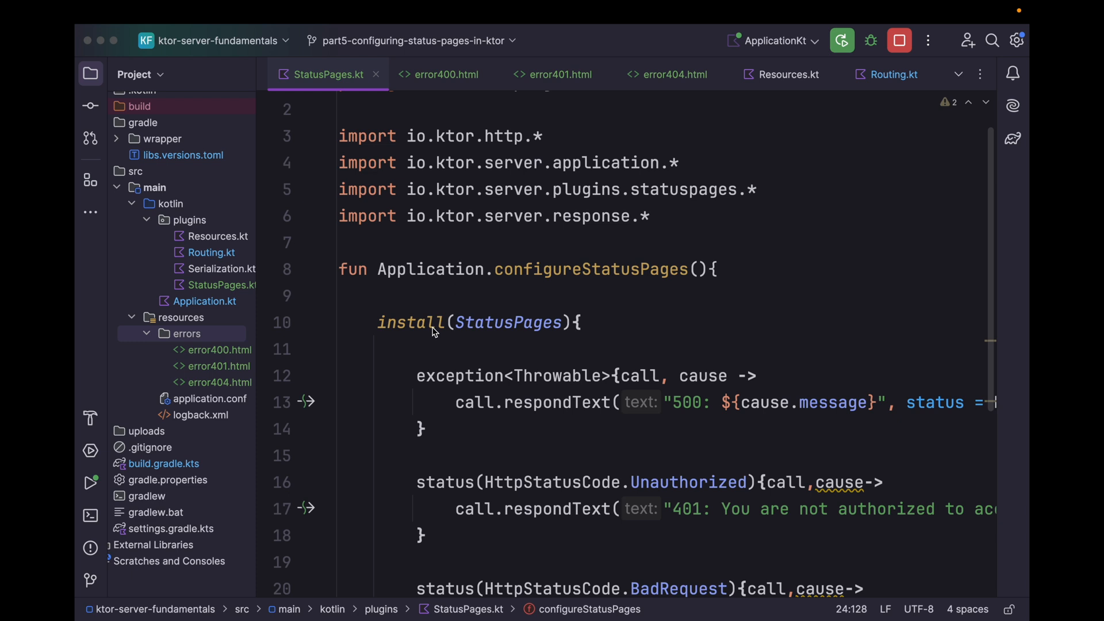
mouse_move(538, 358)
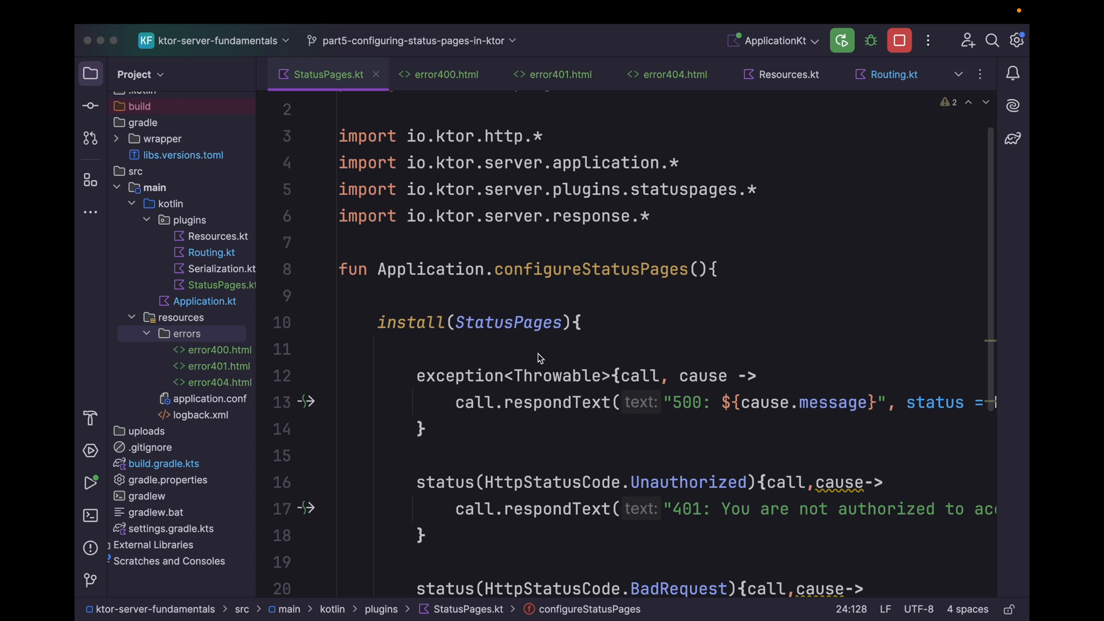